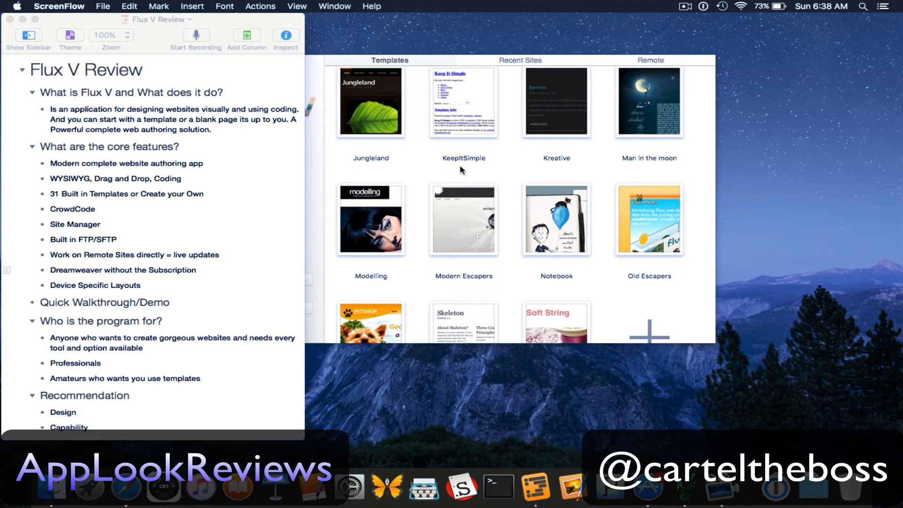
mouse_move(363, 170)
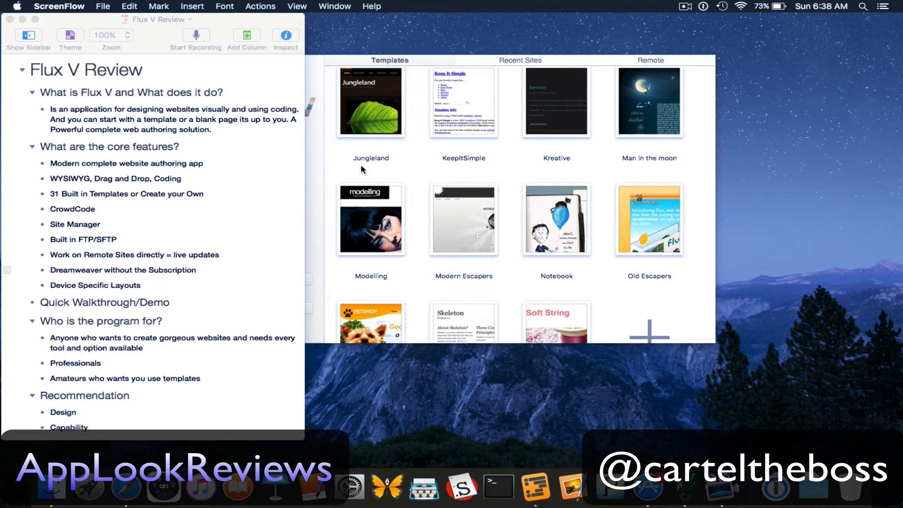
mouse_move(278, 165)
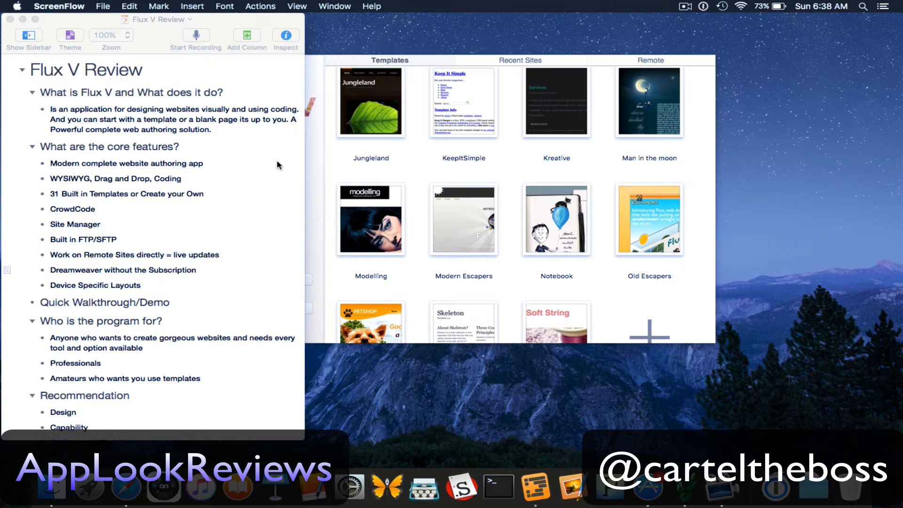
mouse_move(341, 61)
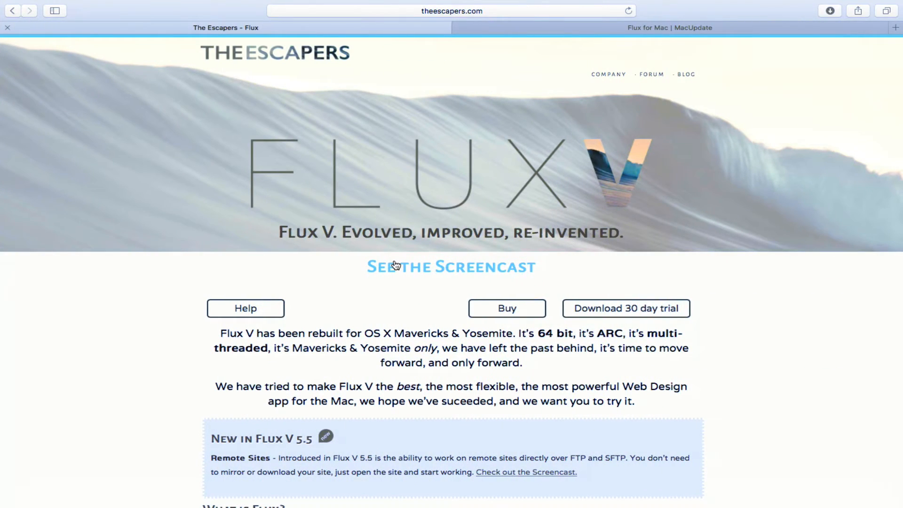
Look down and back up the Flux V web page, then show its help and support links.
scroll("down", 3)
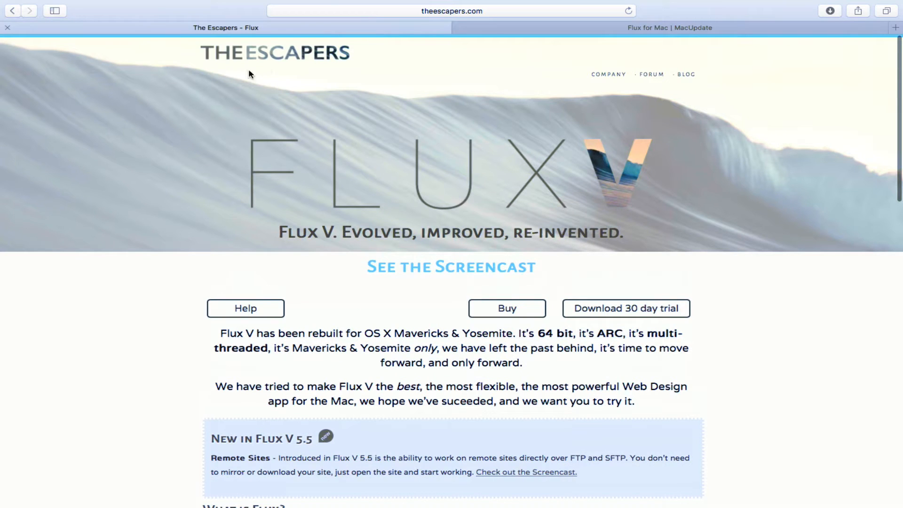
mouse_move(376, 234)
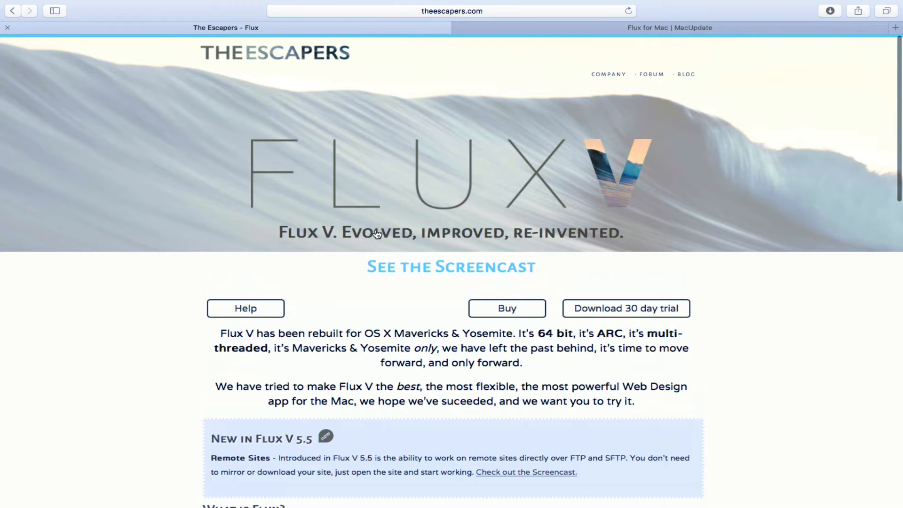
scroll("down", 3)
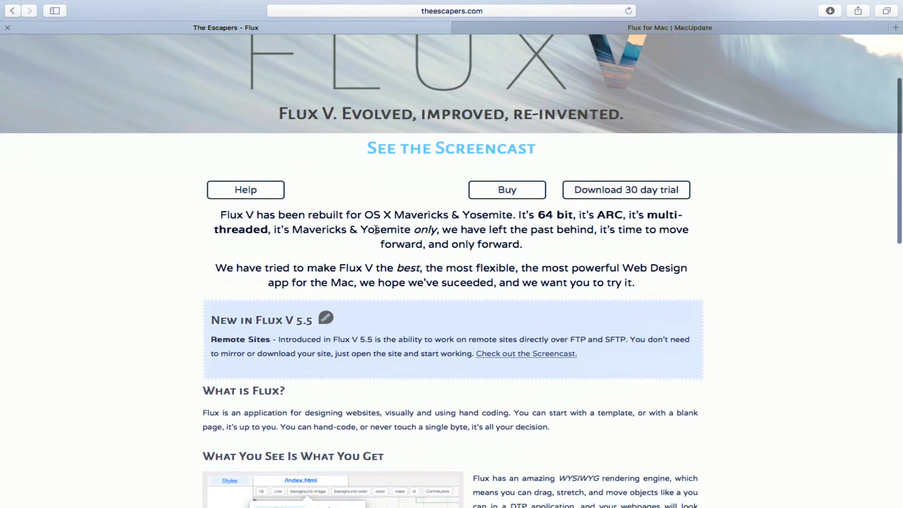
scroll("down", 3)
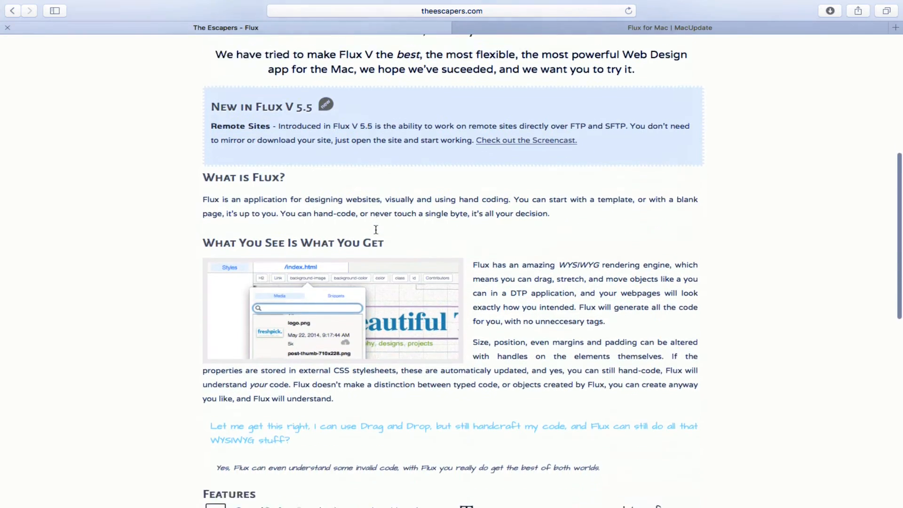
scroll("down", 3)
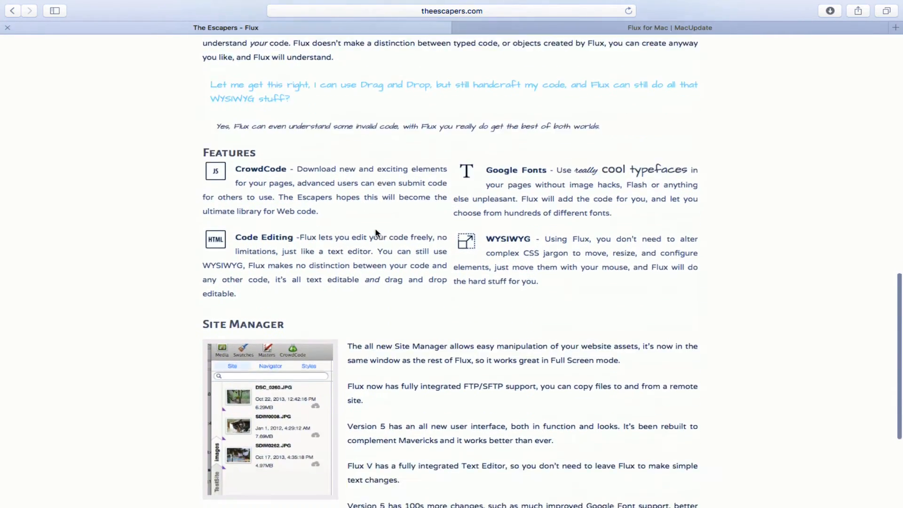
scroll("down", 3)
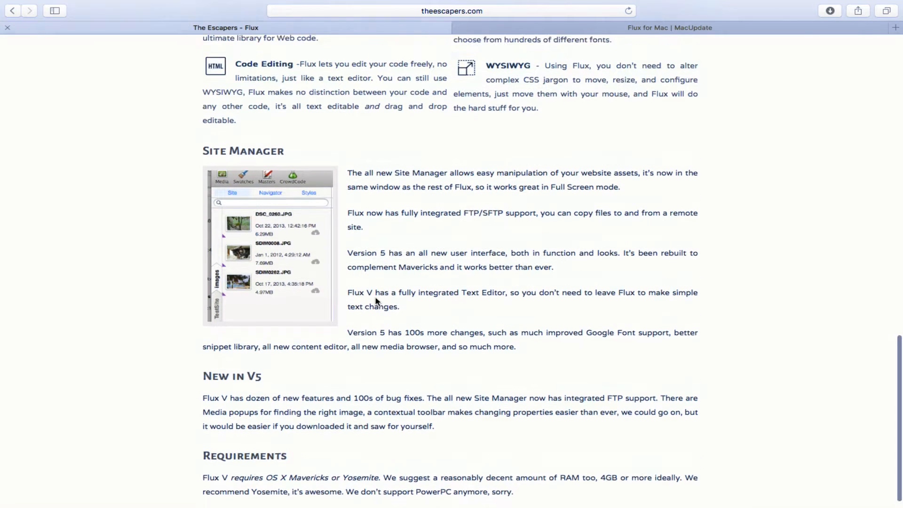
scroll("up", 3)
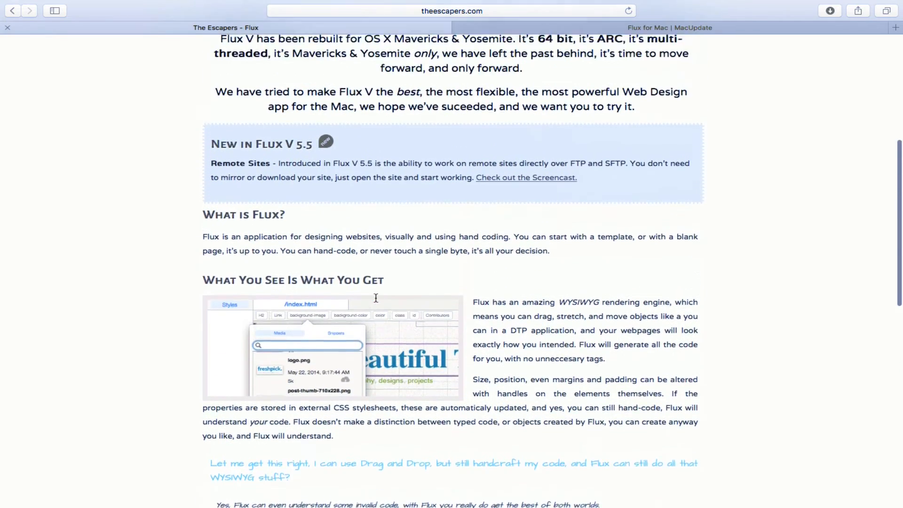
scroll("up", 3)
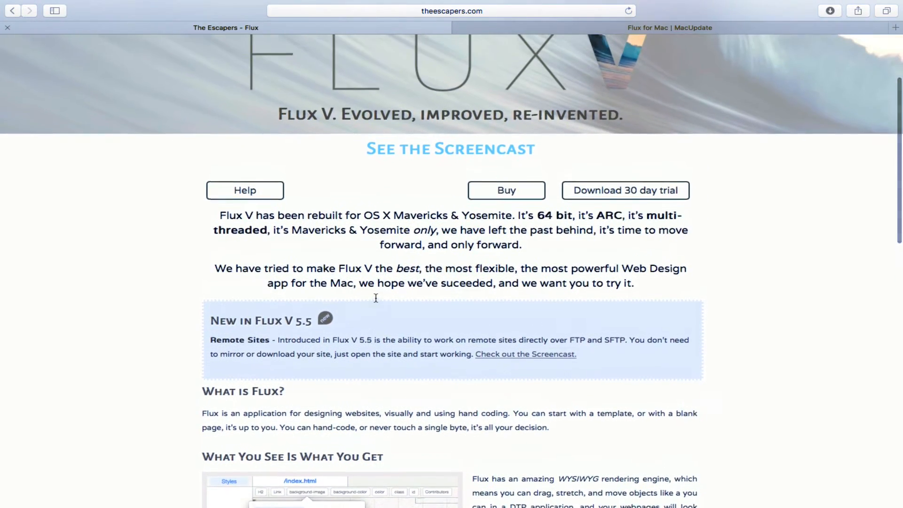
scroll("up", 3)
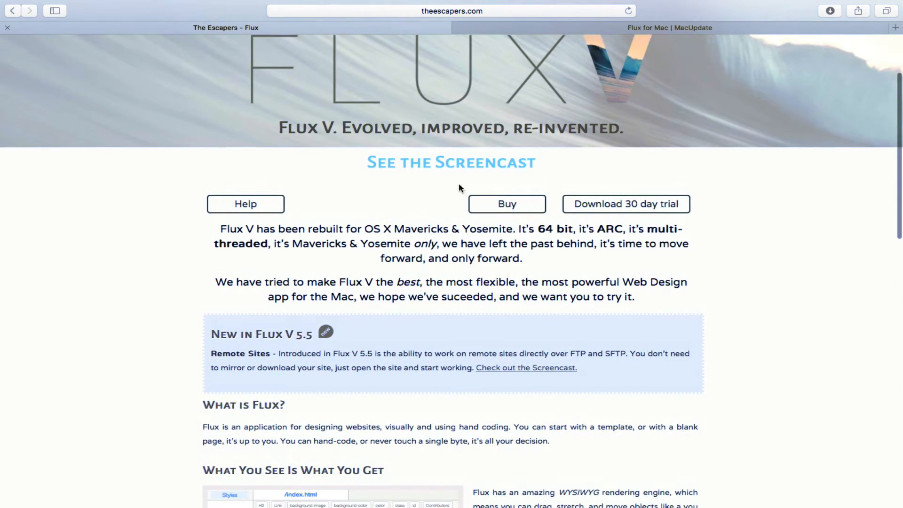
mouse_move(273, 195)
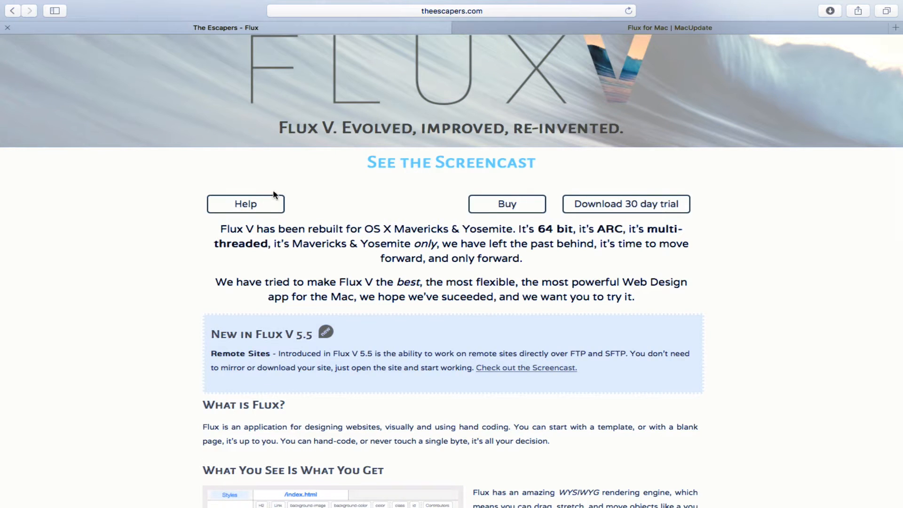
mouse_move(256, 206)
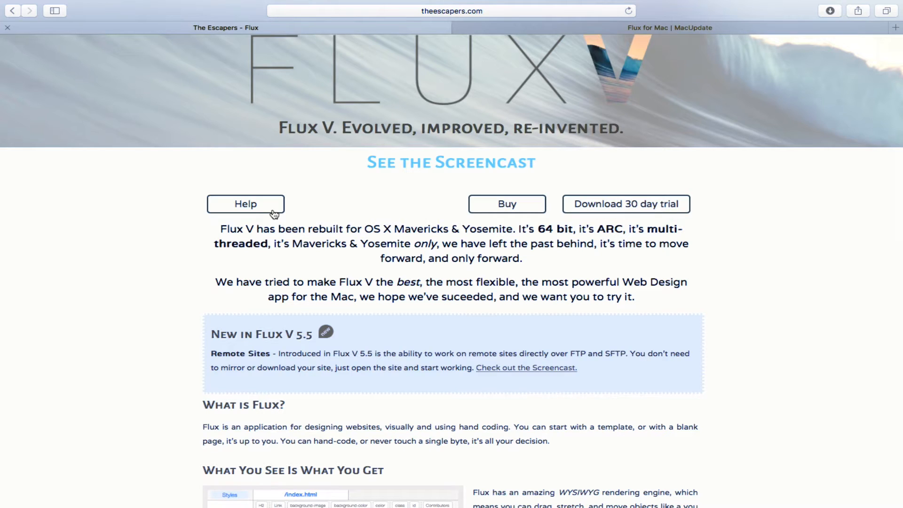
left_click(245, 204)
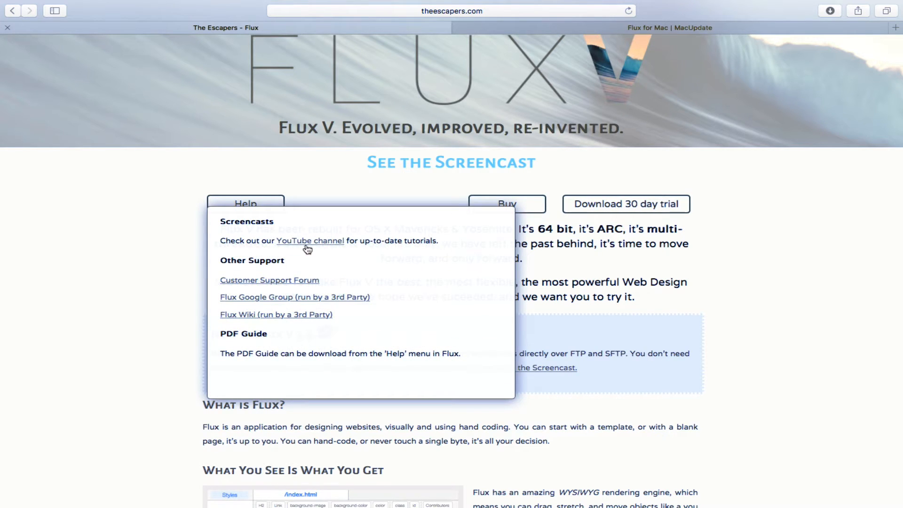
mouse_move(334, 250)
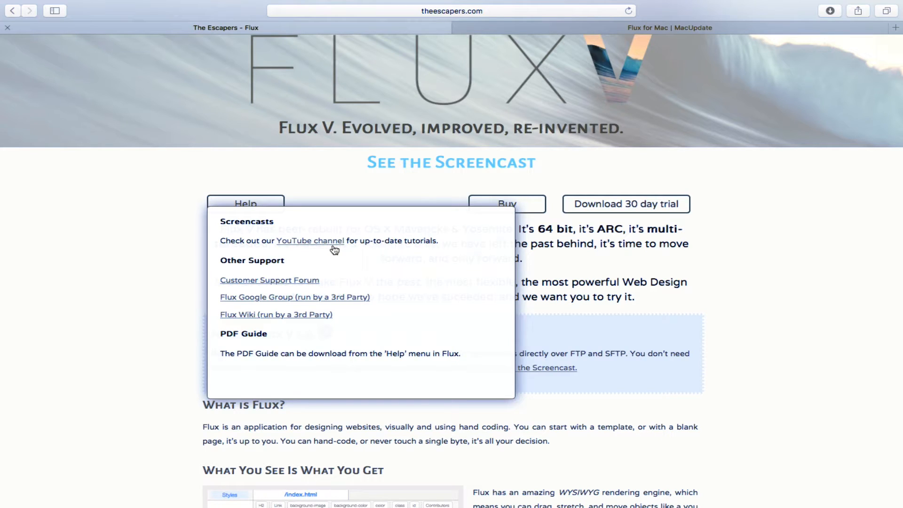
mouse_move(268, 290)
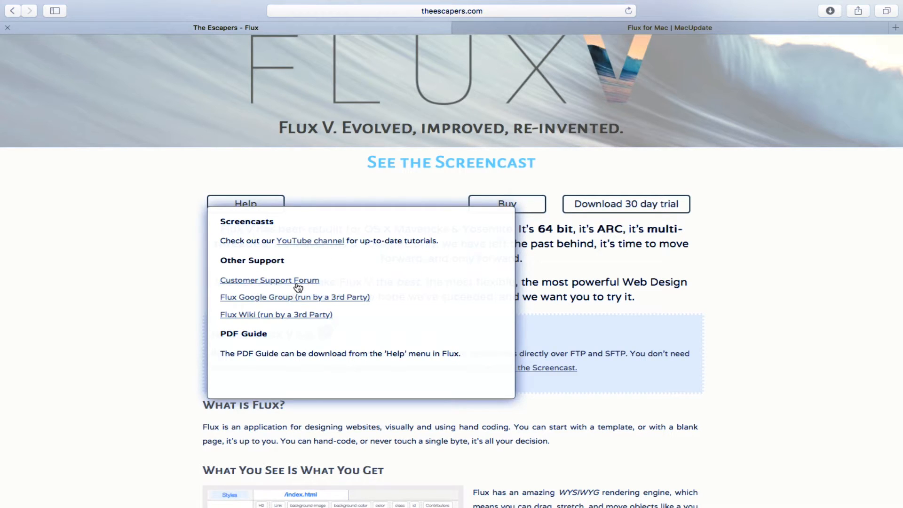
mouse_move(264, 314)
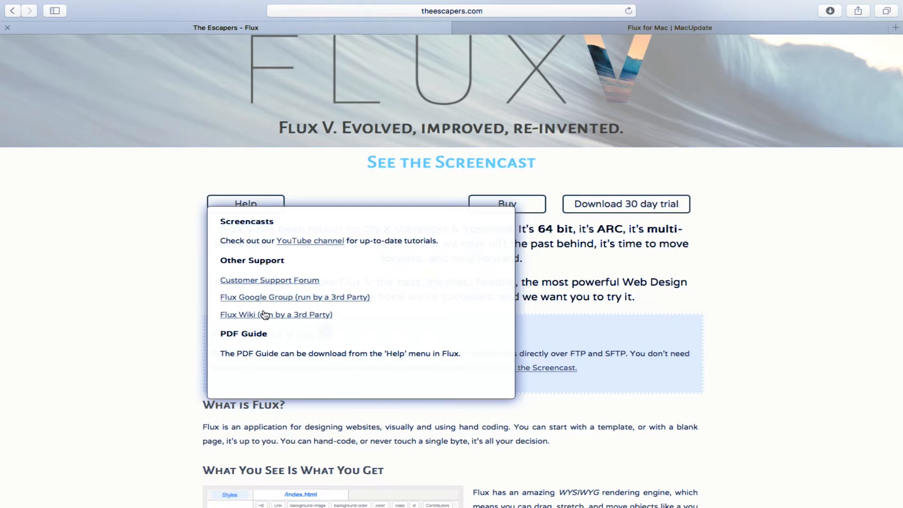
mouse_move(265, 321)
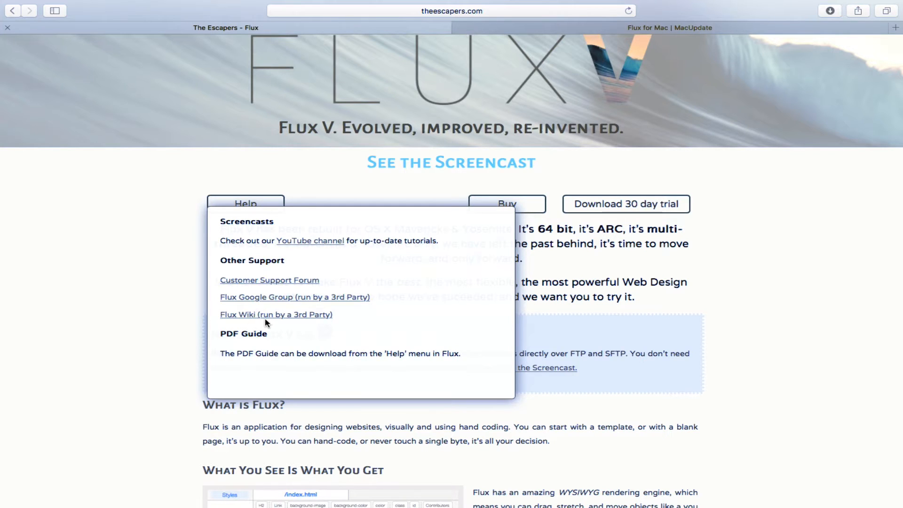
mouse_move(234, 309)
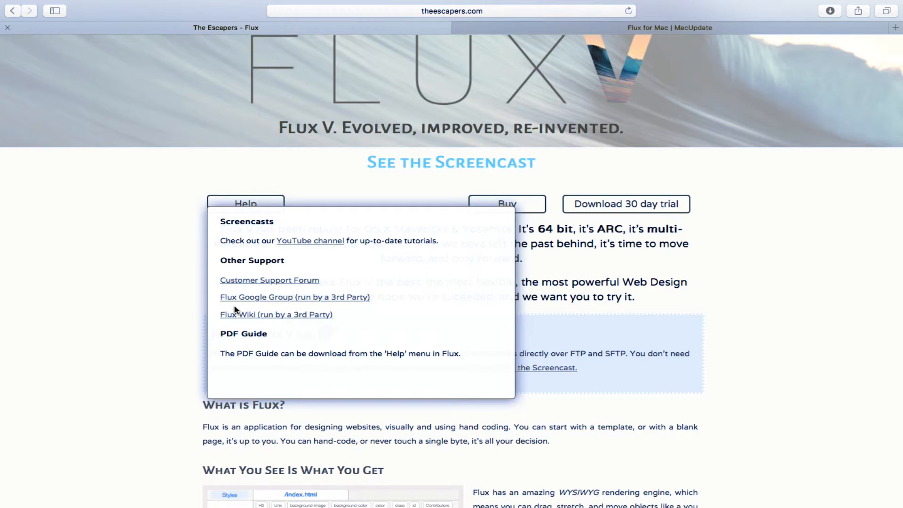
mouse_move(323, 364)
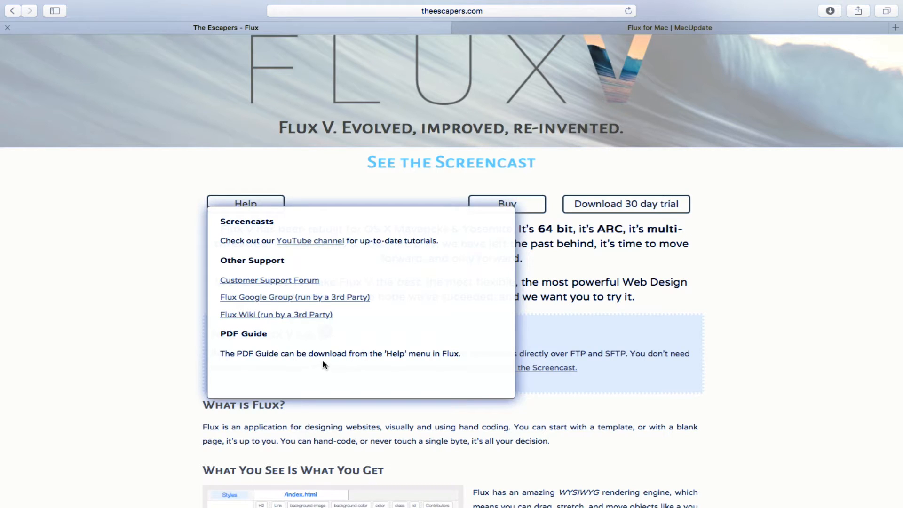
mouse_move(263, 356)
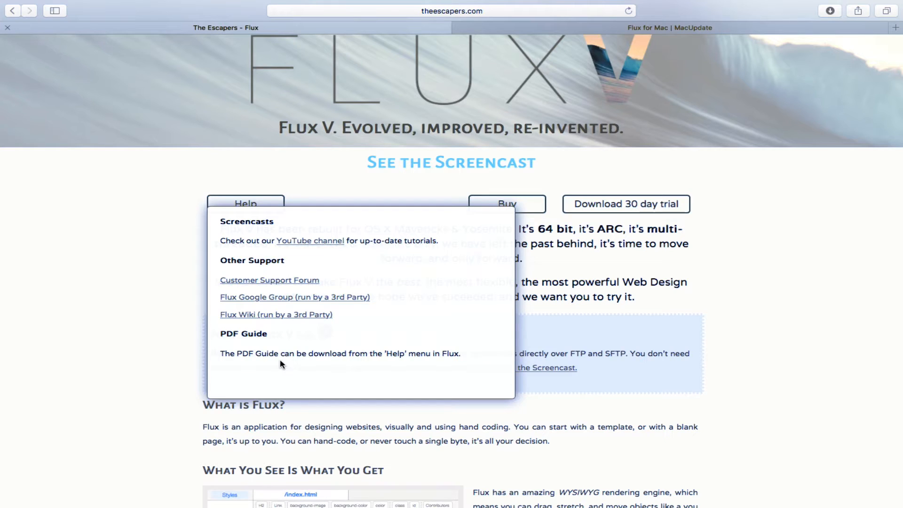
mouse_move(263, 207)
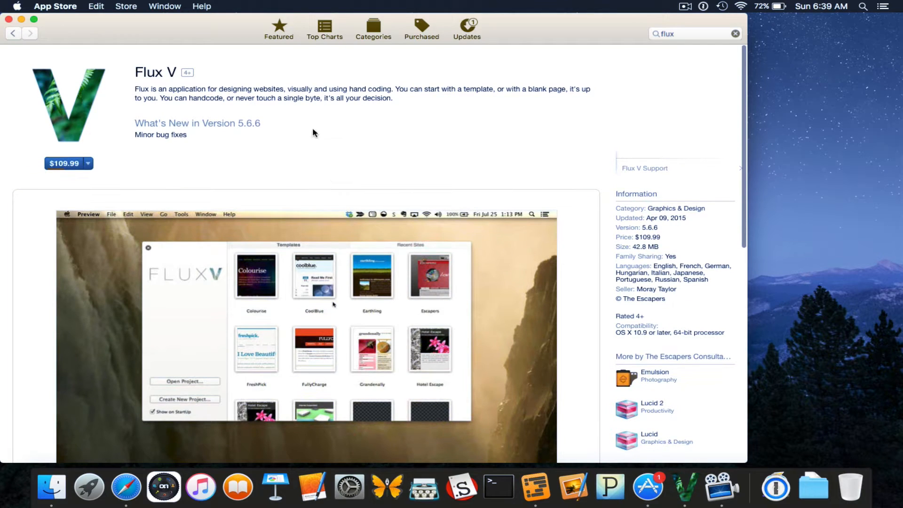
mouse_move(209, 156)
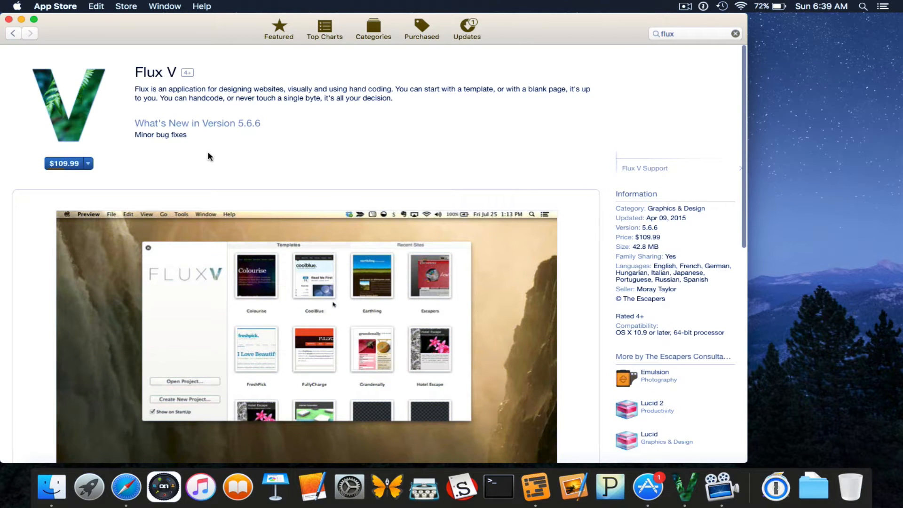
mouse_move(237, 237)
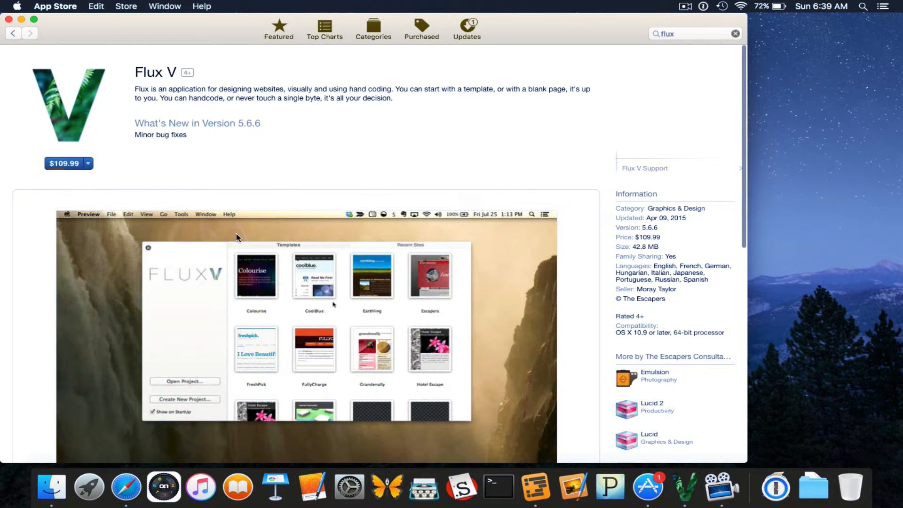
Reach the App Store screenshot gallery and view the second and third screenshots, ending on the site editor.
scroll("down", 3)
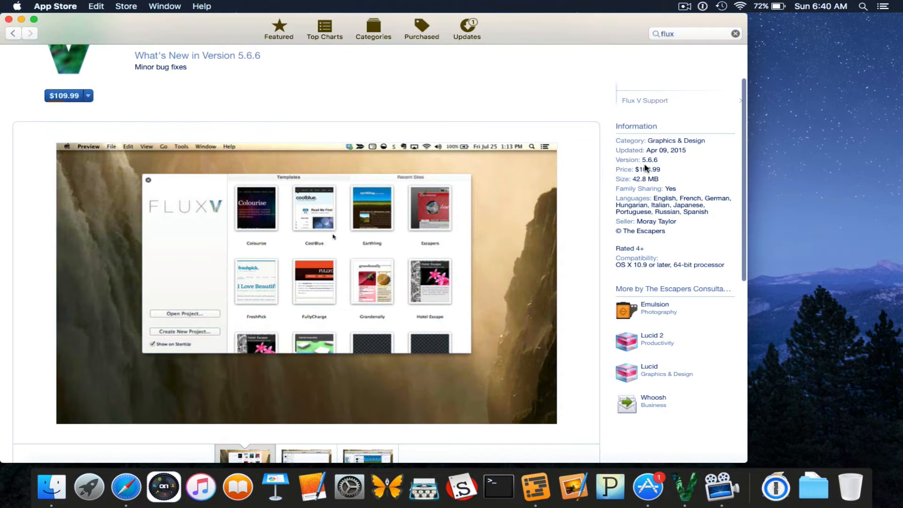
scroll("down", 3)
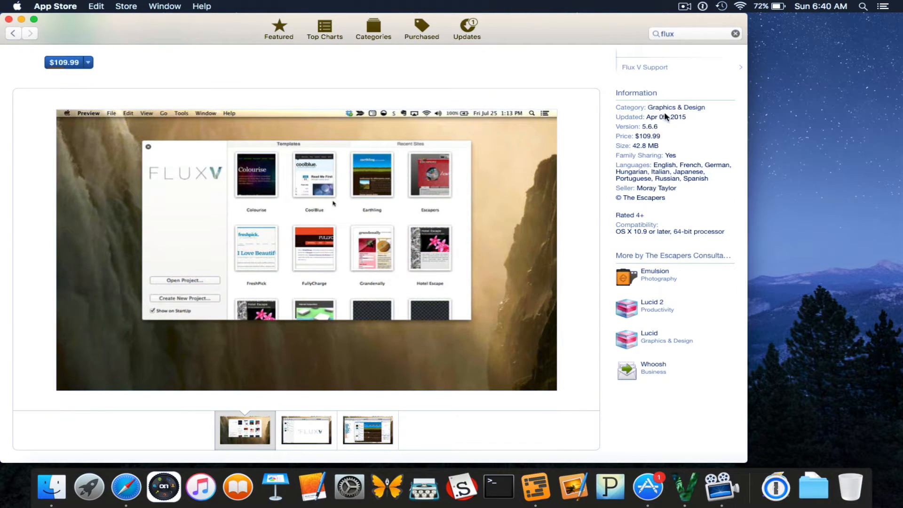
mouse_move(237, 119)
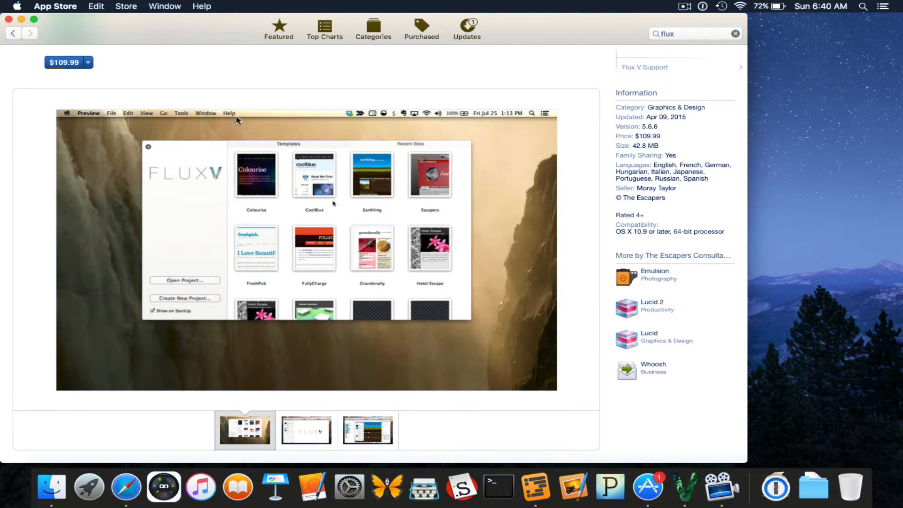
scroll("down", 3)
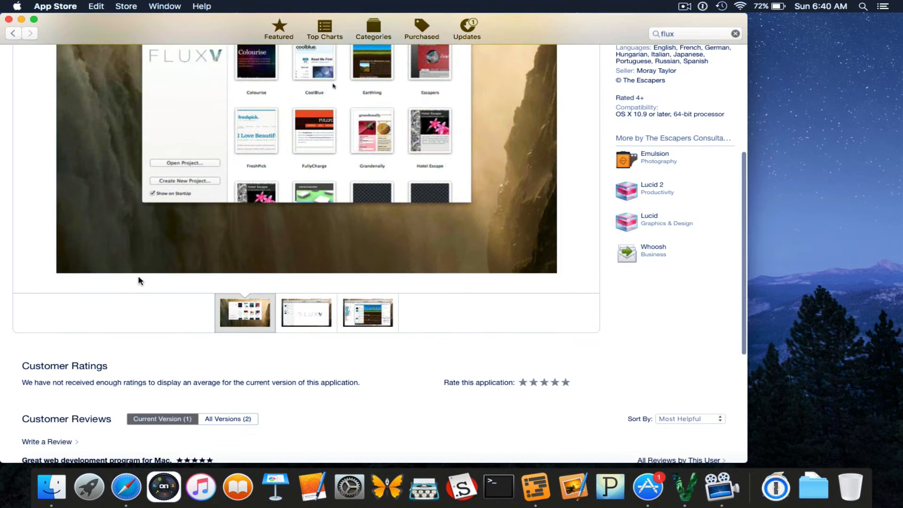
scroll("down", 3)
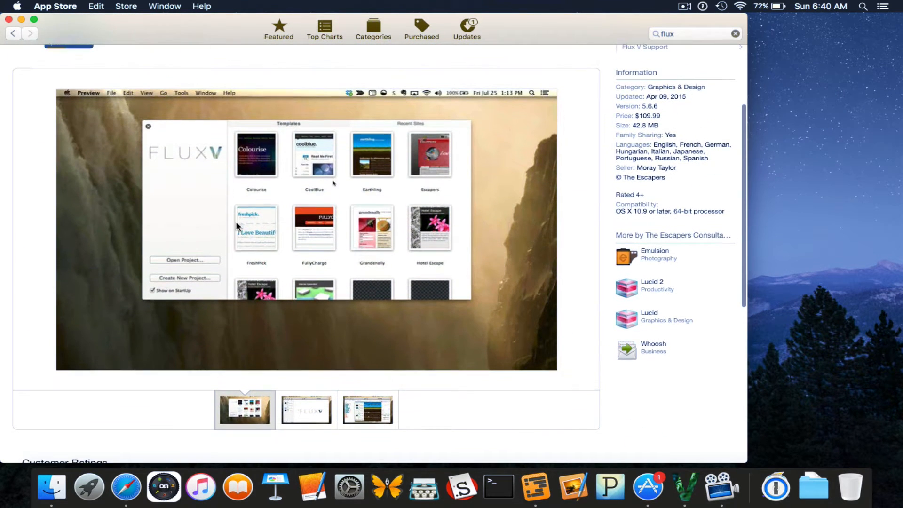
scroll("down", 3)
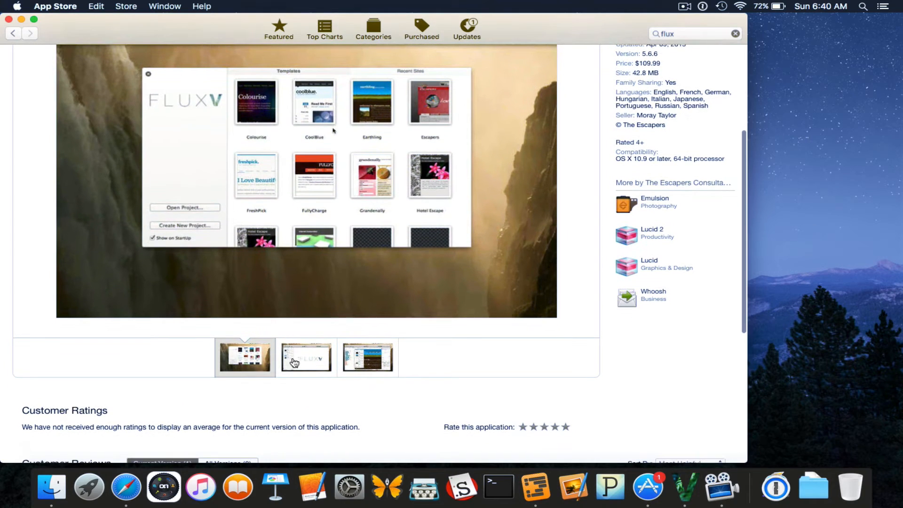
left_click(306, 358)
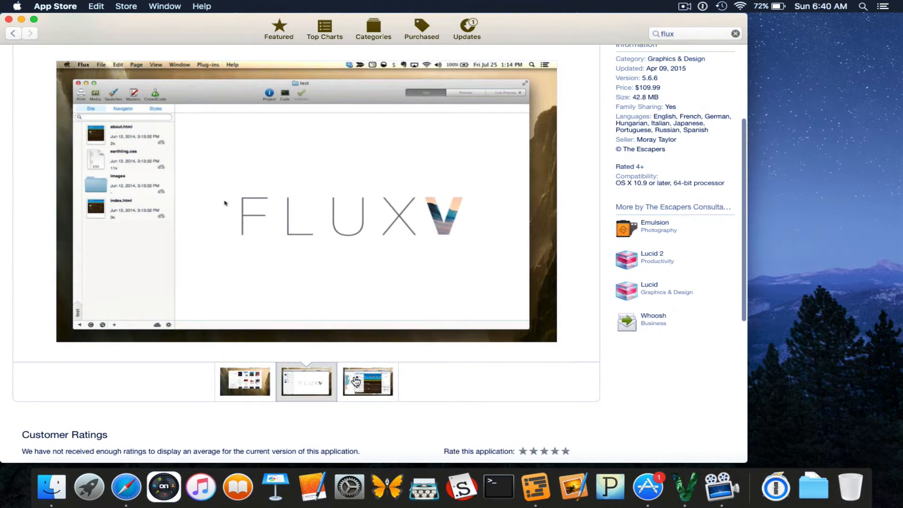
left_click(368, 382)
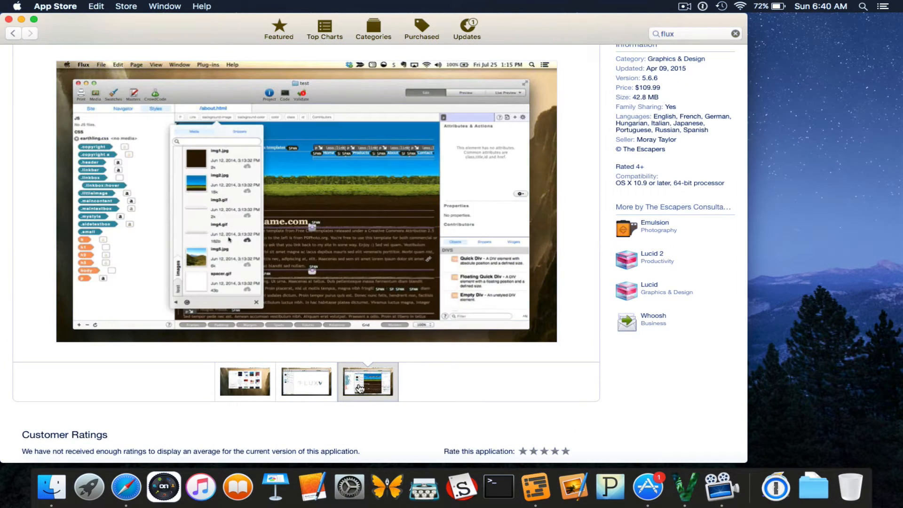
mouse_move(21, 62)
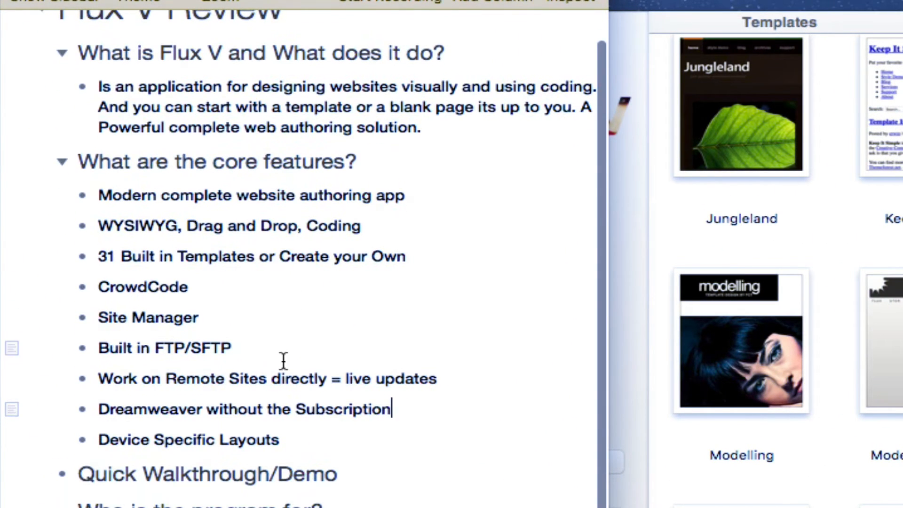
Append ', Templates' after Coding in the WYSIWYG, Drag and Drop, Coding bullet.
scroll("down", 3)
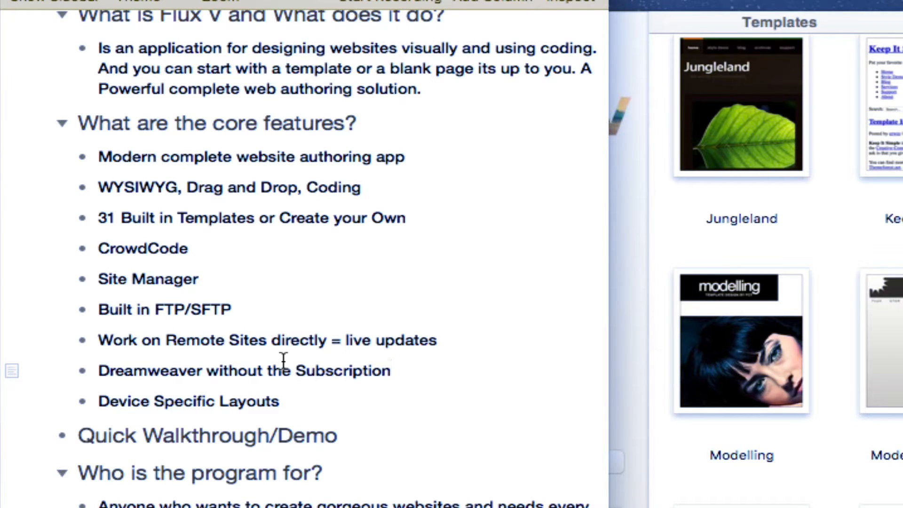
left_click(392, 371)
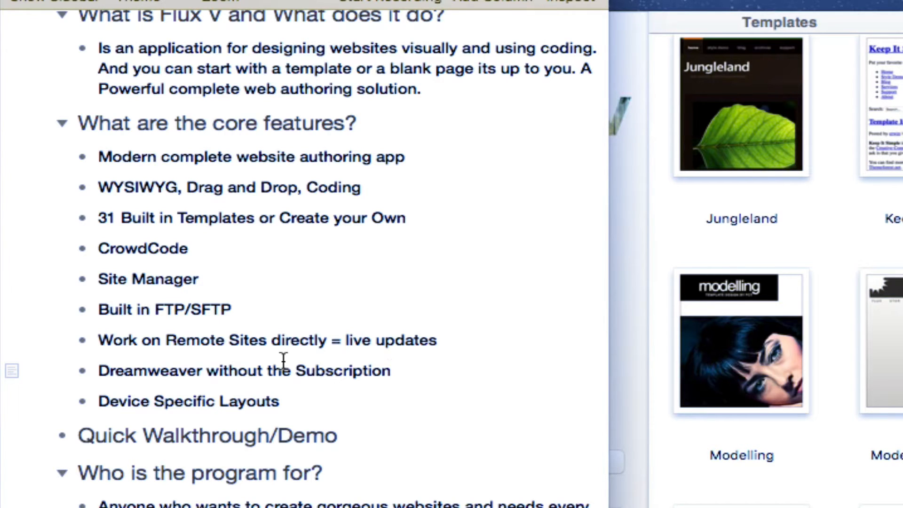
left_click(360, 188)
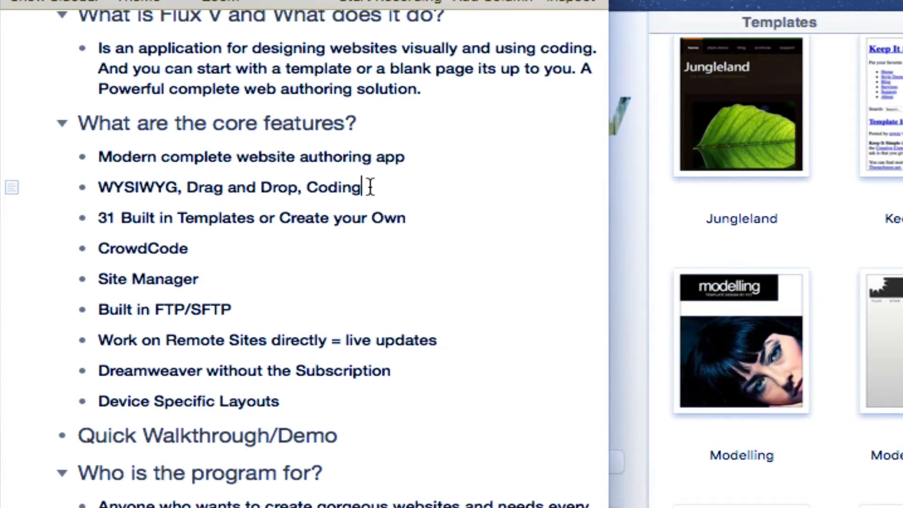
type(", Templates")
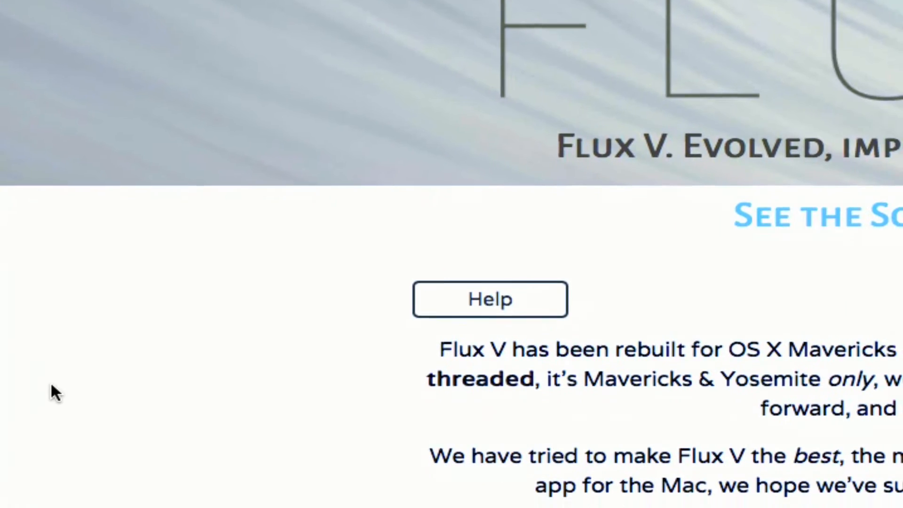
scroll("down", 3)
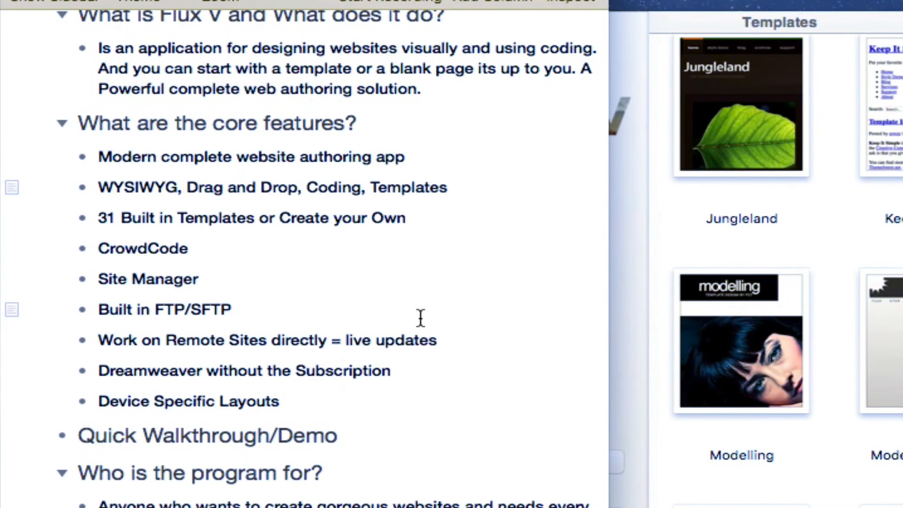
left_click(446, 188)
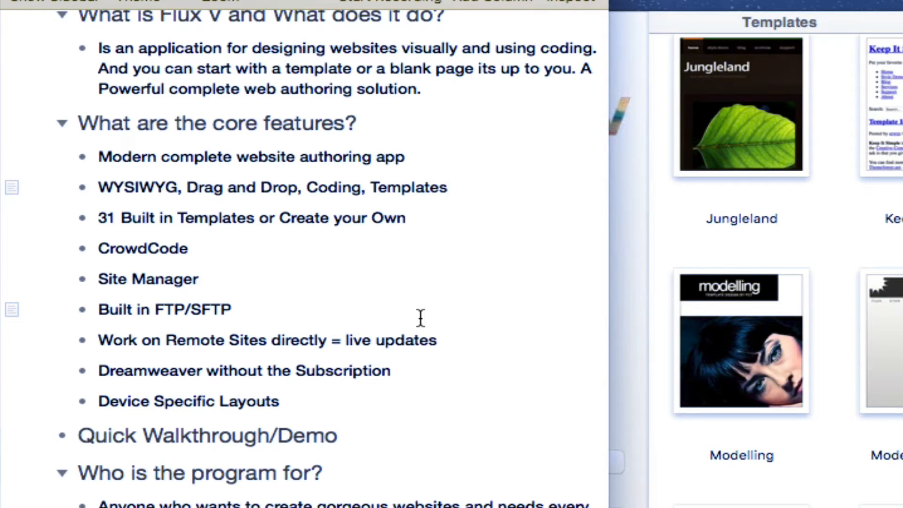
mouse_move(227, 288)
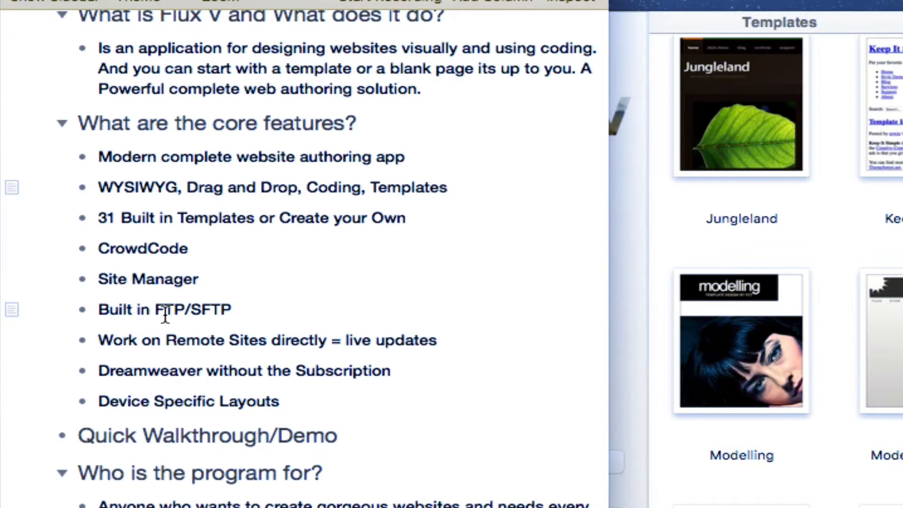
mouse_move(153, 377)
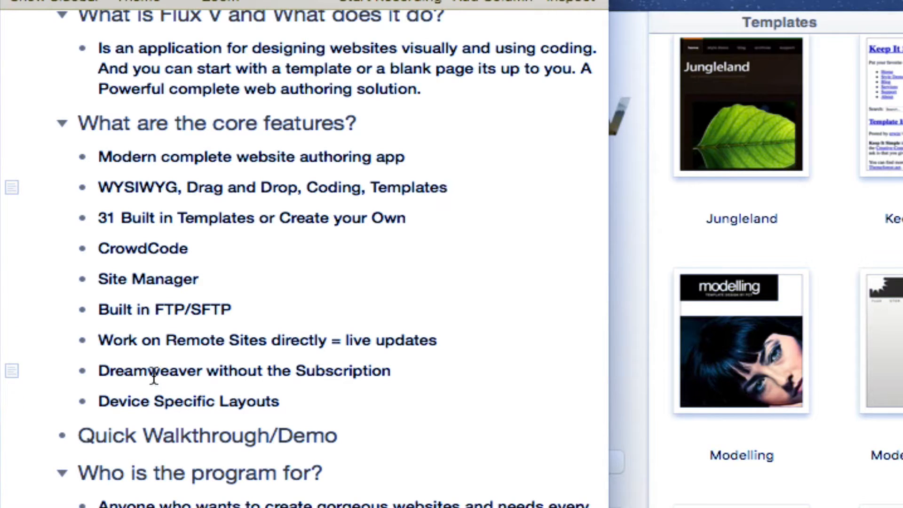
left_click(446, 187)
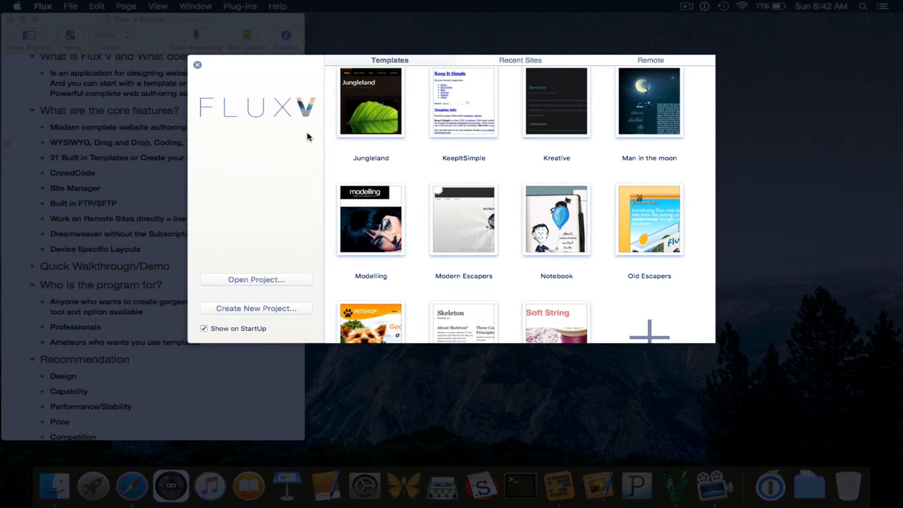
scroll("down", 3)
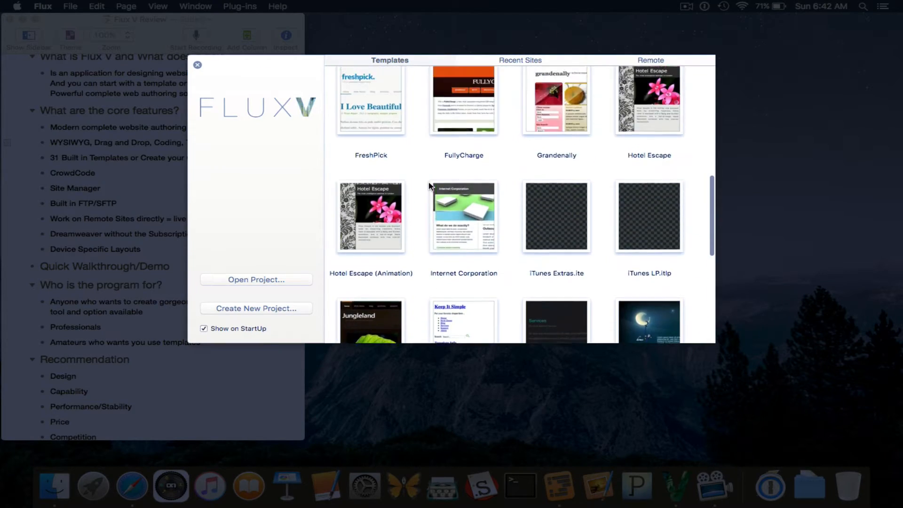
scroll("down", 3)
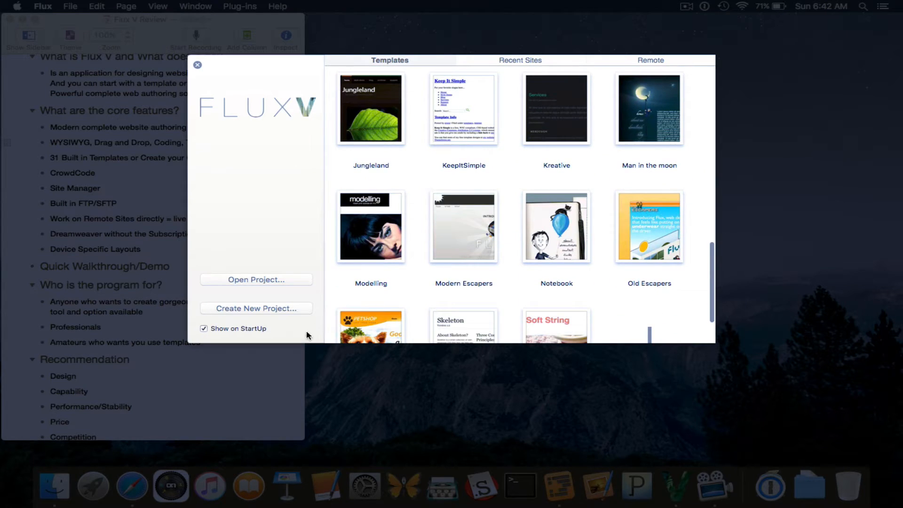
mouse_move(256, 279)
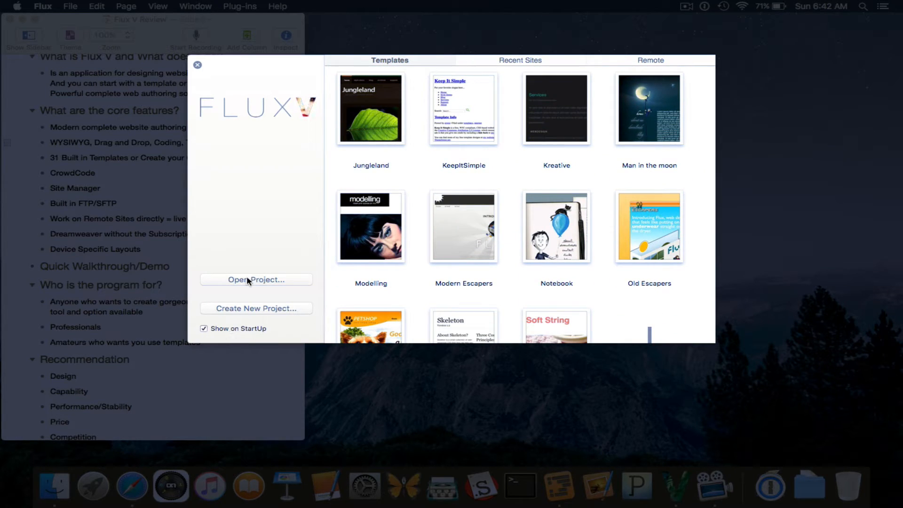
mouse_move(287, 315)
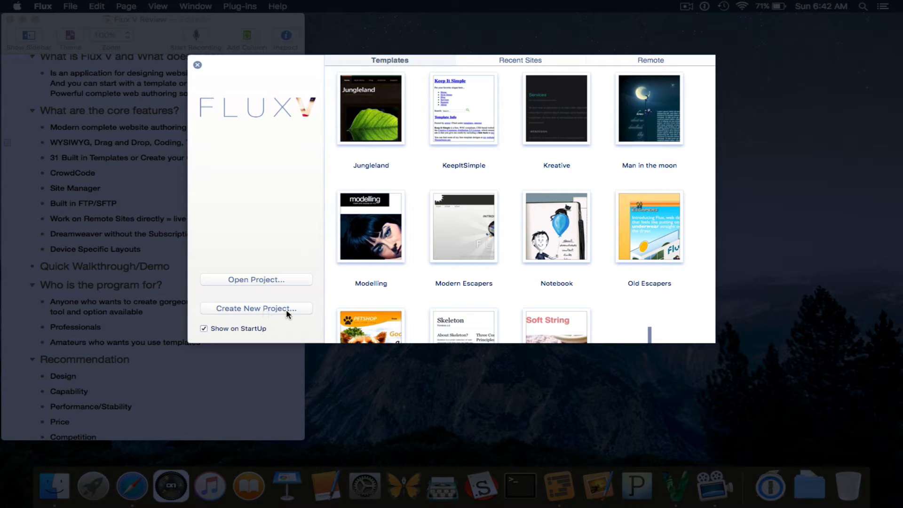
scroll("down", 3)
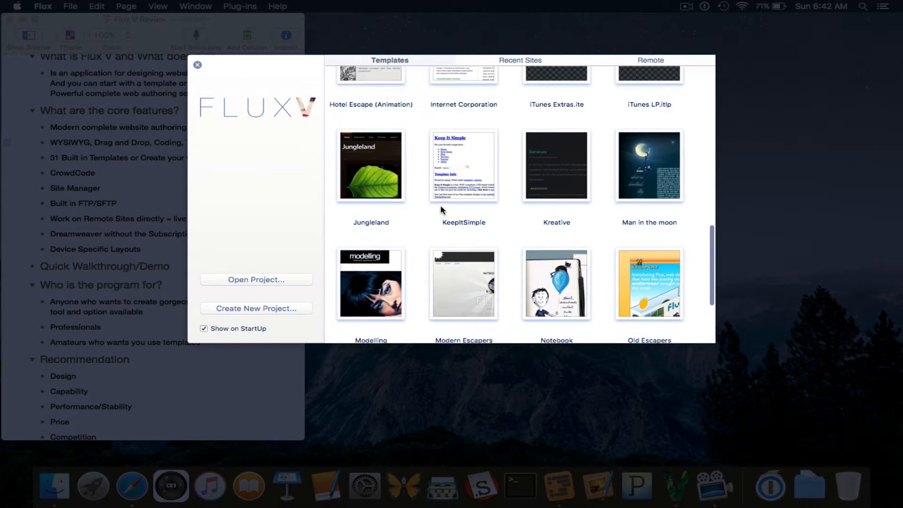
left_click(519, 61)
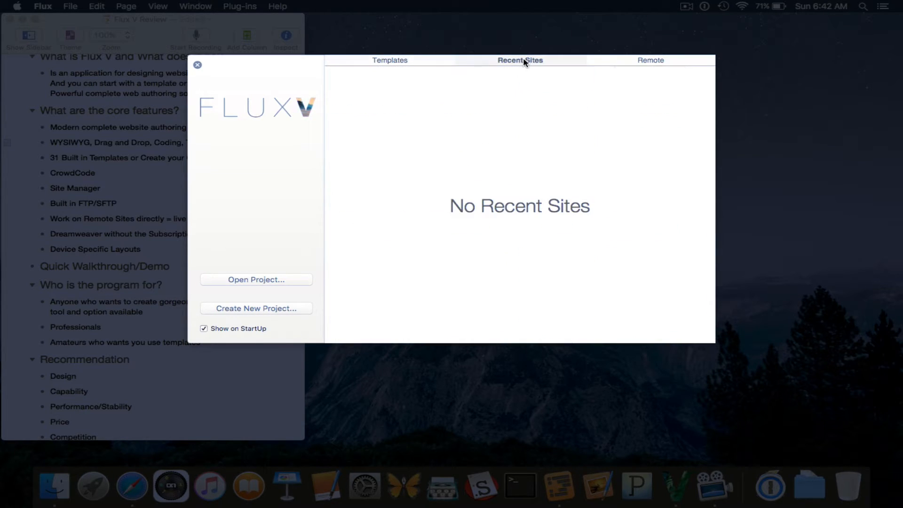
left_click(651, 60)
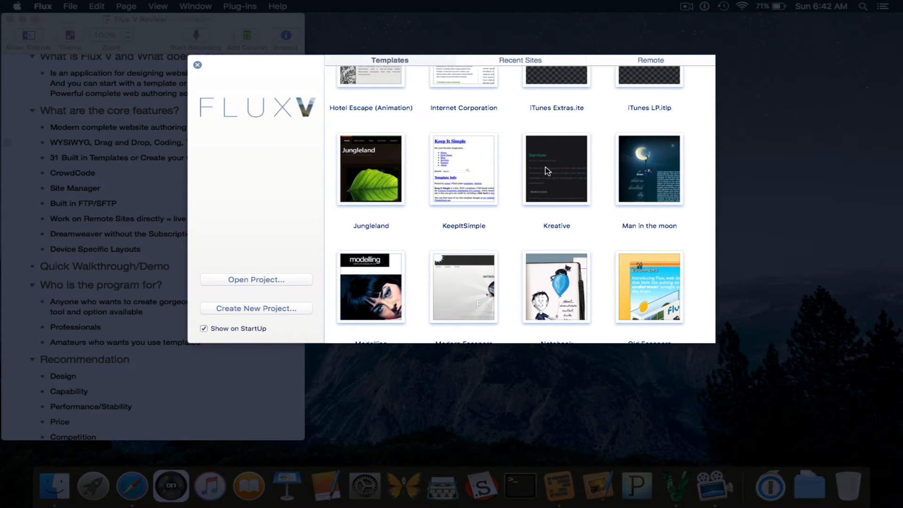
Name the new template-based project testsite and save it to the Desktop.
scroll("down", 3)
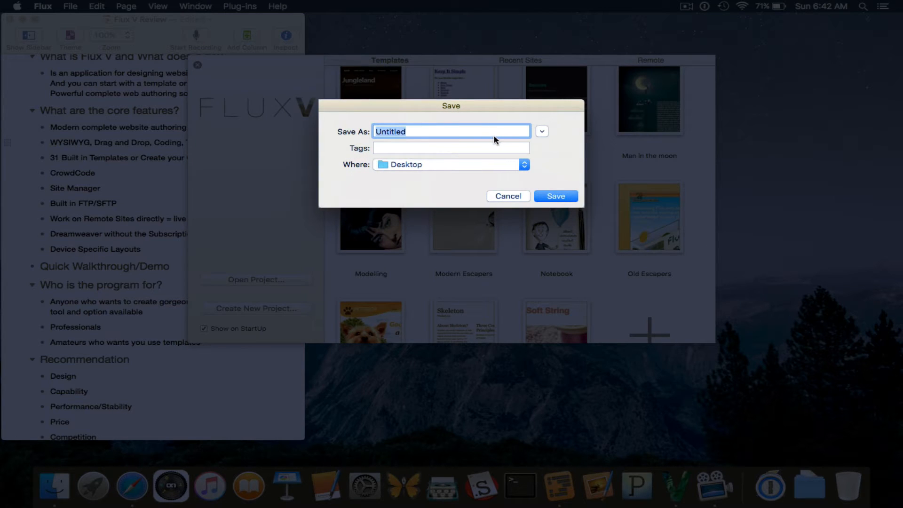
type("tests")
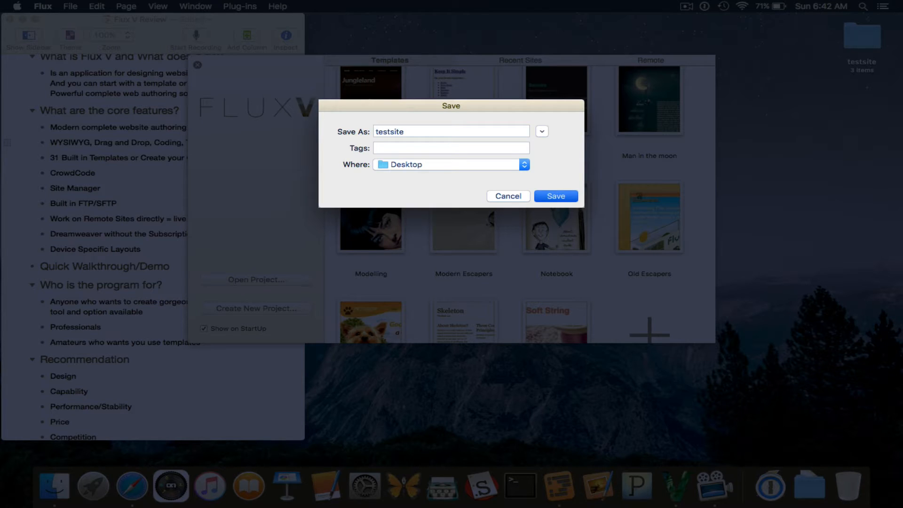
left_click(555, 195)
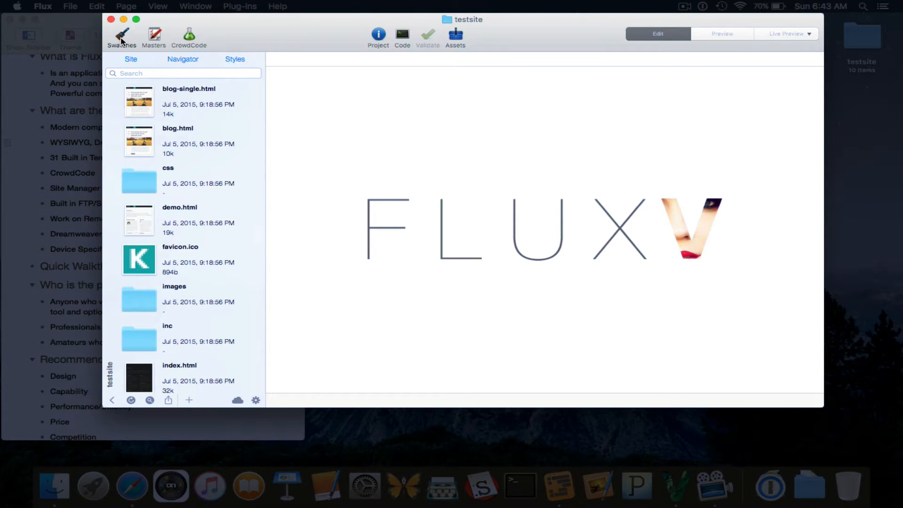
Show the project's colour swatches and the help explanation of what swatches do.
left_click(122, 34)
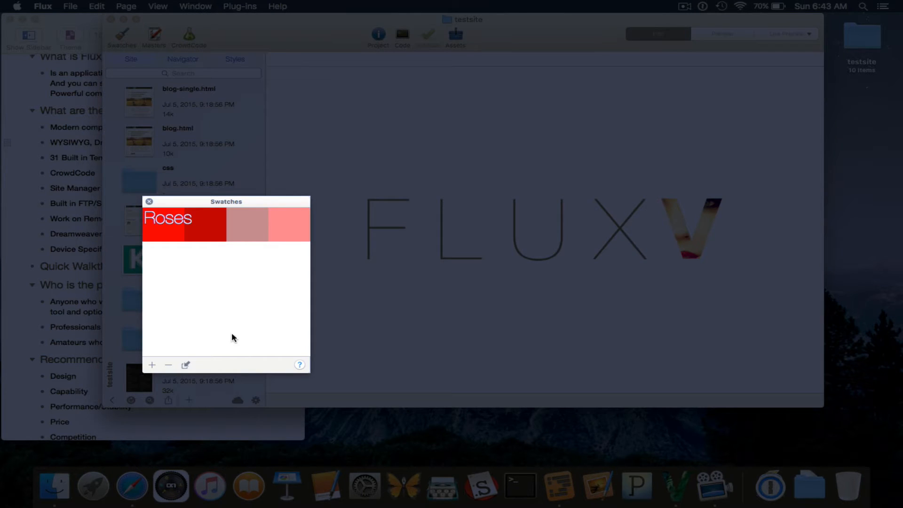
left_click(299, 366)
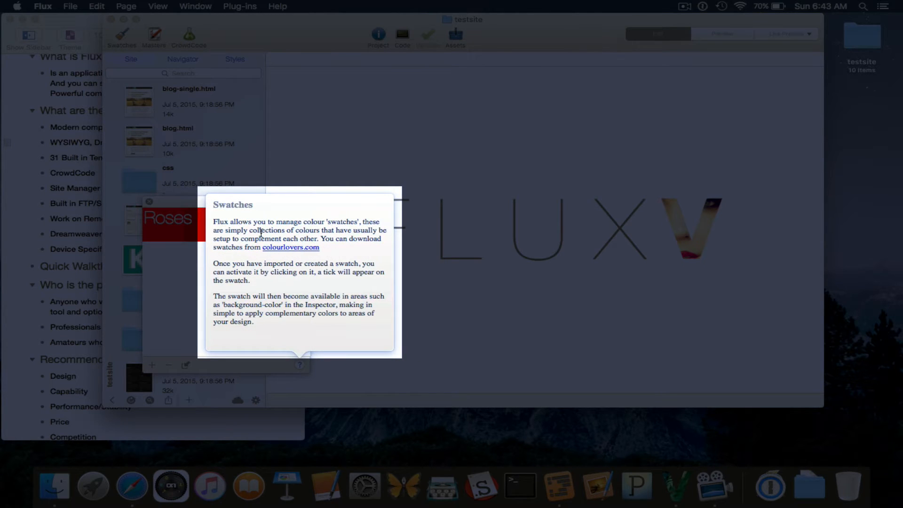
mouse_move(271, 256)
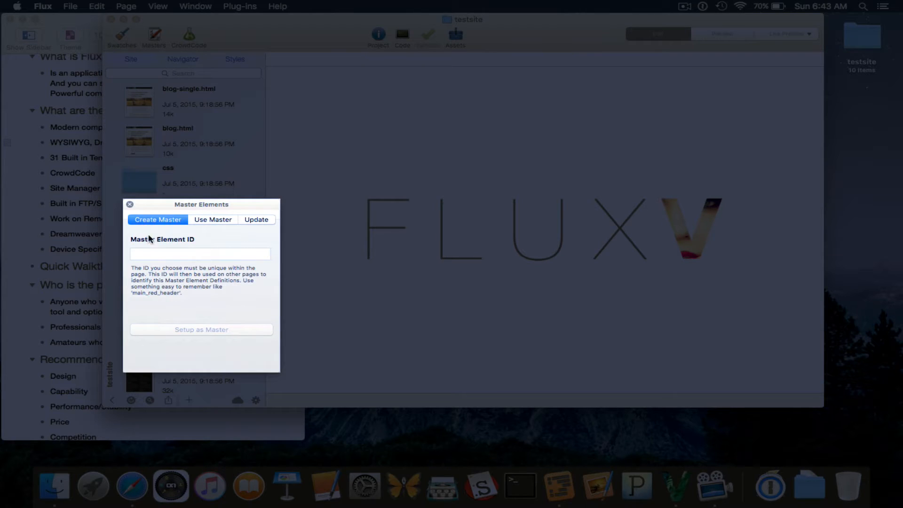
mouse_move(203, 232)
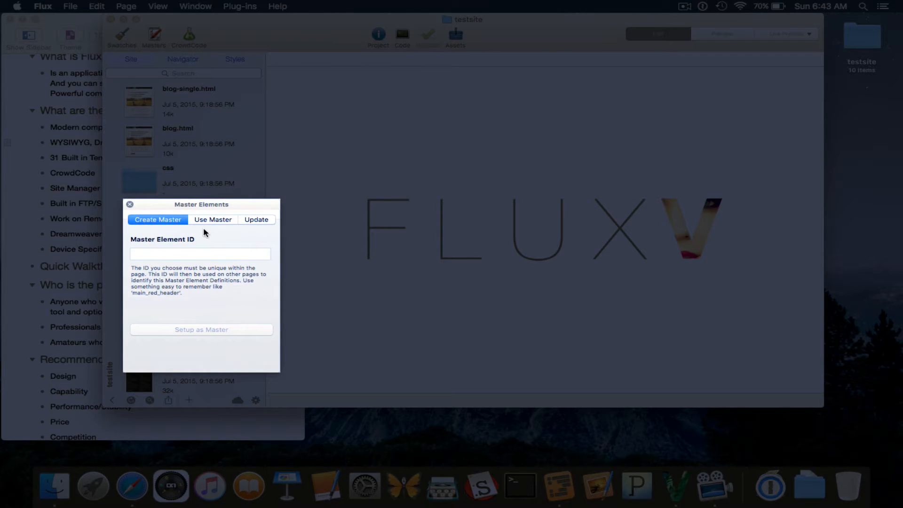
mouse_move(174, 273)
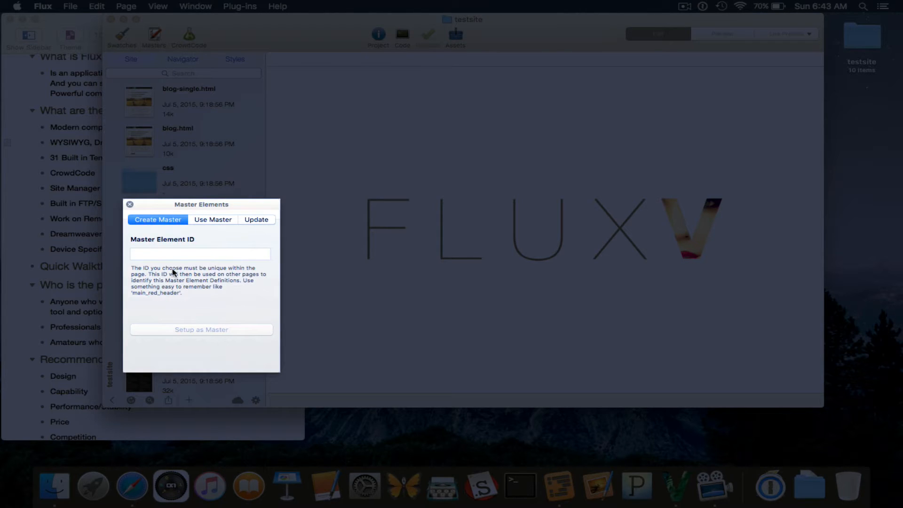
mouse_move(174, 253)
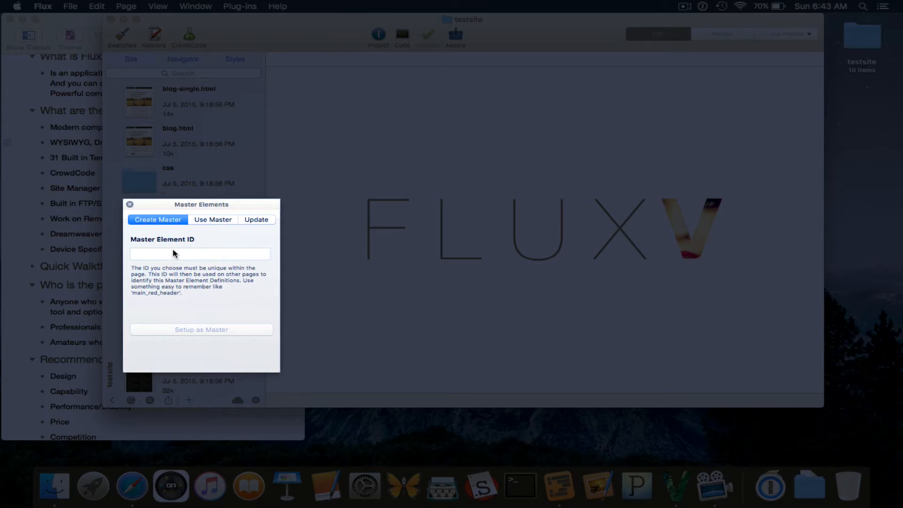
mouse_move(142, 242)
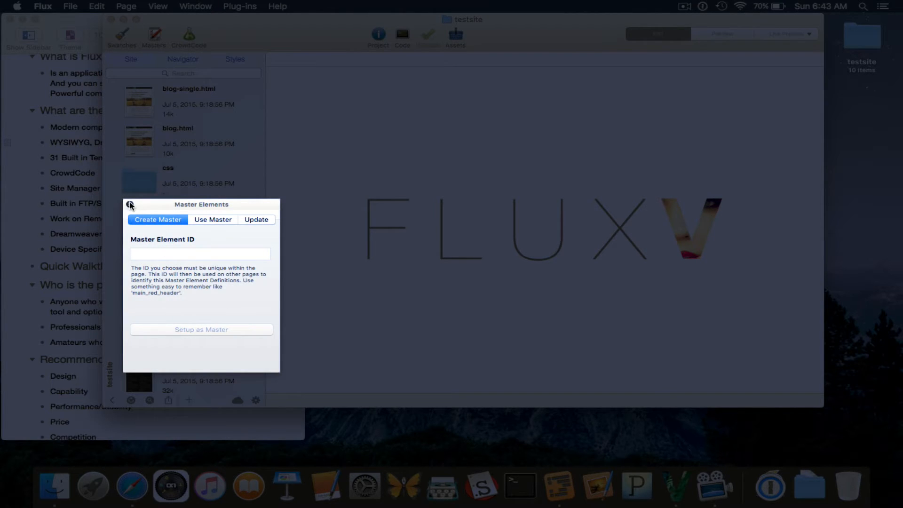
Close the Master Elements window, leaving the testsite file list showing.
left_click(130, 205)
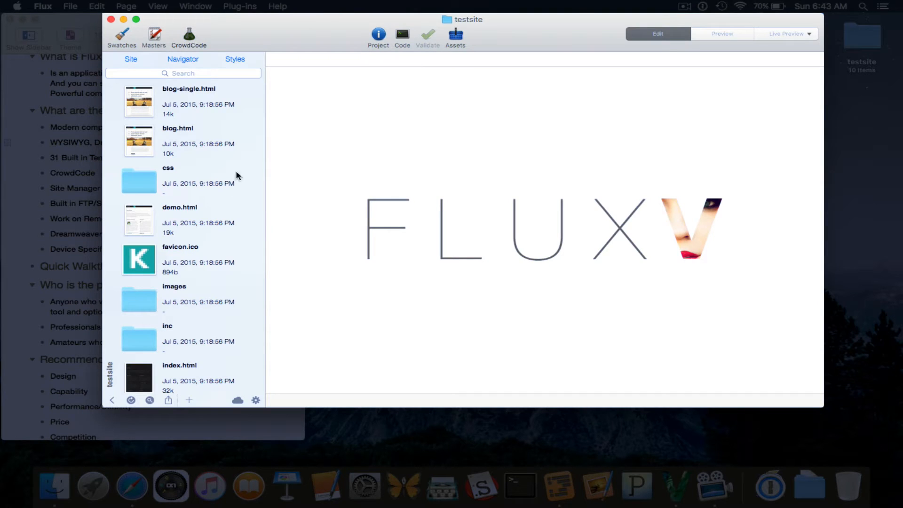
left_click(188, 38)
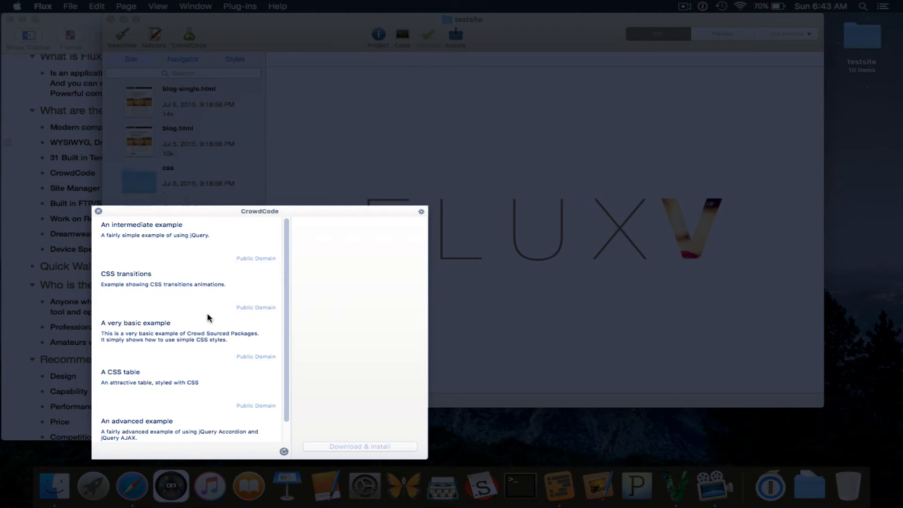
scroll("down", 3)
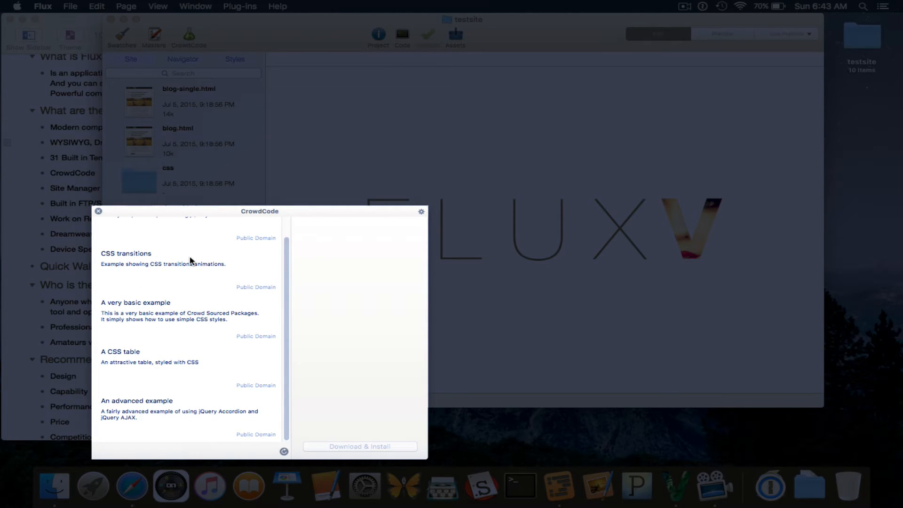
left_click(98, 211)
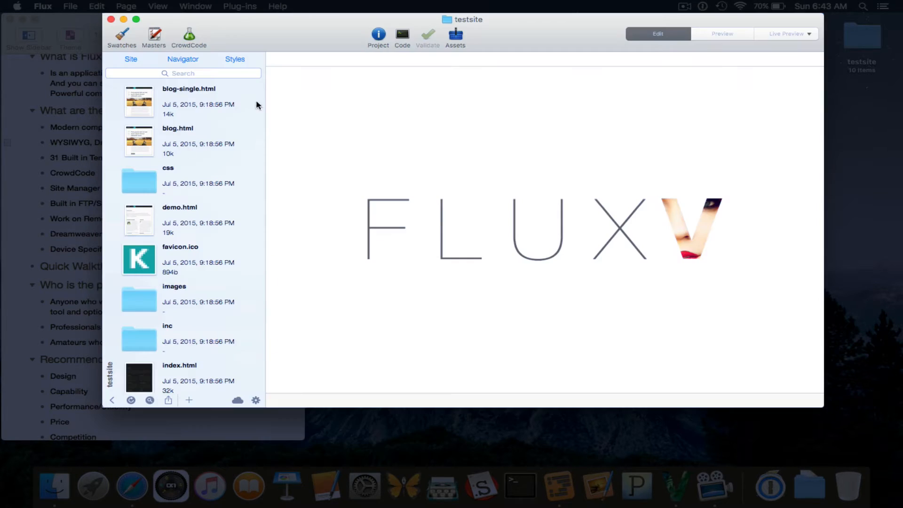
mouse_move(192, 304)
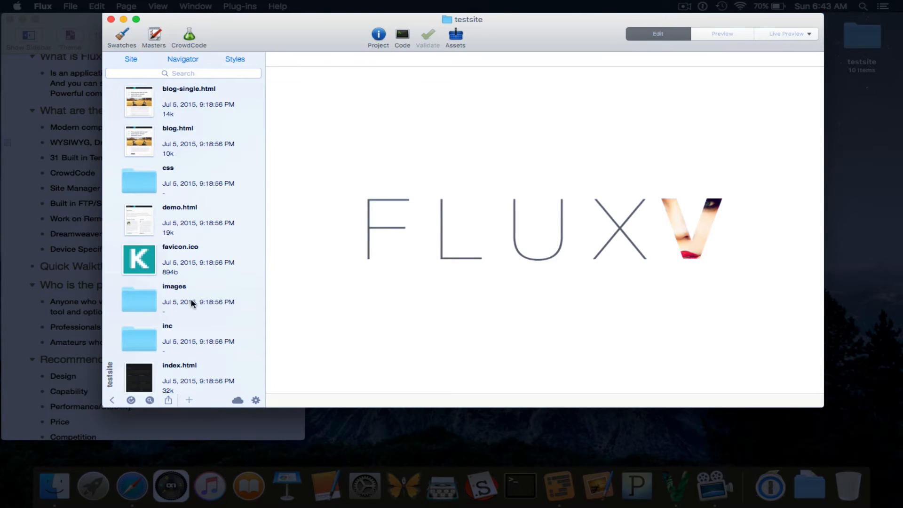
scroll("down", 3)
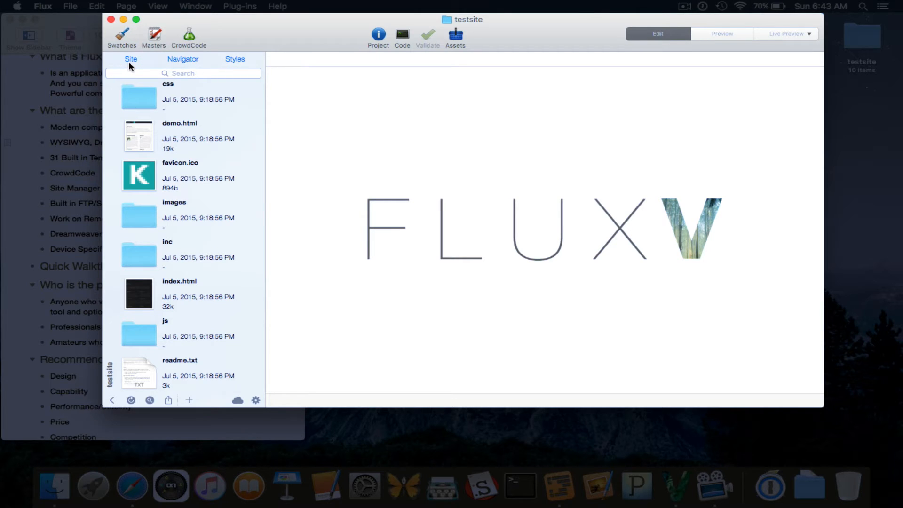
left_click(183, 58)
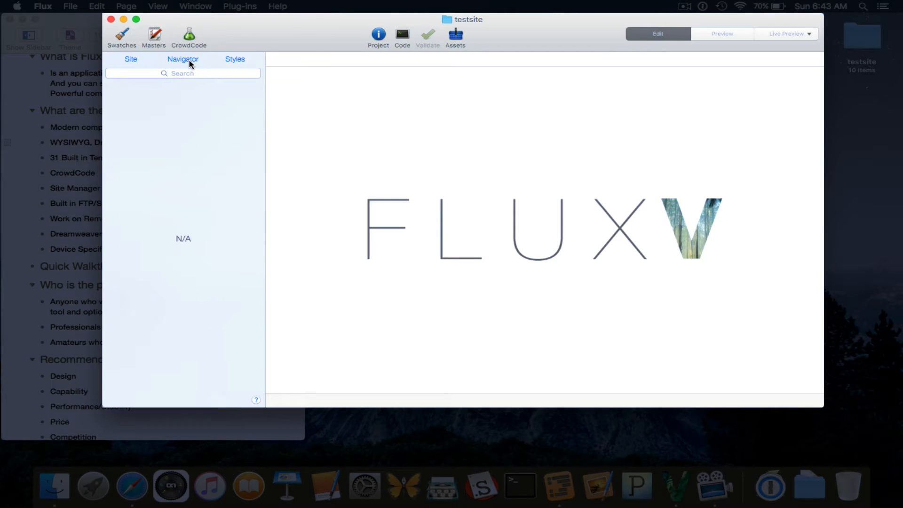
mouse_move(153, 65)
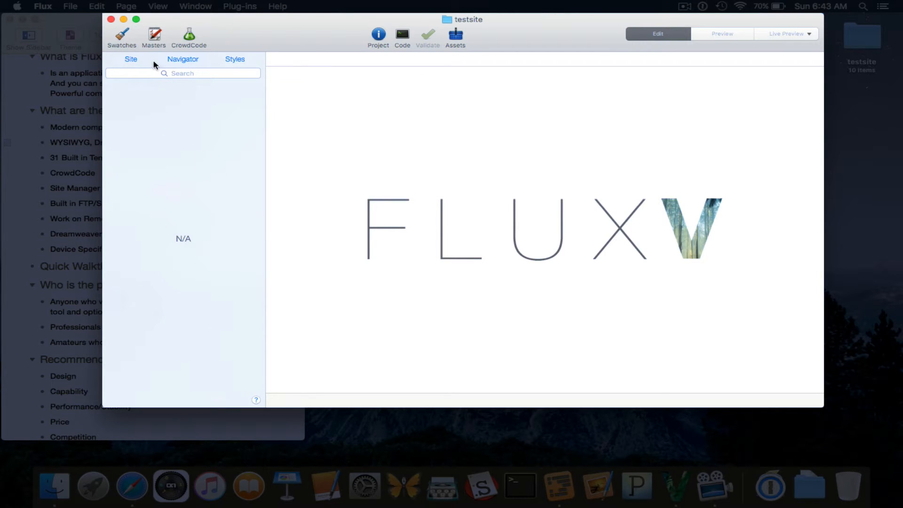
mouse_move(231, 129)
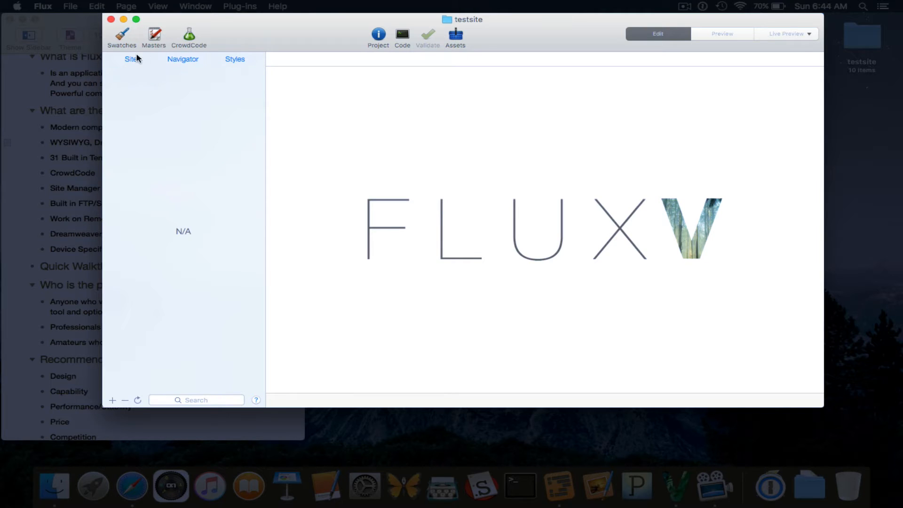
left_click(131, 58)
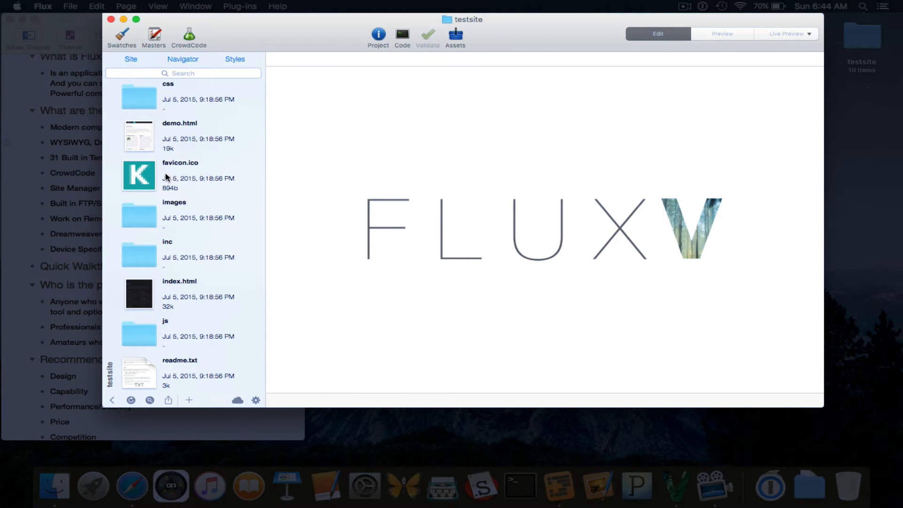
scroll("down", 3)
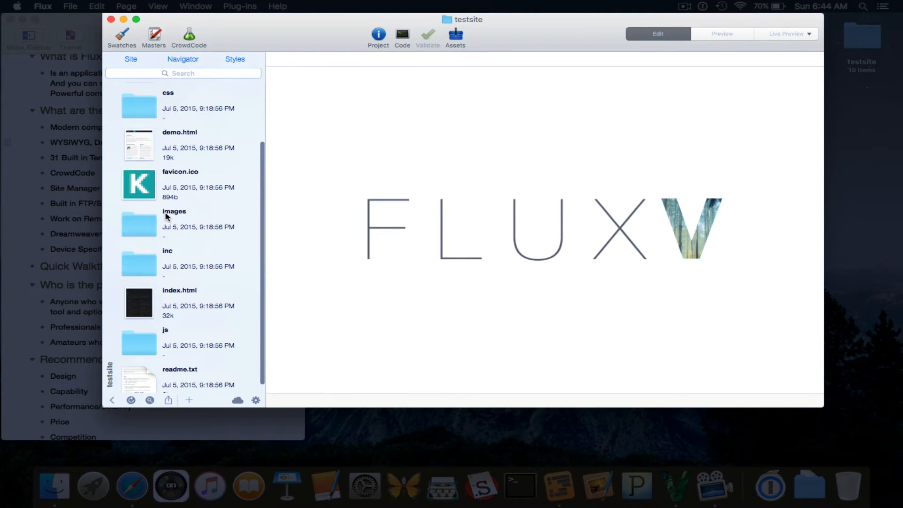
scroll("down", 3)
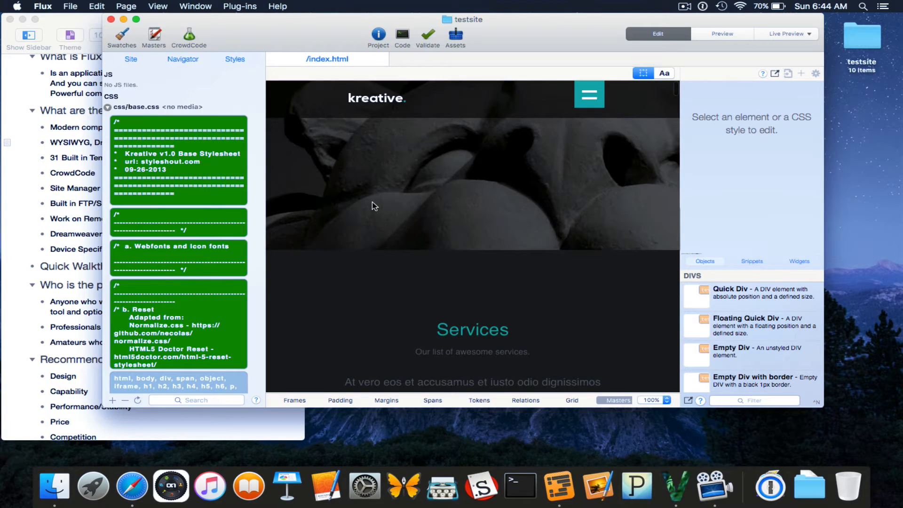
mouse_move(540, 217)
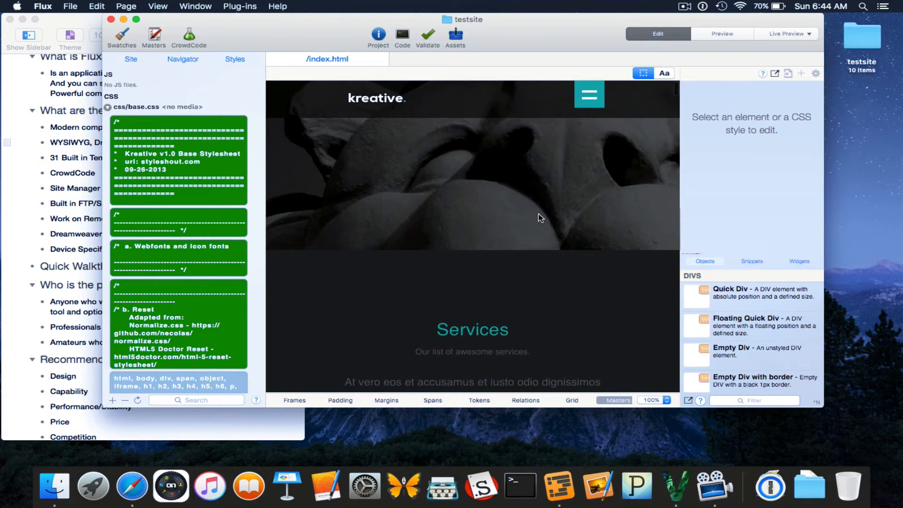
mouse_move(564, 44)
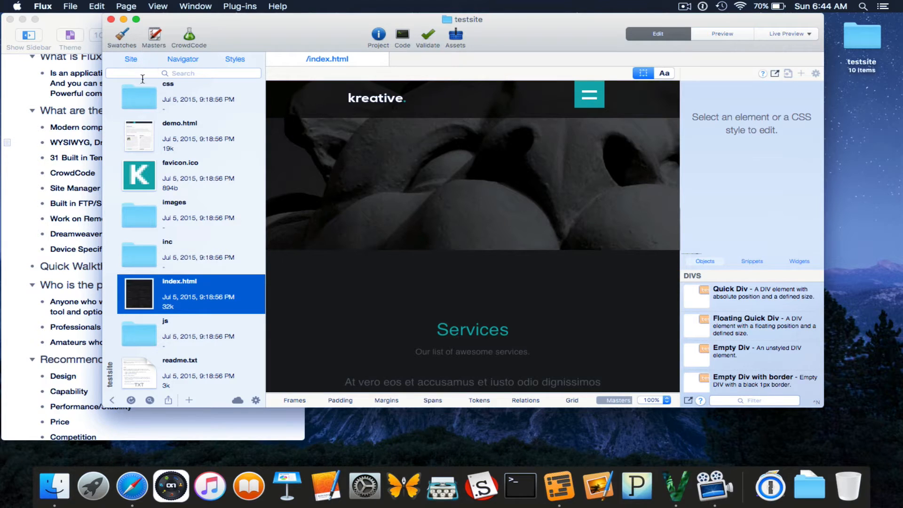
Show the Navigator element tree of index.html and look down through it.
left_click(183, 58)
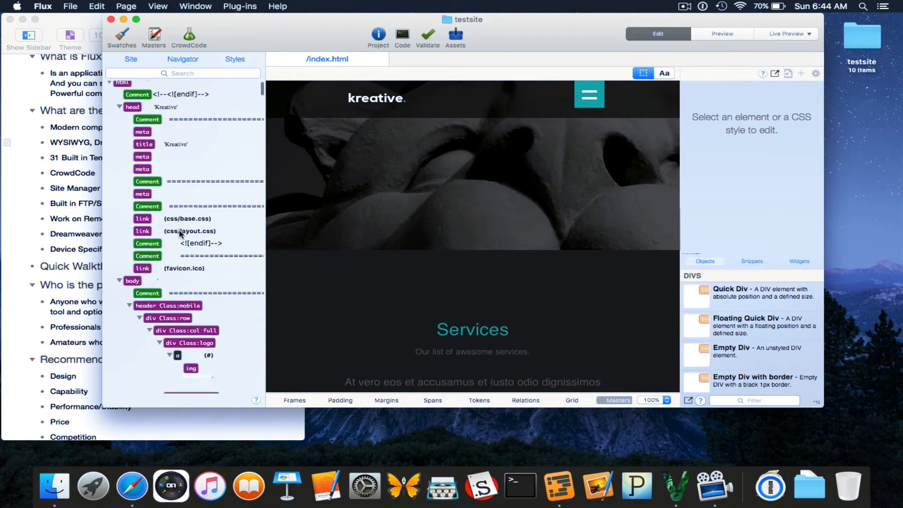
scroll("down", 3)
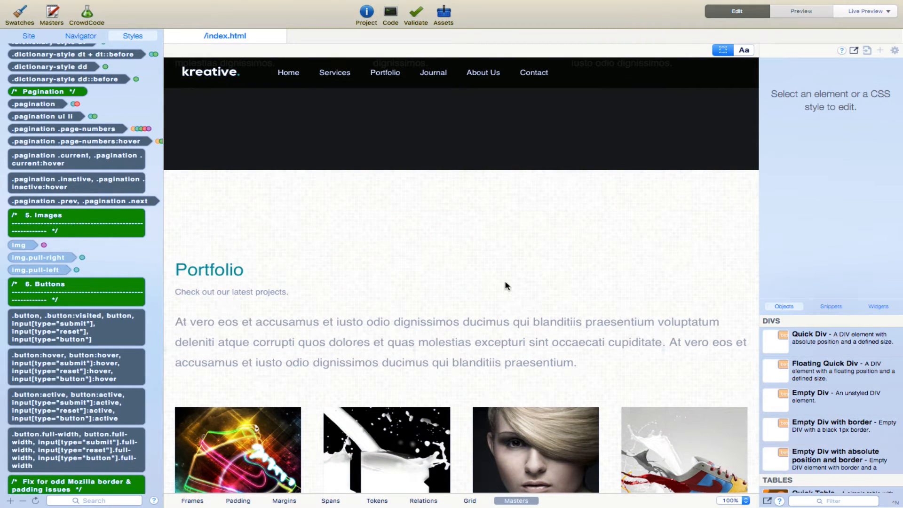
Switch index.html from editing to the rendered Preview mode.
left_click(799, 11)
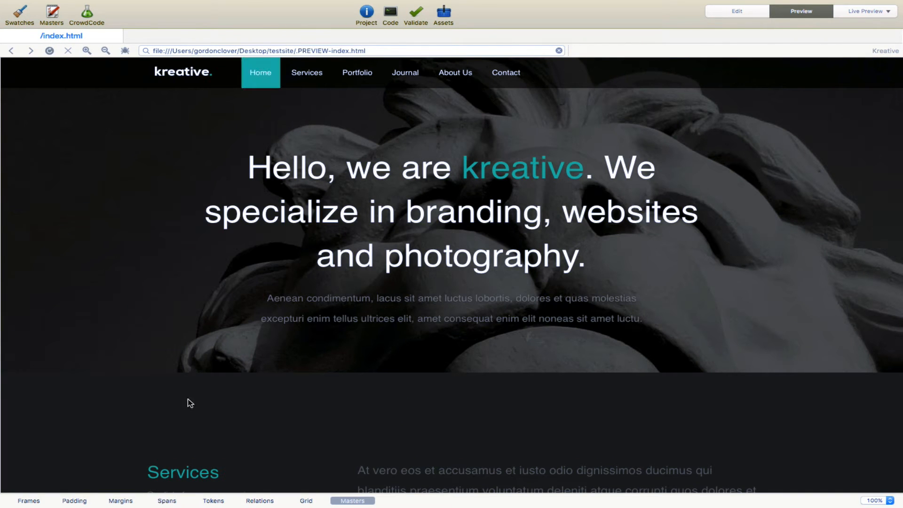
mouse_move(417, 281)
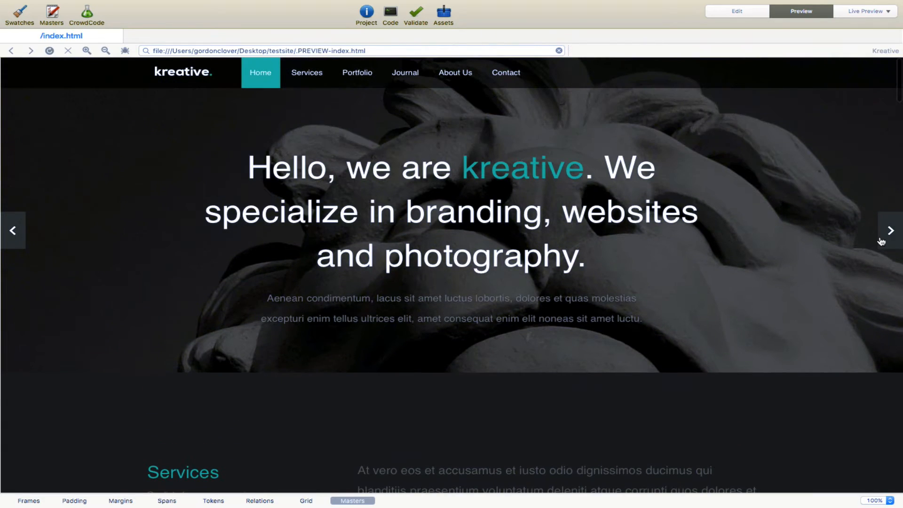
Advance the homepage slider twice and look down the rendered kreative page.
left_click(891, 231)
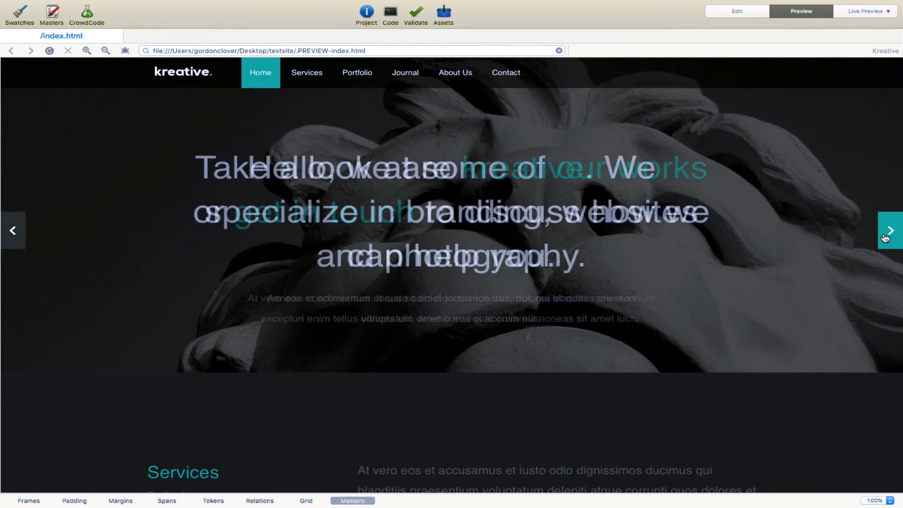
left_click(889, 231)
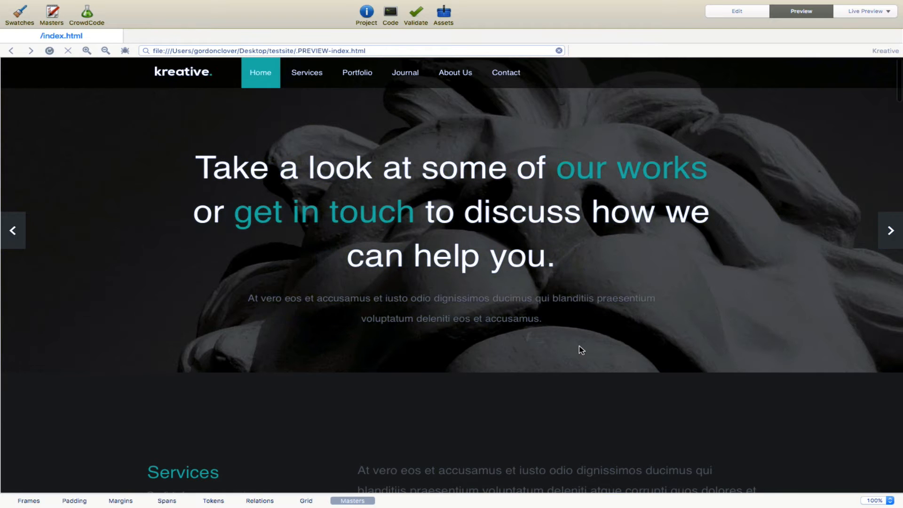
scroll("down", 3)
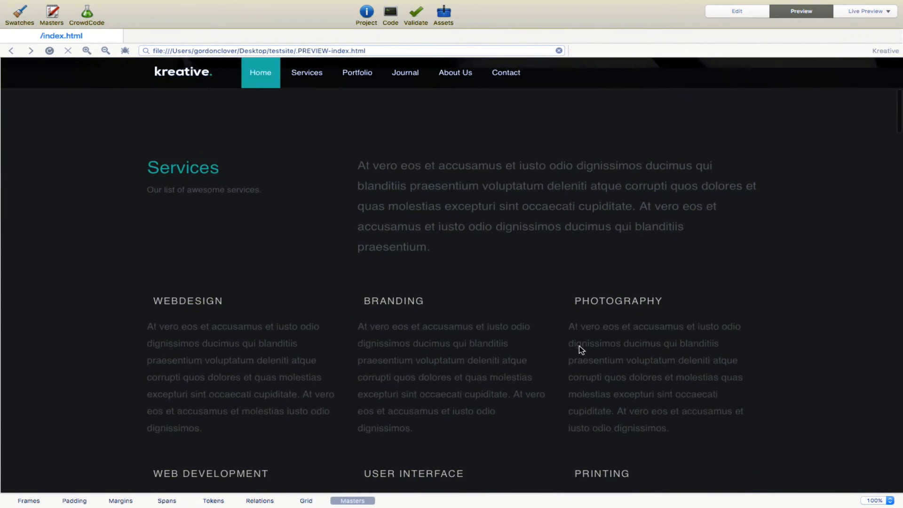
scroll("down", 3)
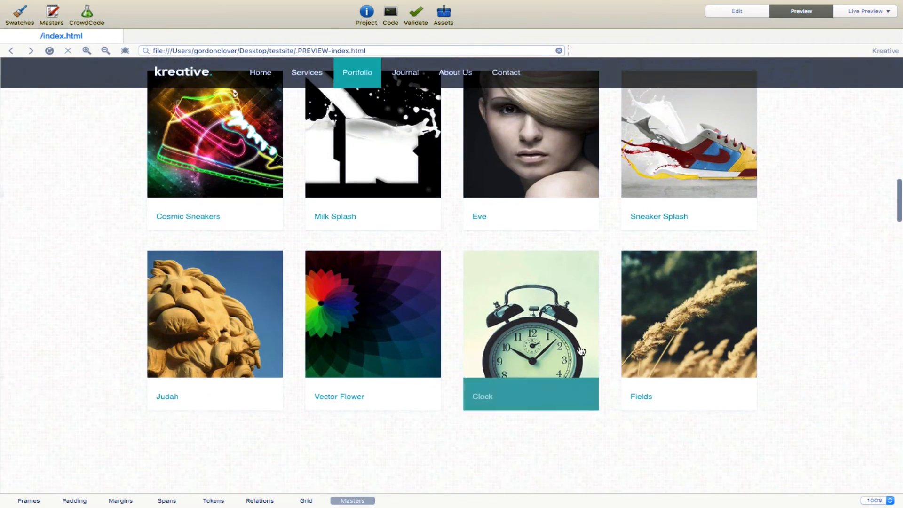
scroll("down", 3)
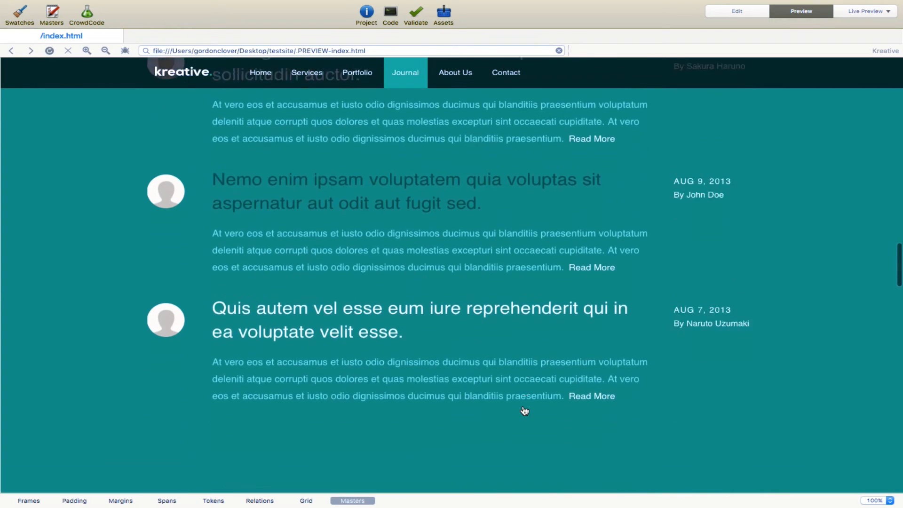
scroll("down", 3)
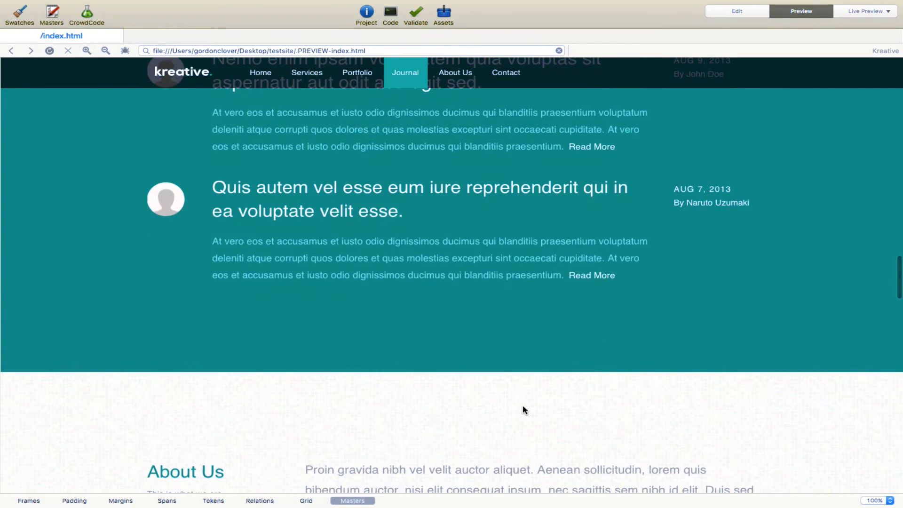
Visit the site's navigation sections in the preview, then return to editing the page.
left_click(455, 73)
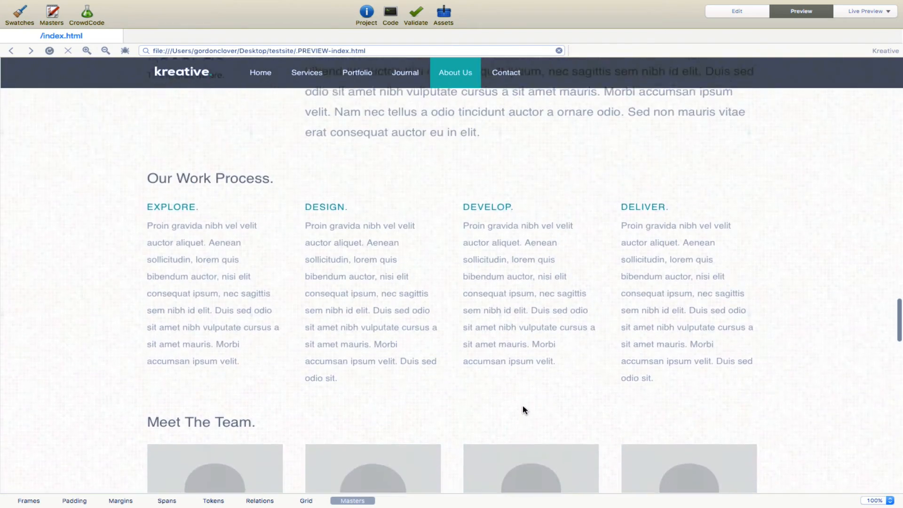
left_click(404, 73)
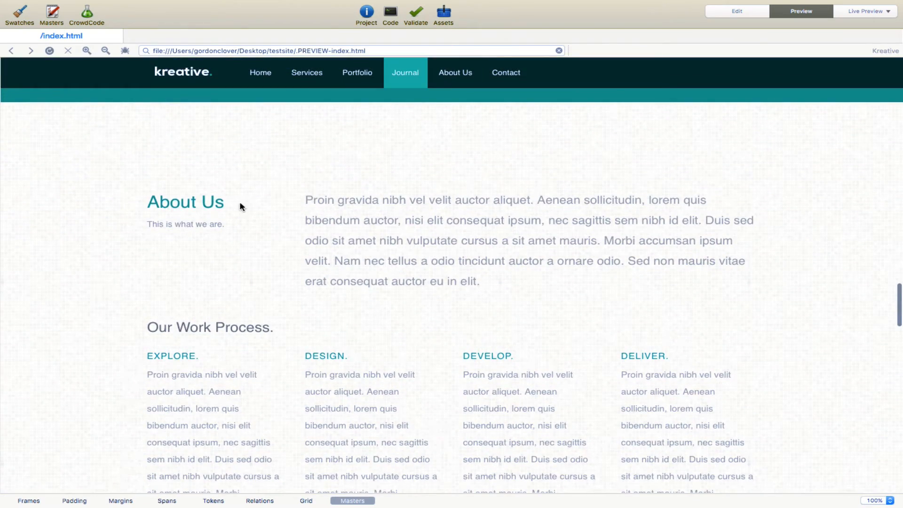
scroll("down", 3)
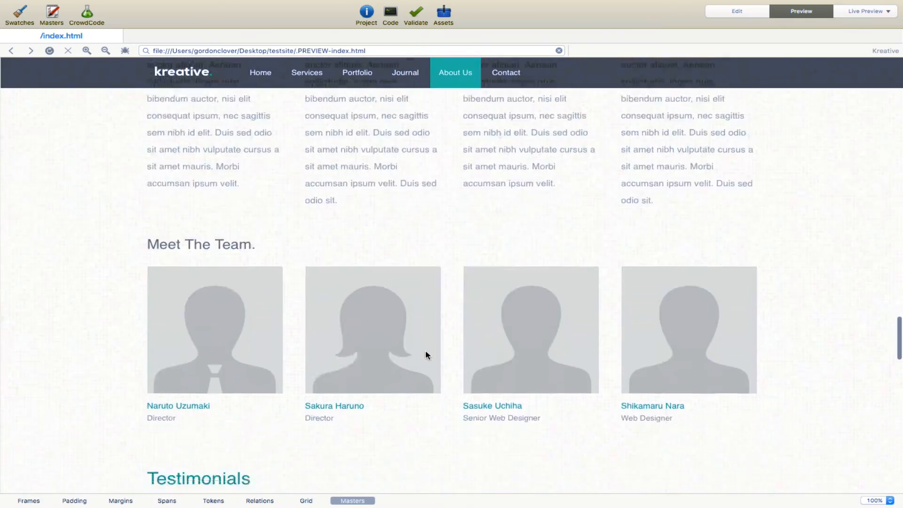
left_click(505, 72)
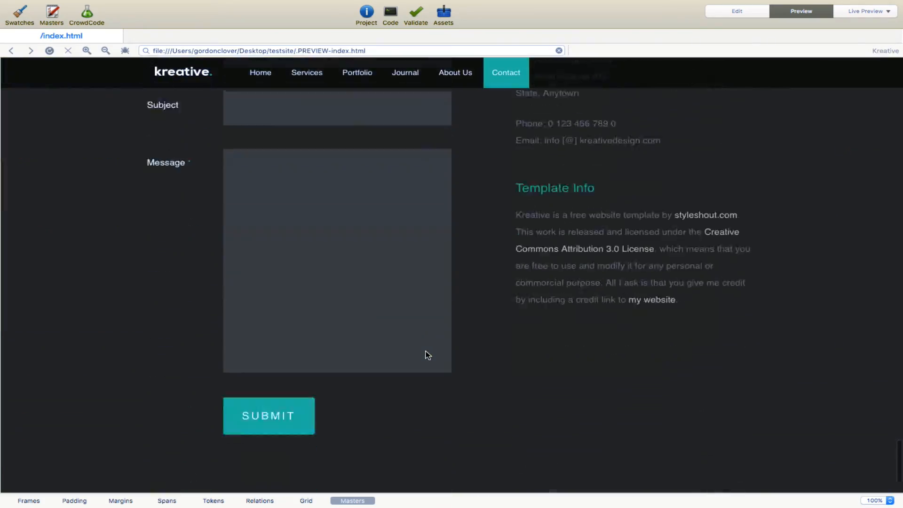
scroll("down", 3)
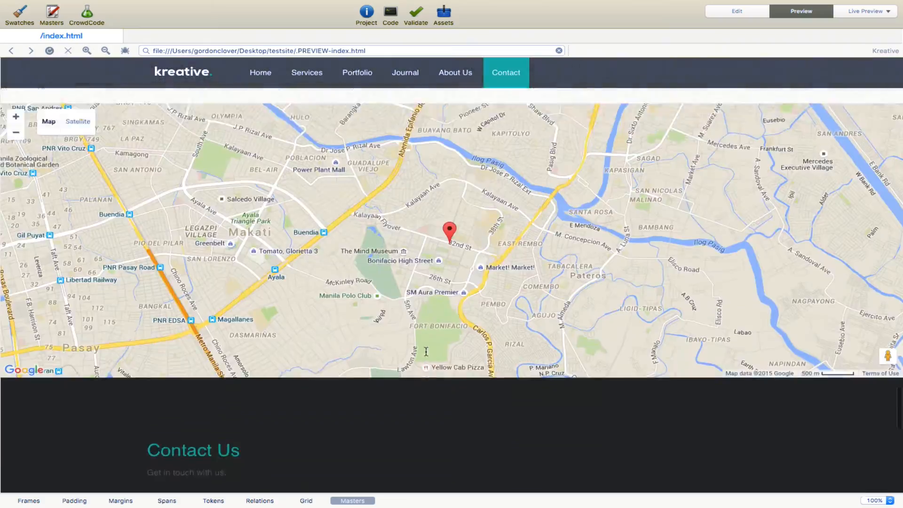
left_click(261, 73)
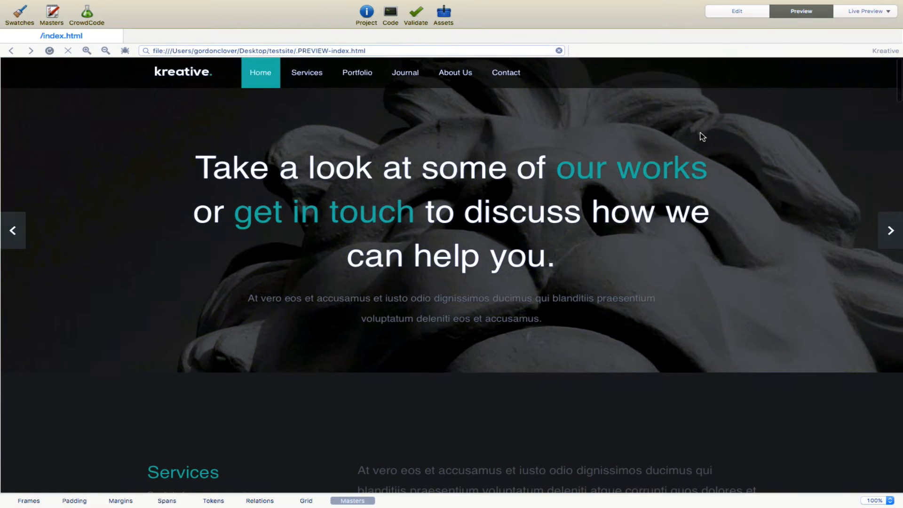
left_click(736, 11)
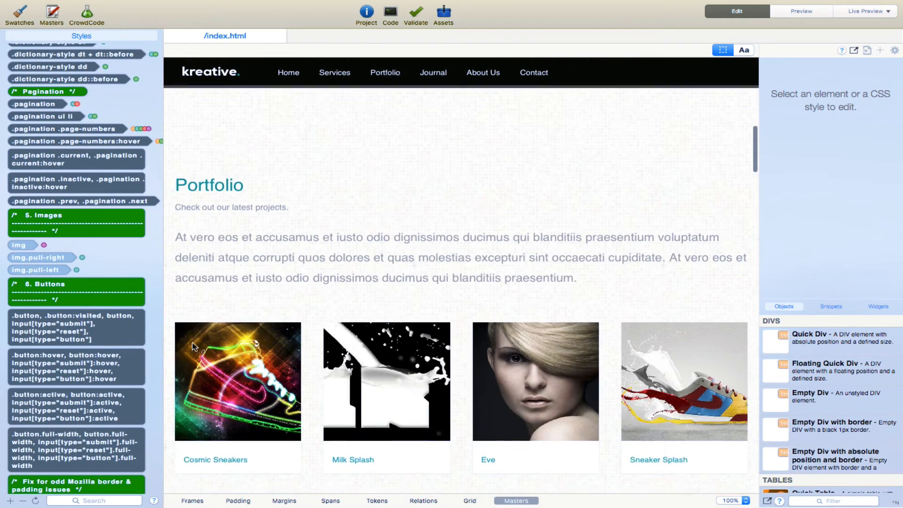
scroll("down", 3)
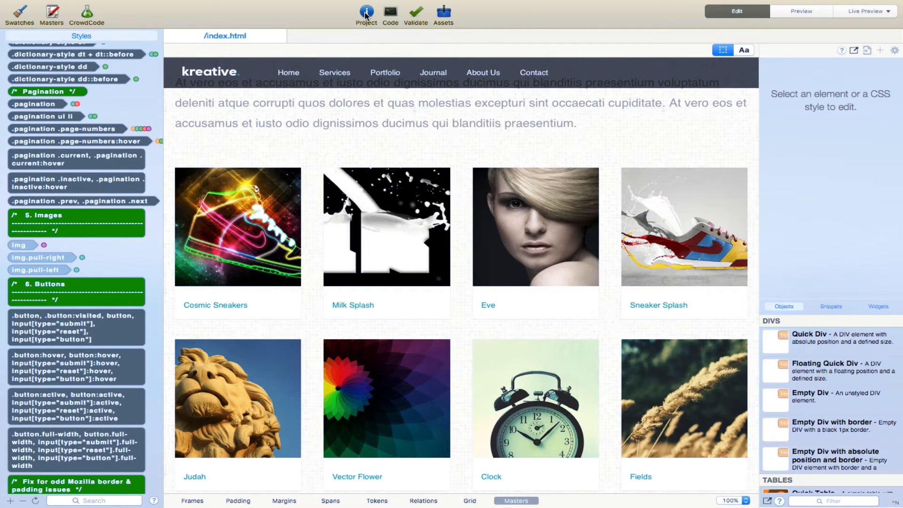
left_click(366, 13)
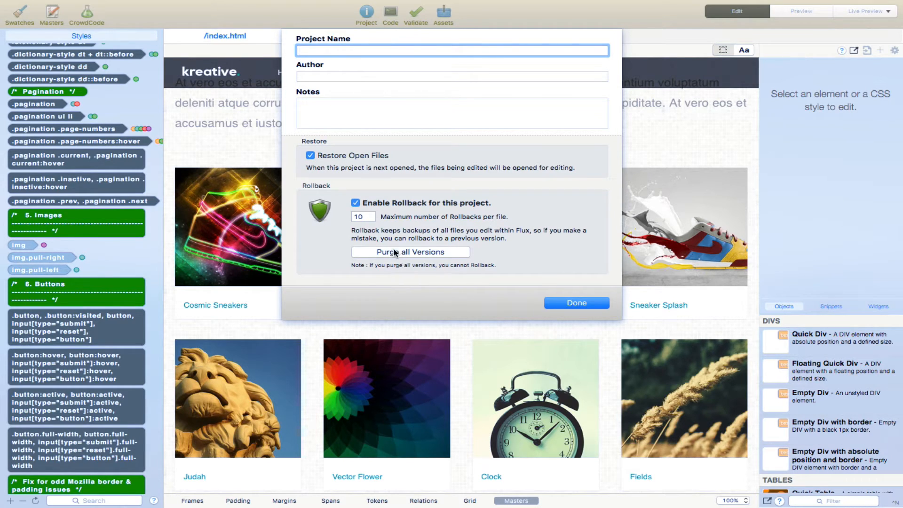
mouse_move(559, 295)
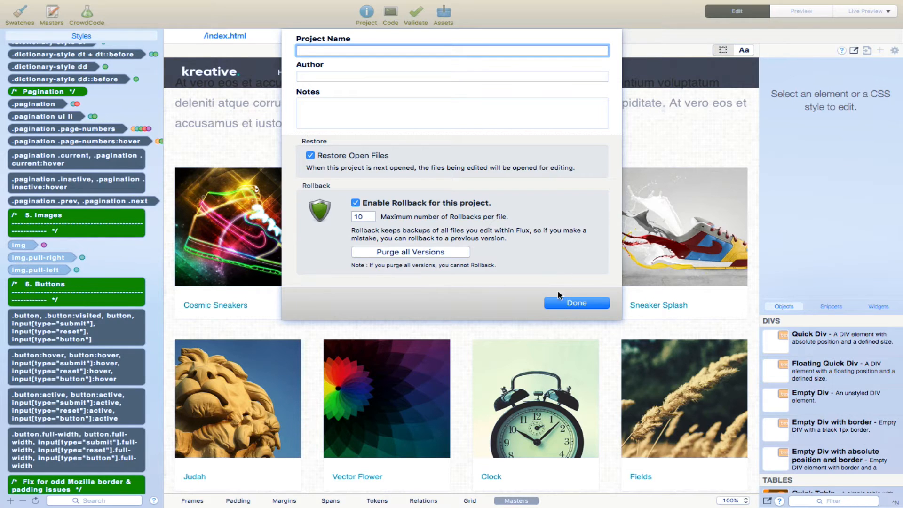
left_click(576, 302)
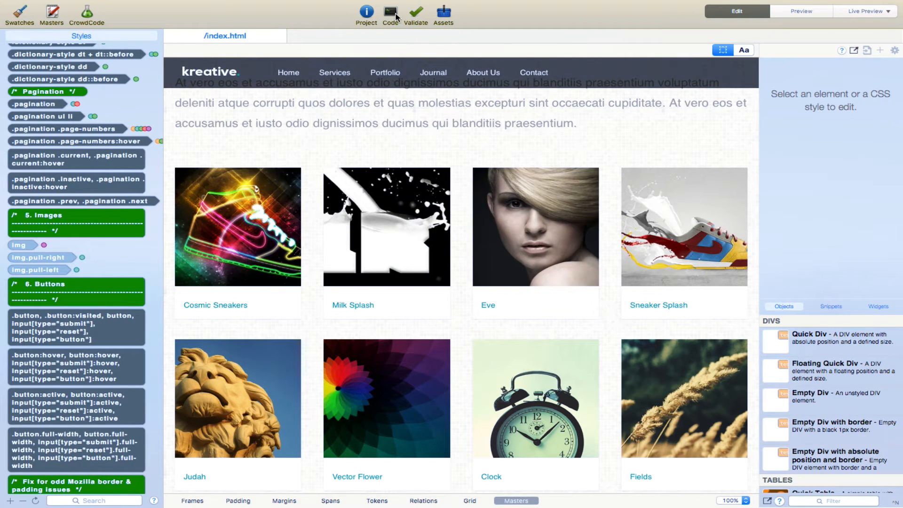
Show index.html's HTML source beneath the page and read down to the portfolio item markup.
left_click(390, 12)
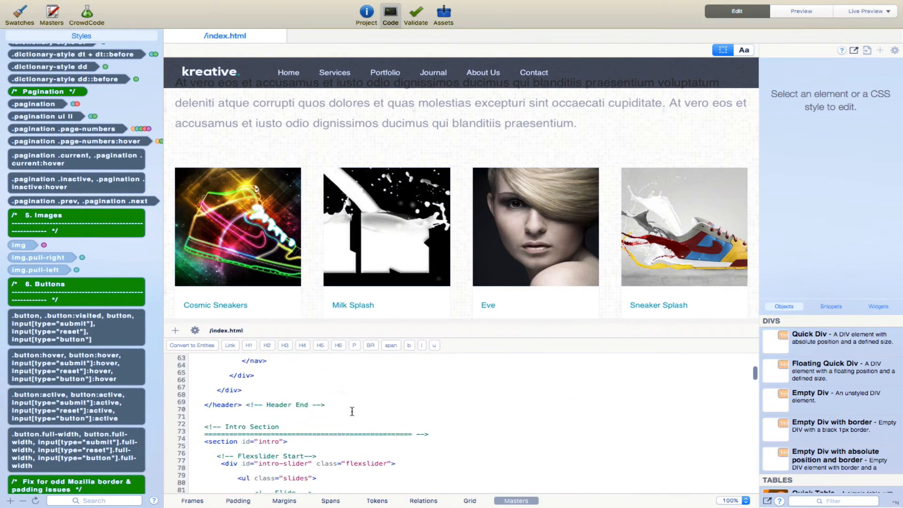
scroll("down", 3)
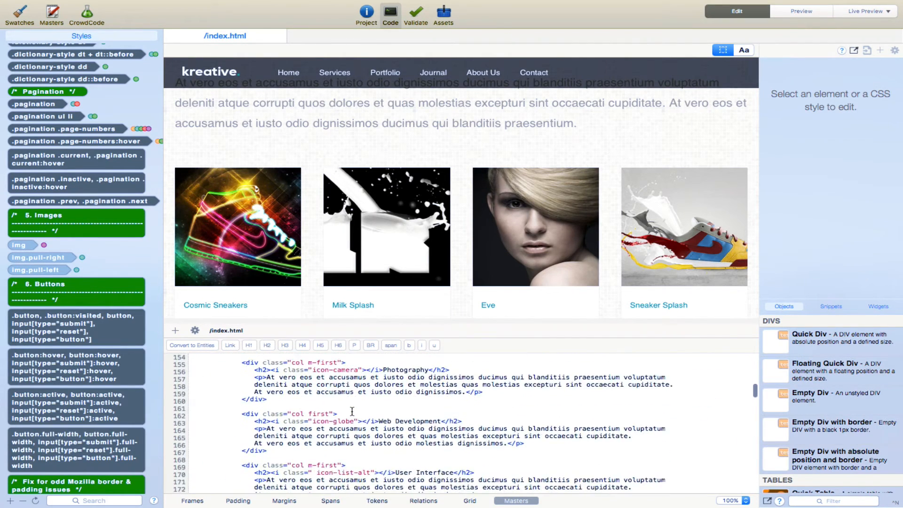
scroll("down", 3)
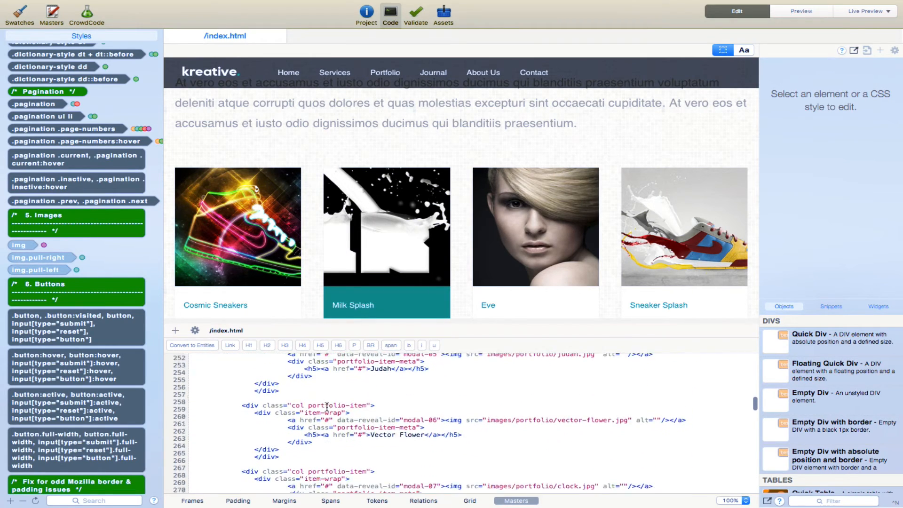
scroll("down", 3)
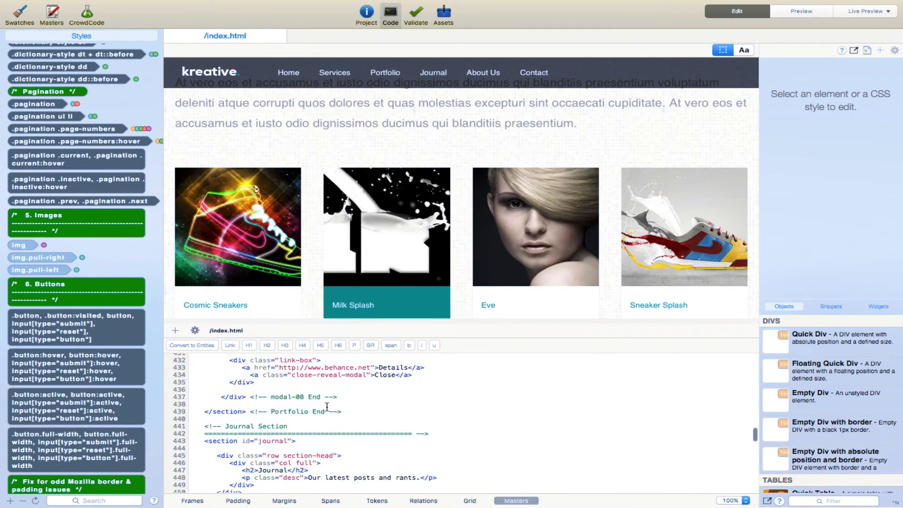
scroll("down", 3)
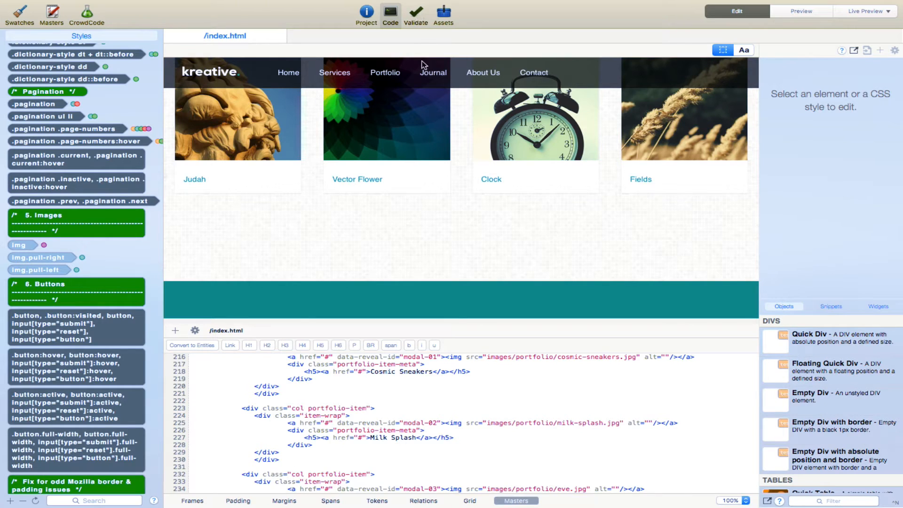
Validate the page and scroll through the empty-tag trimming warnings.
left_click(415, 11)
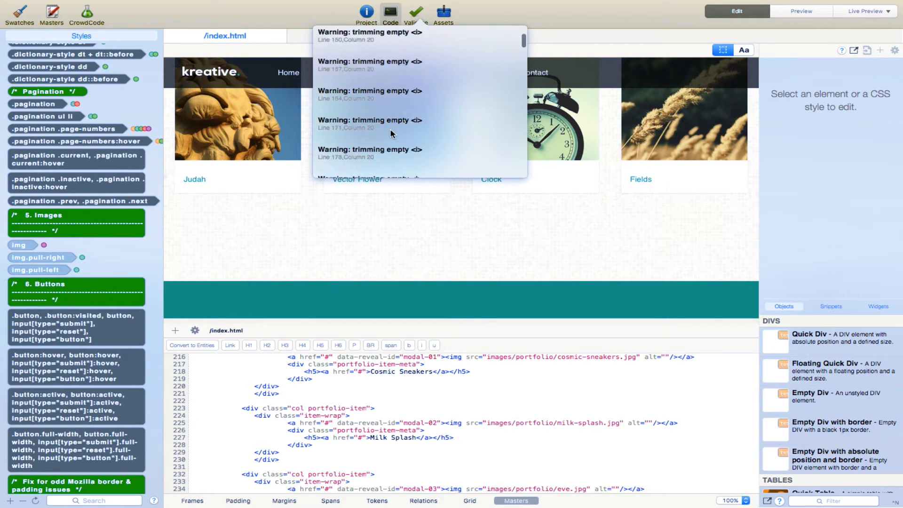
scroll("down", 3)
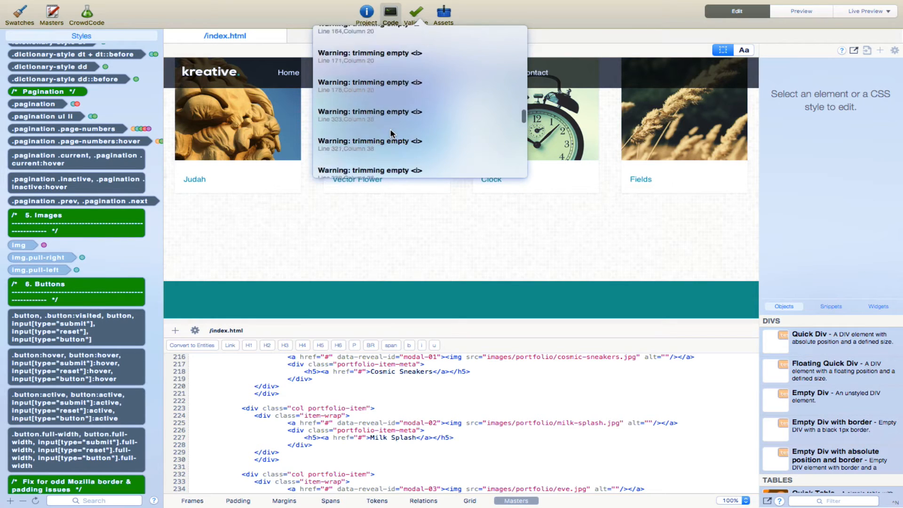
scroll("down", 3)
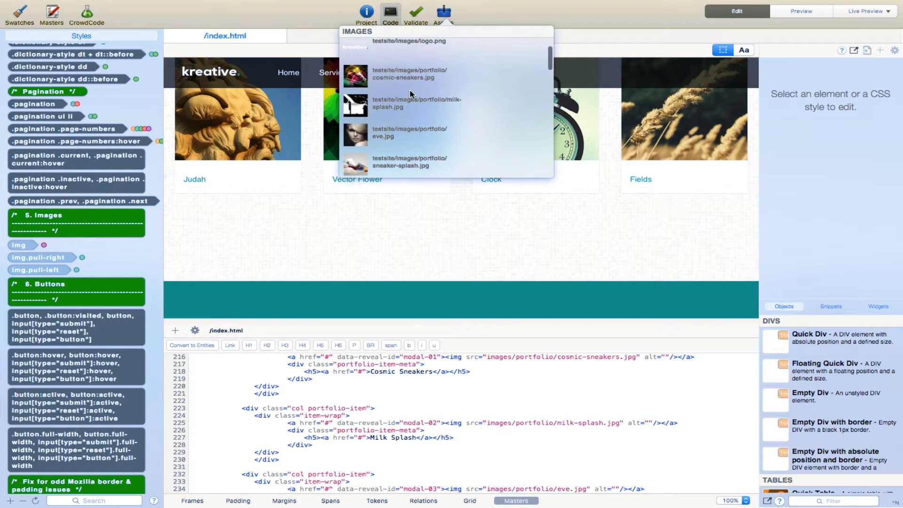
scroll("down", 3)
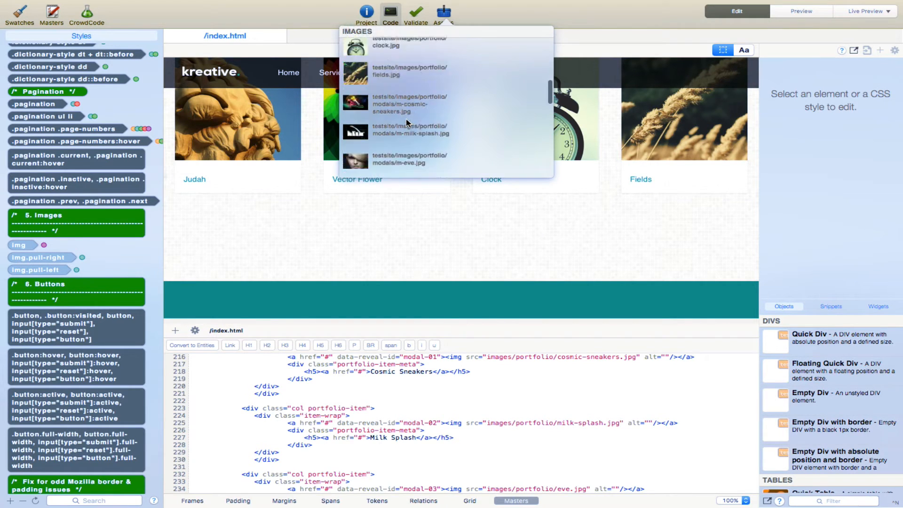
scroll("down", 3)
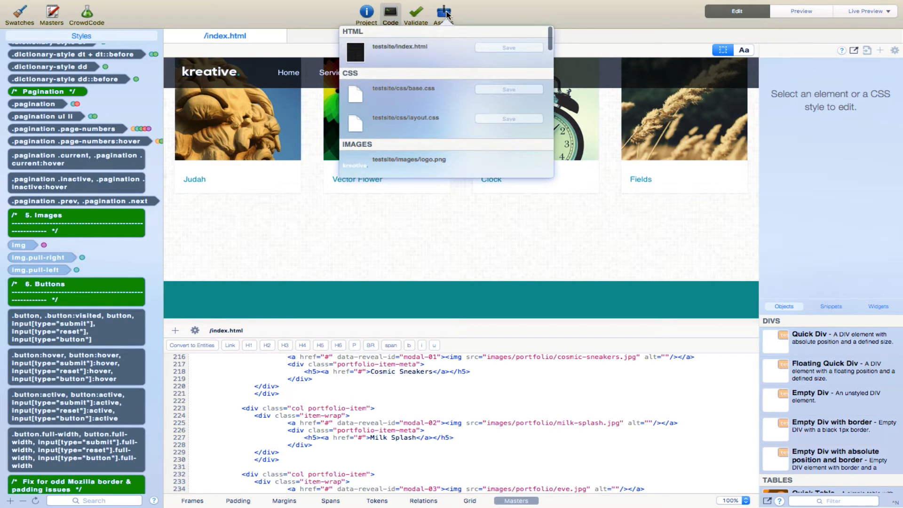
left_click(443, 11)
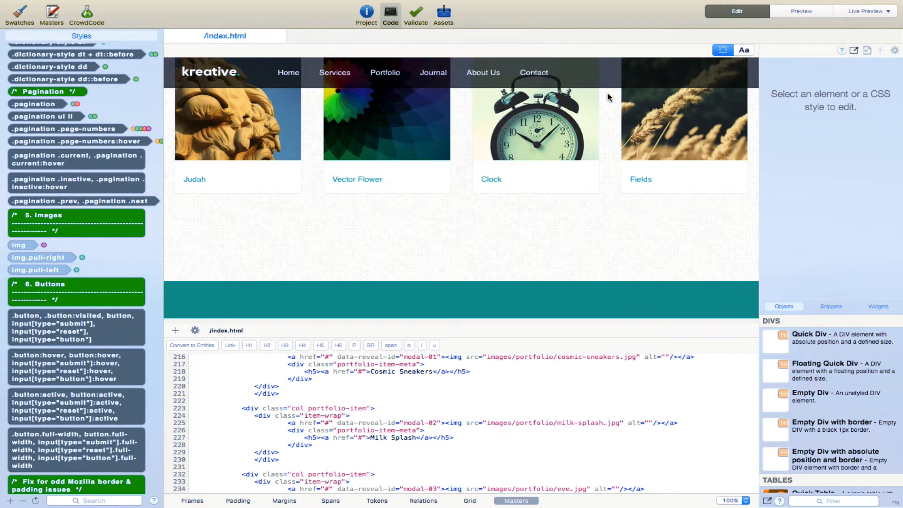
mouse_move(826, 138)
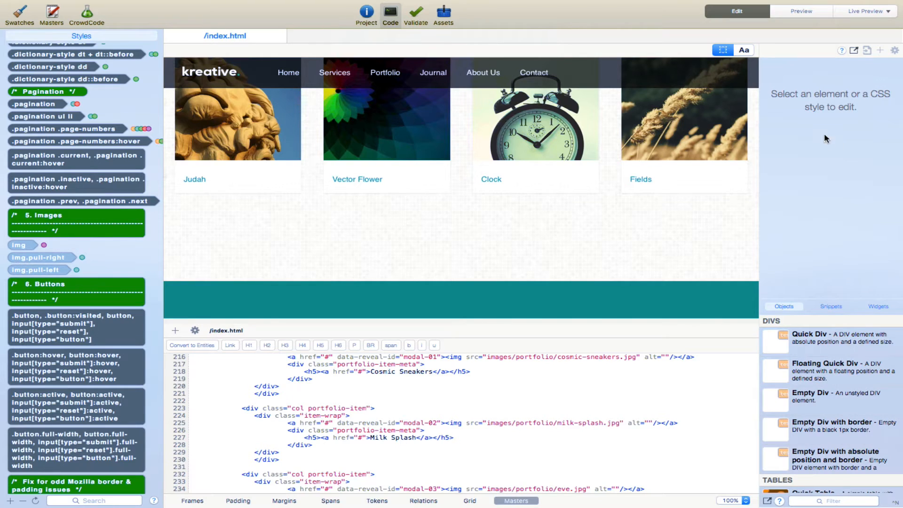
mouse_move(822, 304)
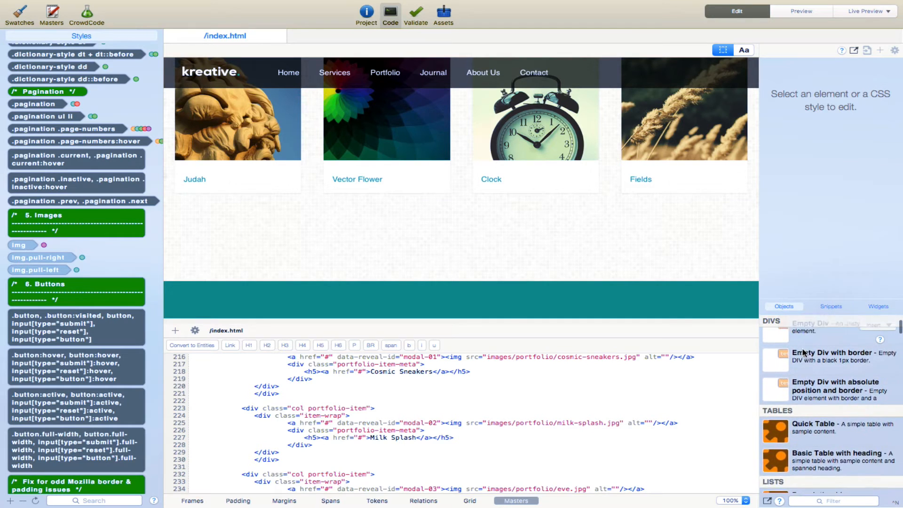
scroll("down", 3)
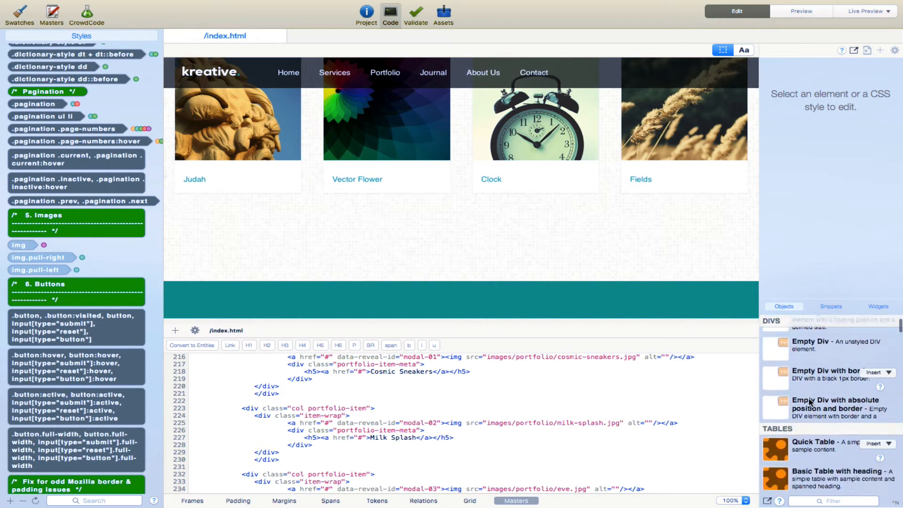
scroll("down", 3)
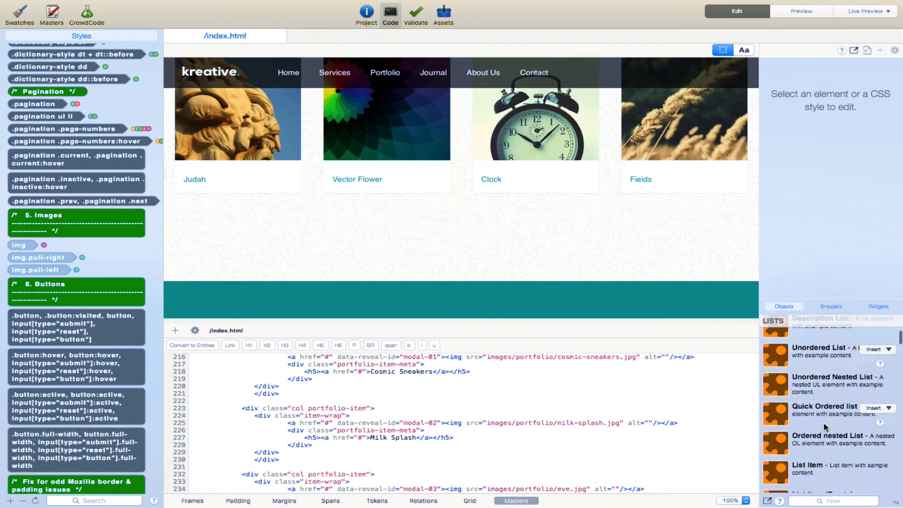
scroll("down", 3)
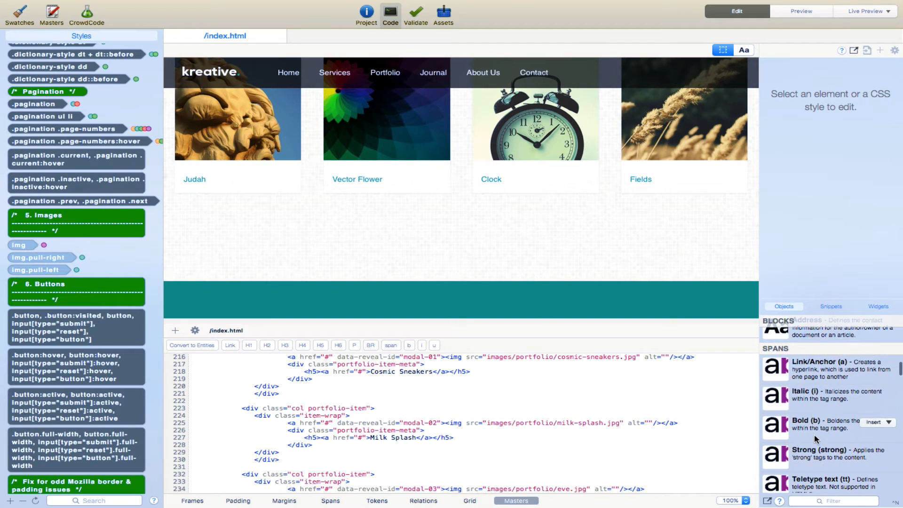
scroll("down", 3)
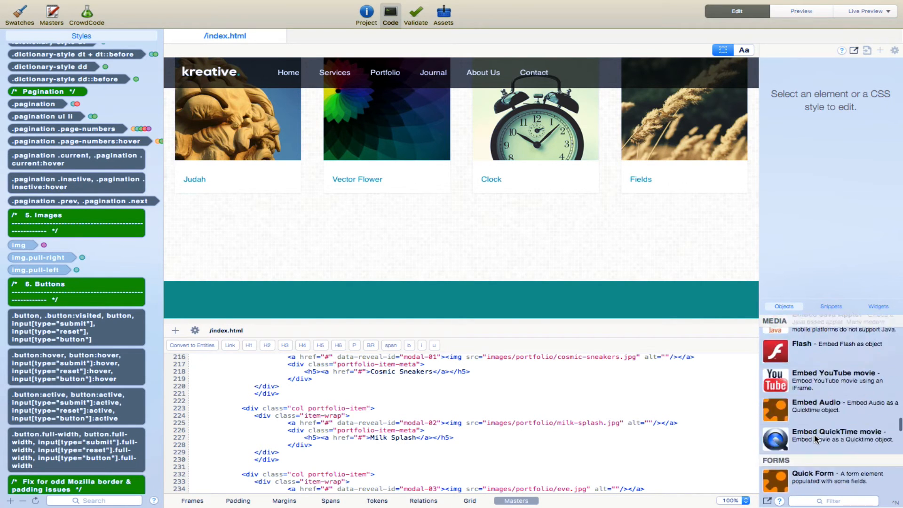
scroll("down", 3)
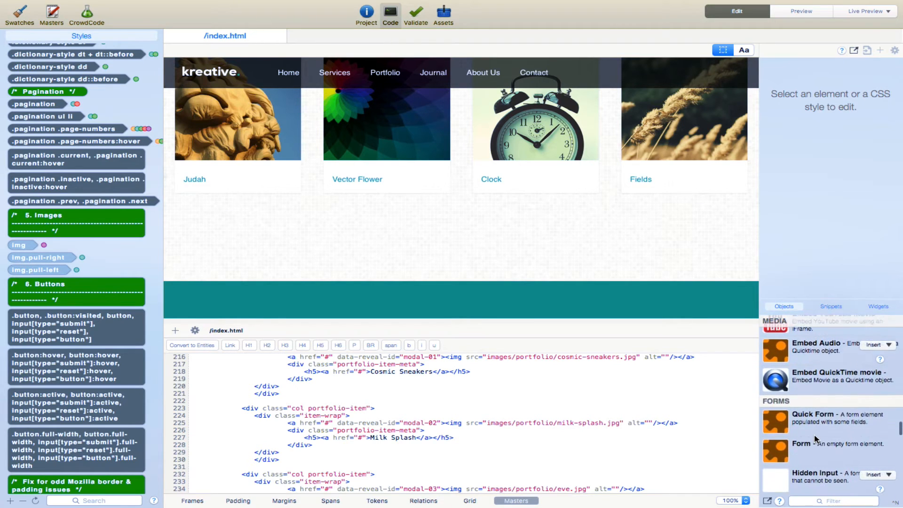
scroll("down", 3)
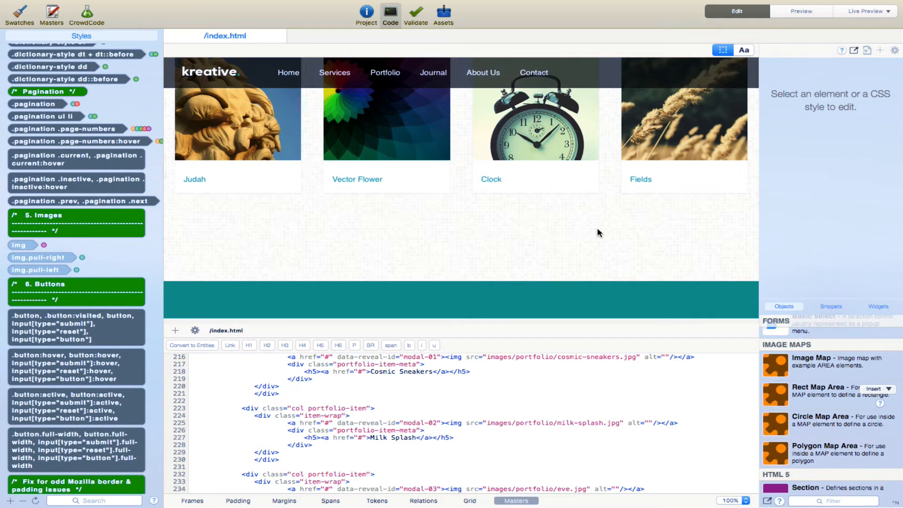
mouse_move(803, 344)
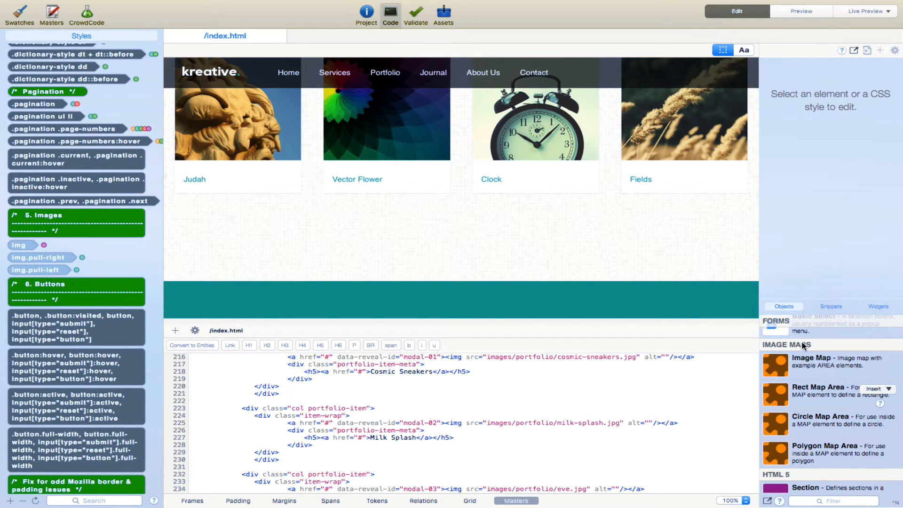
mouse_move(811, 357)
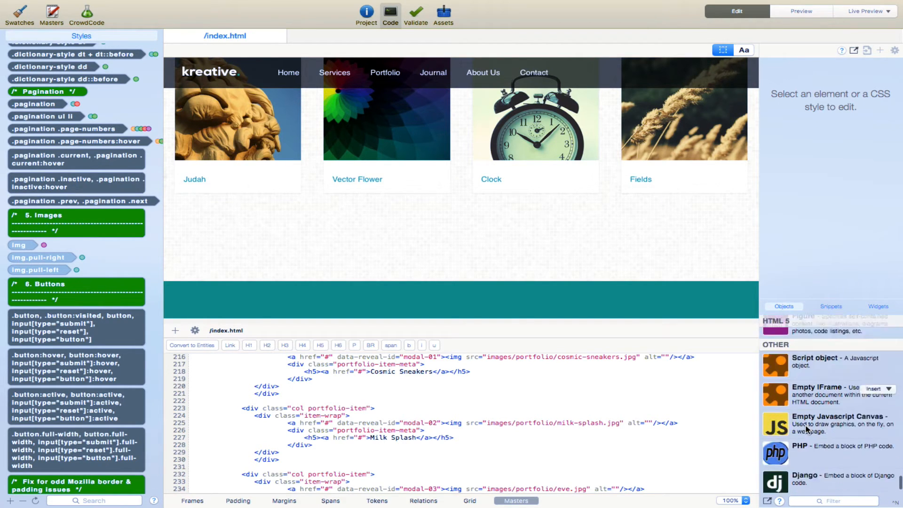
scroll("down", 3)
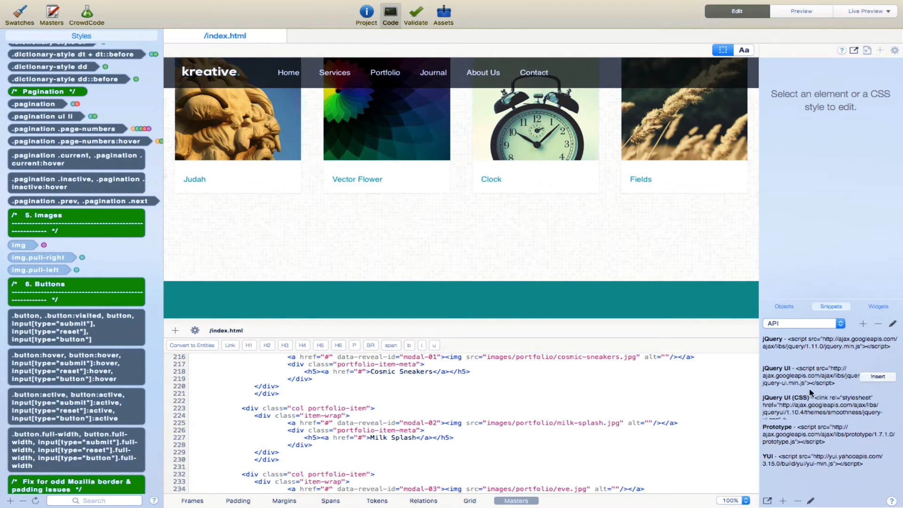
Browse the library down to the OTHER objects group with Script object, IFrame, PHP and Ruby.
left_click(878, 305)
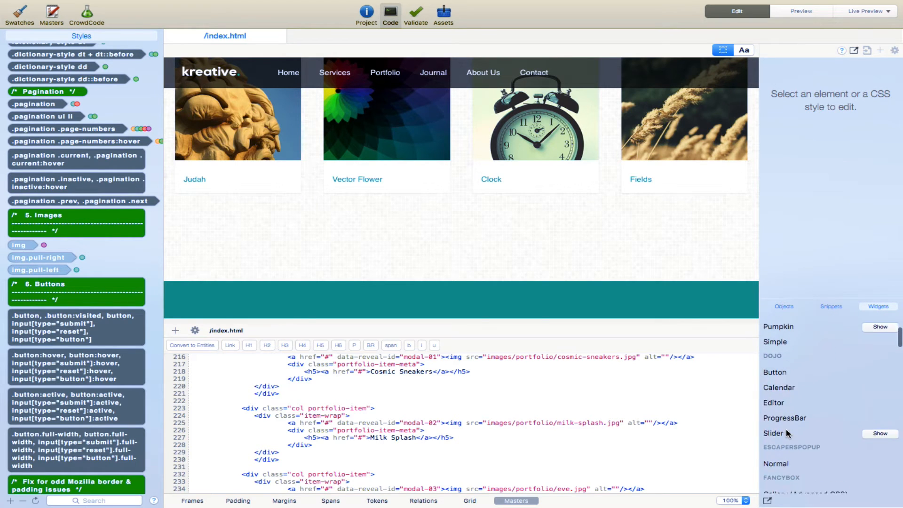
scroll("down", 3)
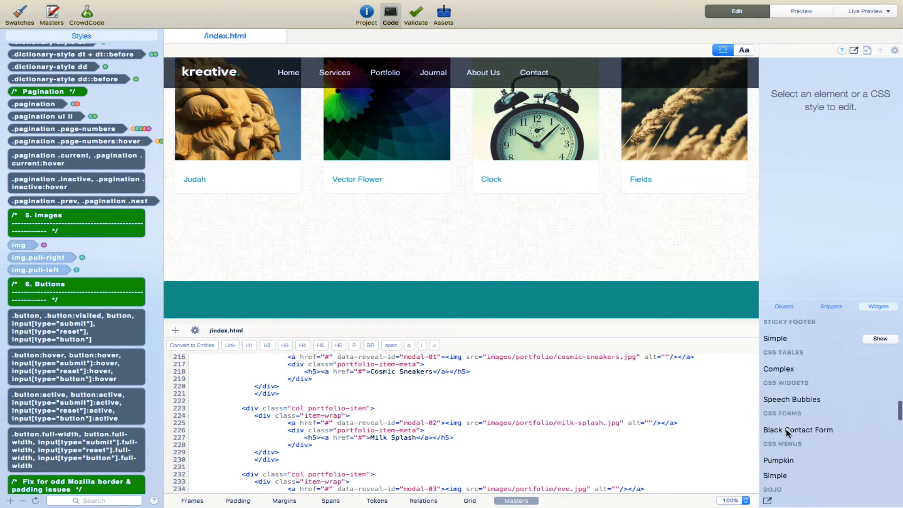
scroll("down", 3)
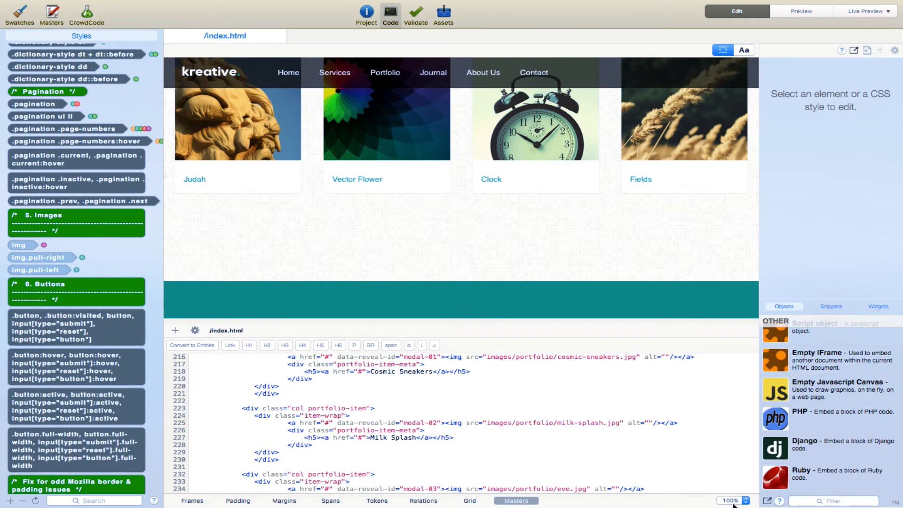
Filter the Objects library for 'media', then clear the filter to restore the full list.
left_click(733, 500)
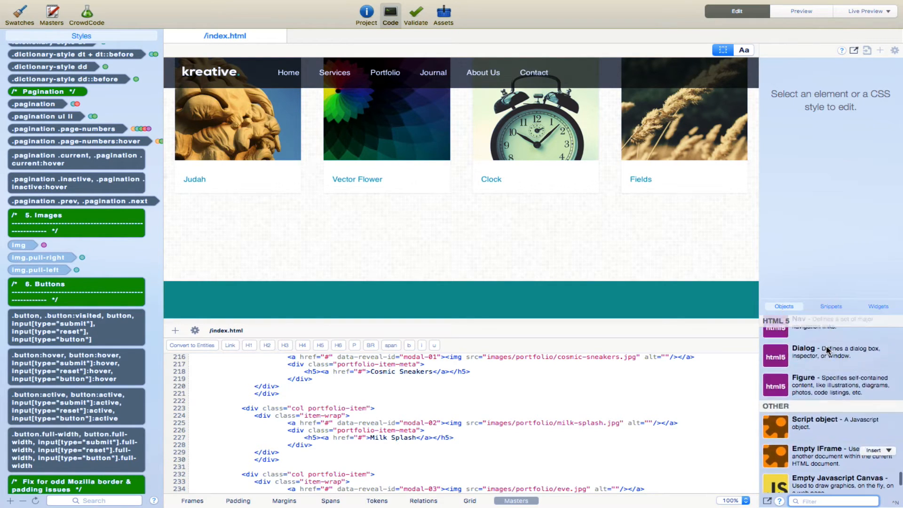
scroll("down", 3)
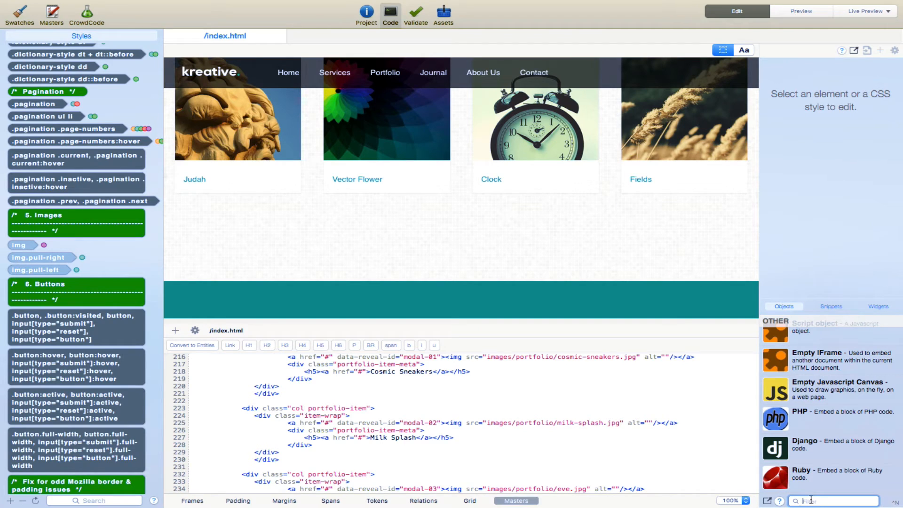
type("media")
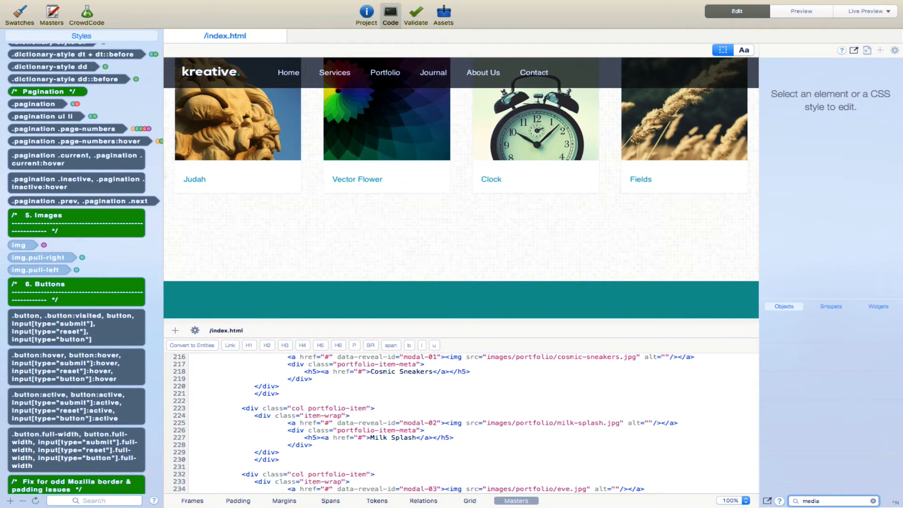
type("me")
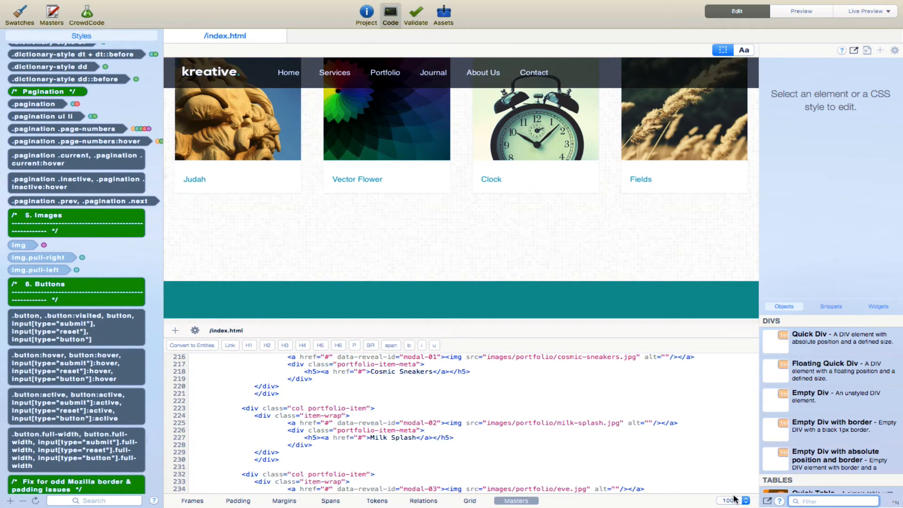
Show the layout grid overlay and toggle the span markers on and off.
left_click(730, 500)
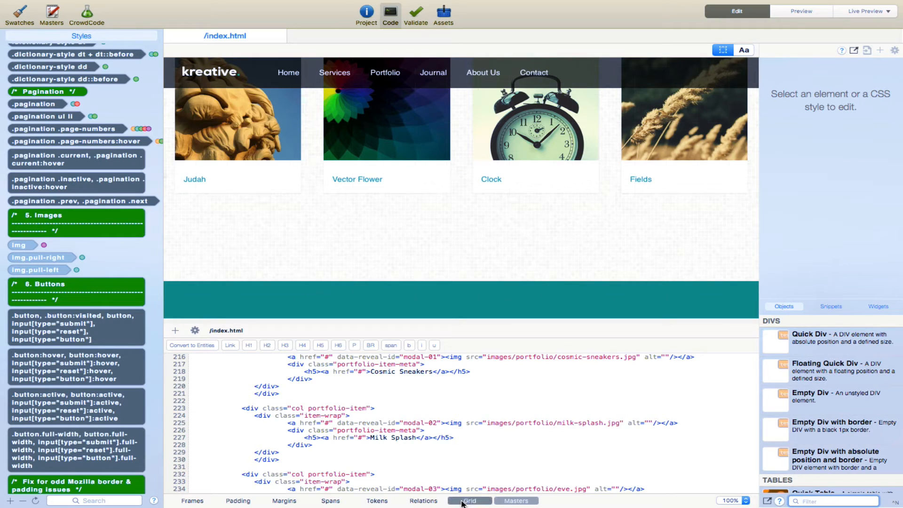
left_click(469, 500)
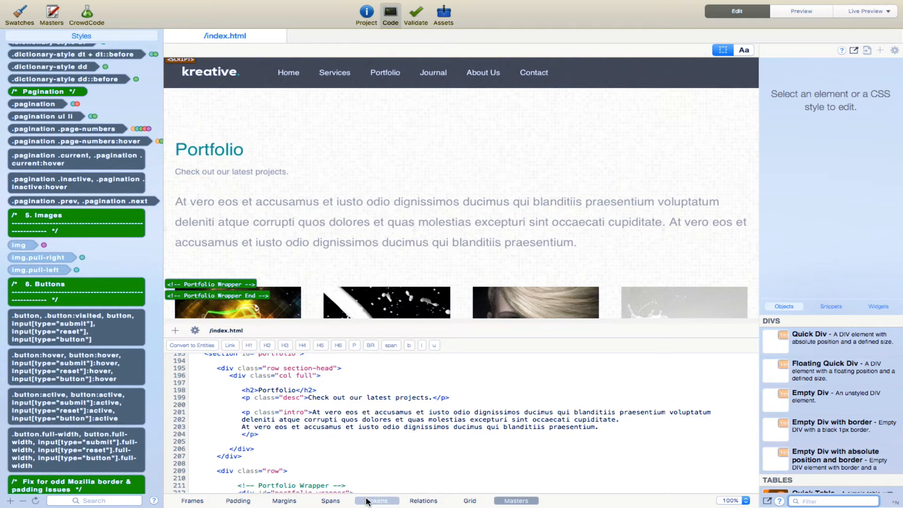
left_click(330, 499)
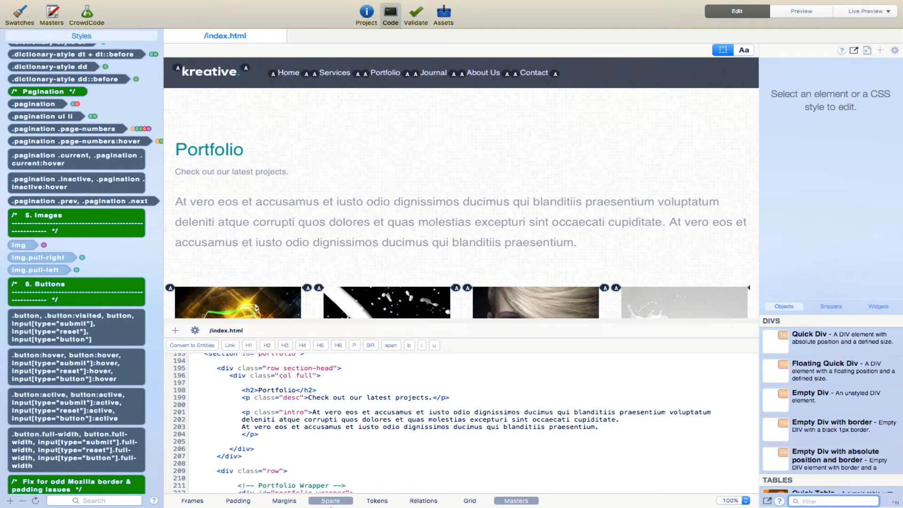
left_click(283, 501)
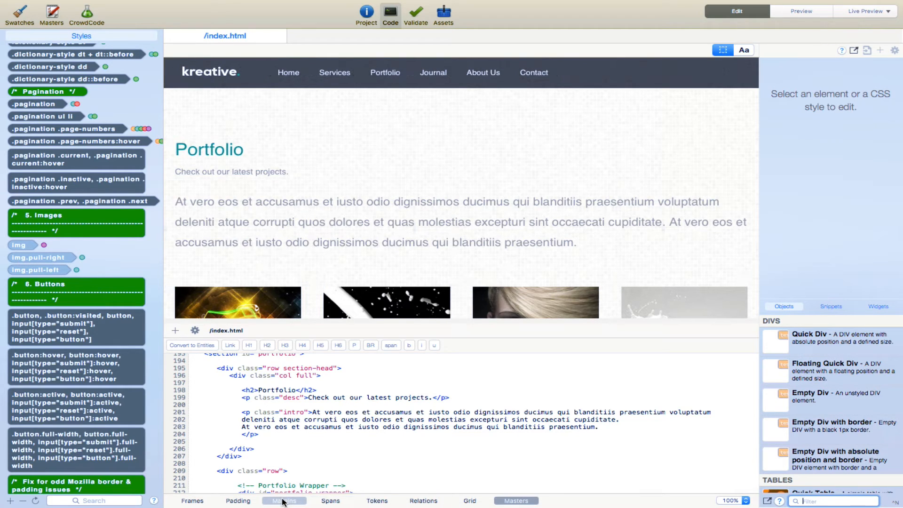
Show element margins and frames with tag labels, then bring up the Flux menu.
left_click(238, 500)
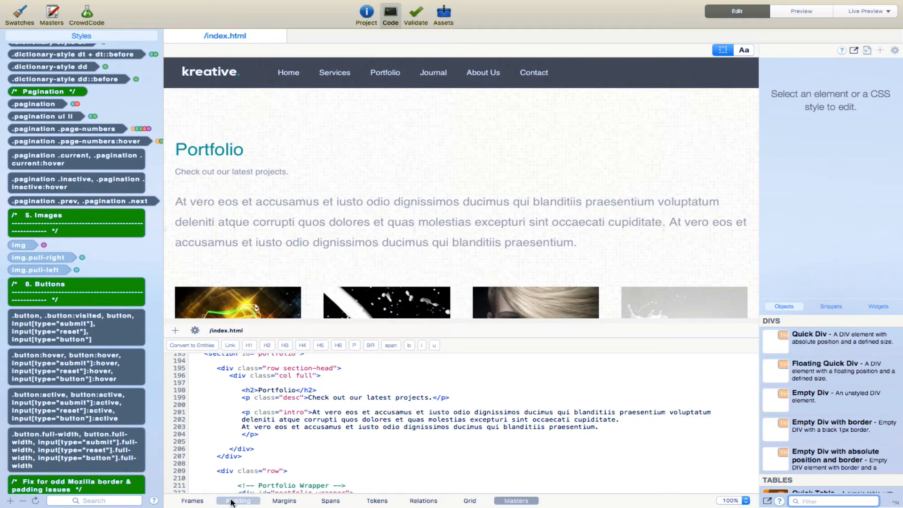
left_click(238, 500)
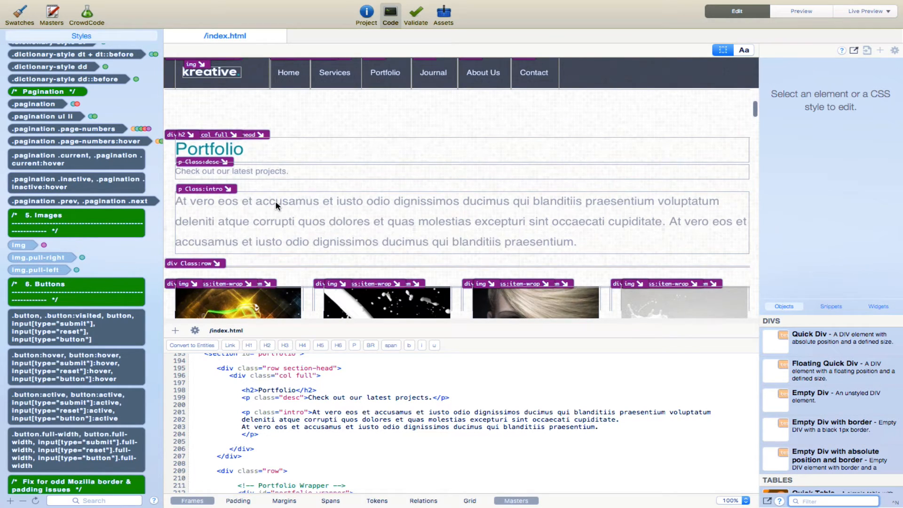
scroll("down", 3)
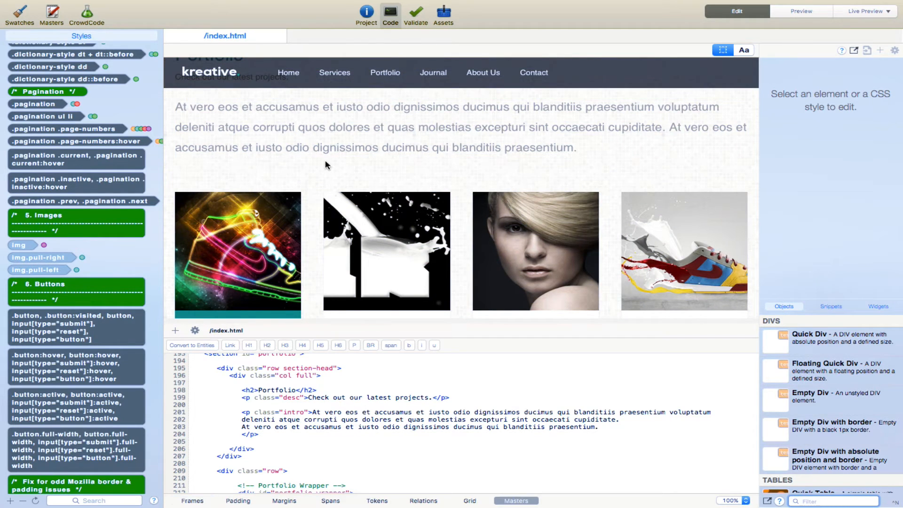
left_click(44, 6)
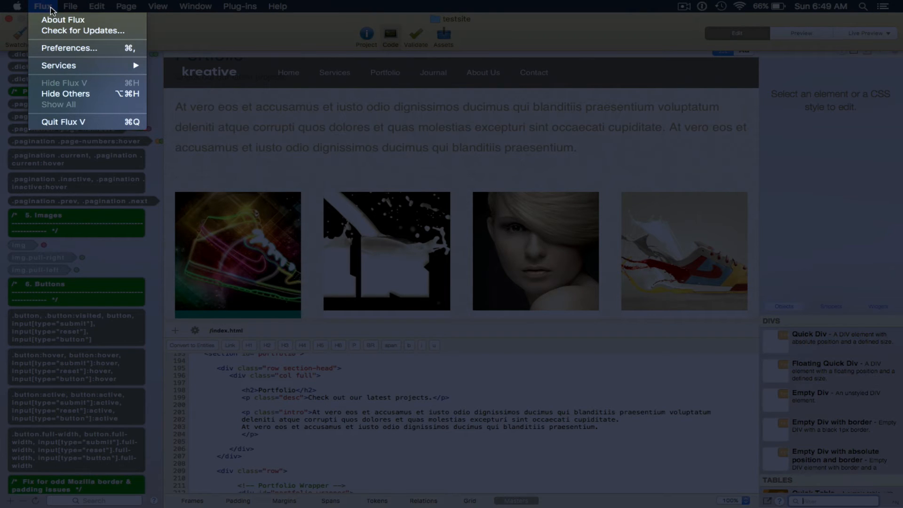
left_click(63, 19)
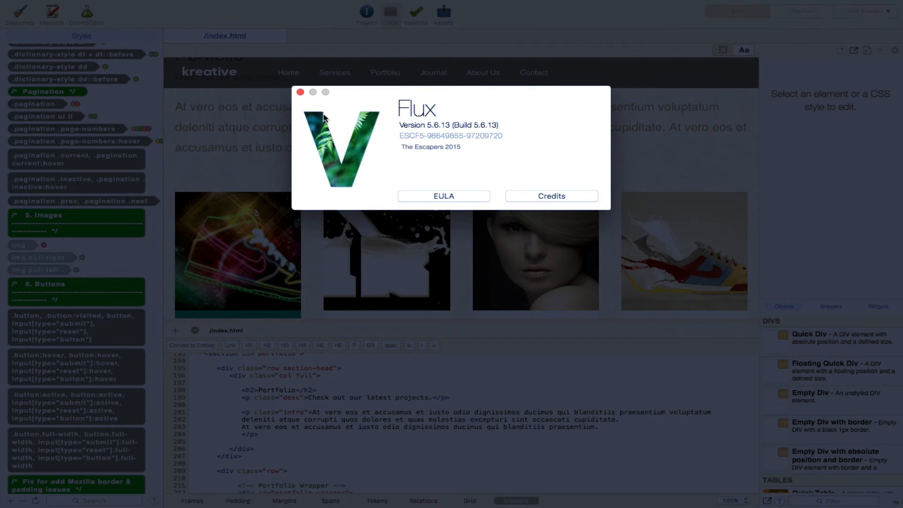
left_click(41, 7)
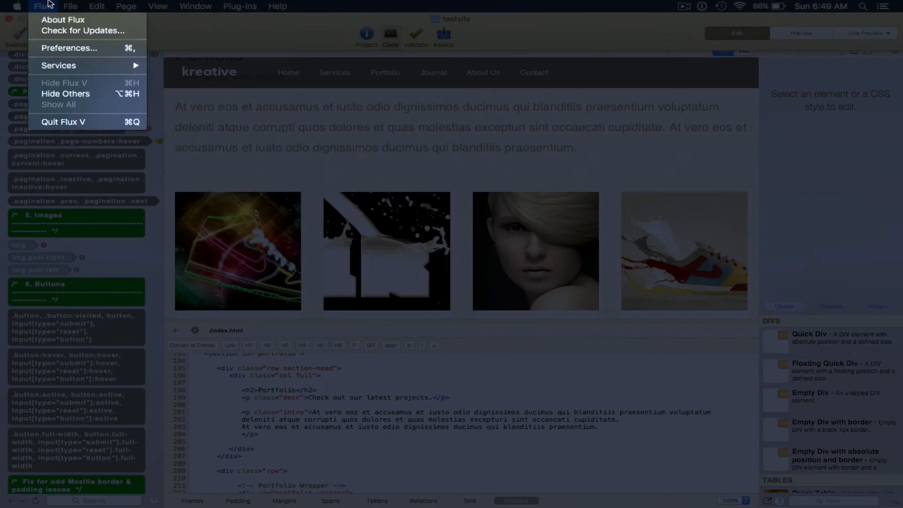
mouse_move(69, 48)
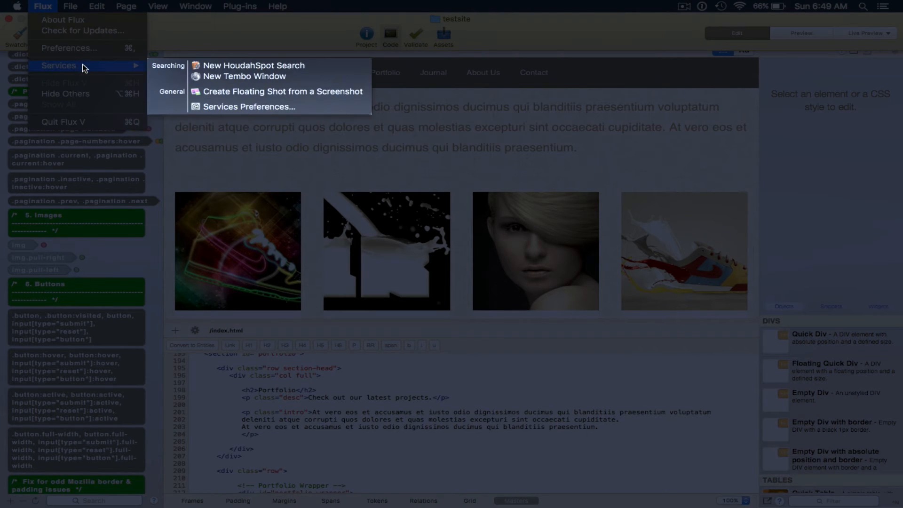
mouse_move(63, 20)
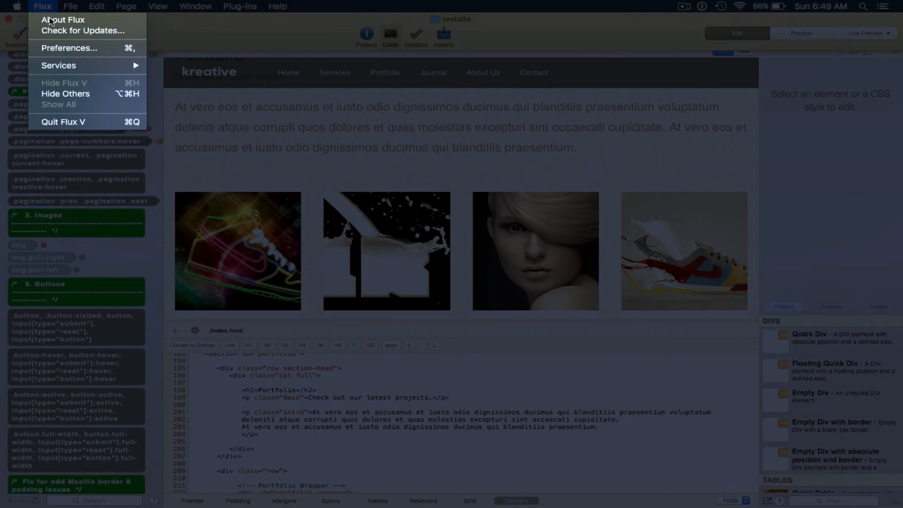
Show the File menu commands such as New, Open, Save, Export and Print.
left_click(69, 7)
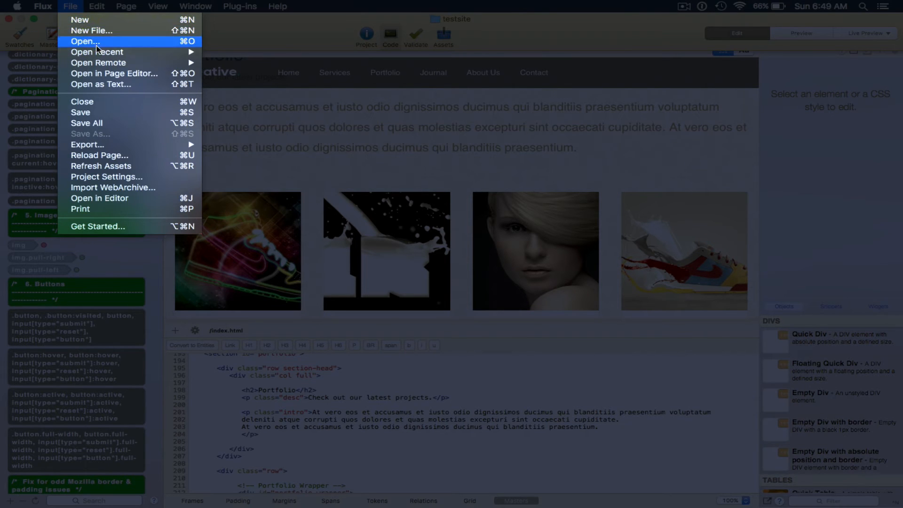
mouse_move(104, 85)
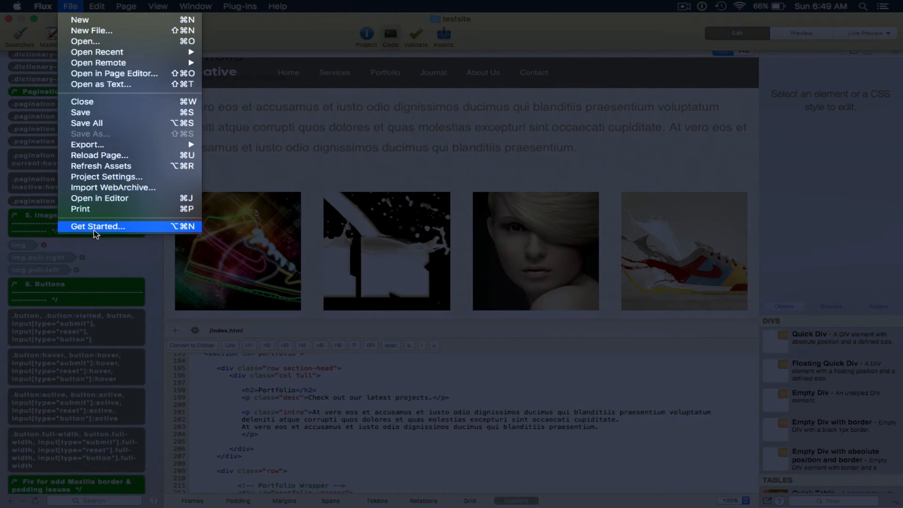
mouse_move(99, 198)
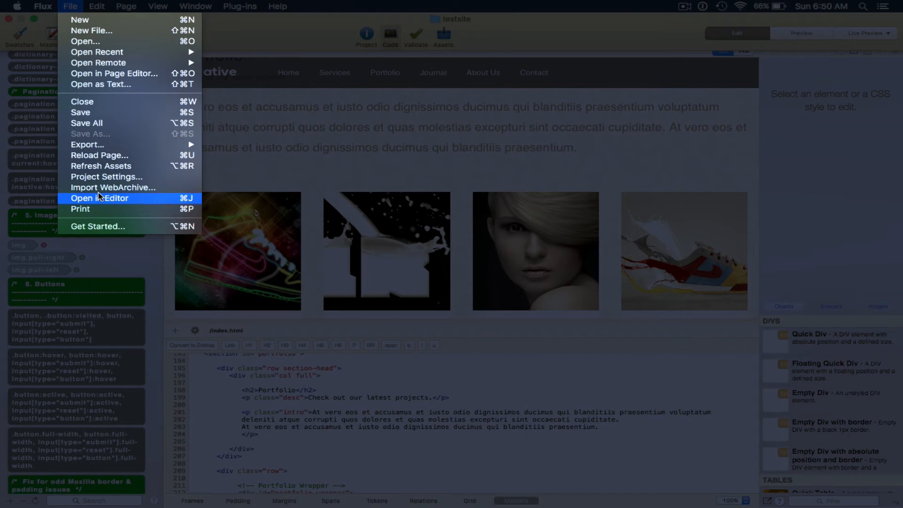
mouse_move(103, 124)
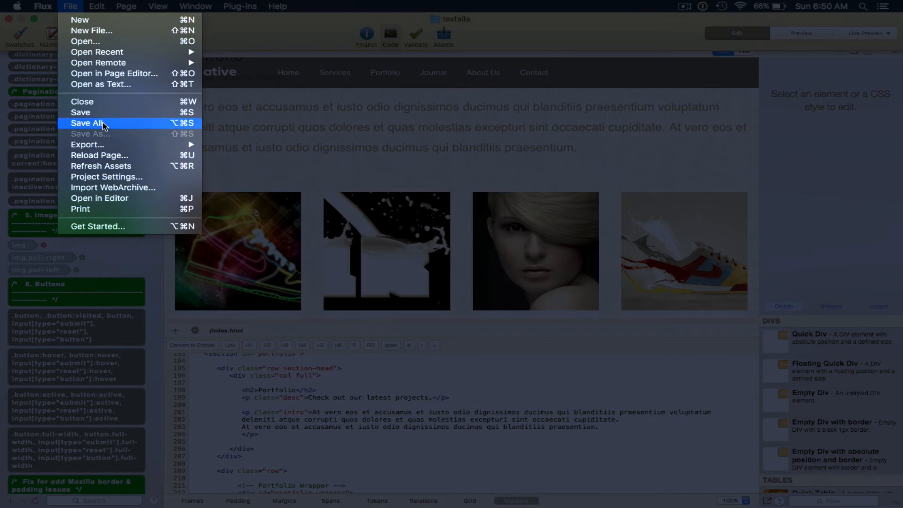
mouse_move(100, 177)
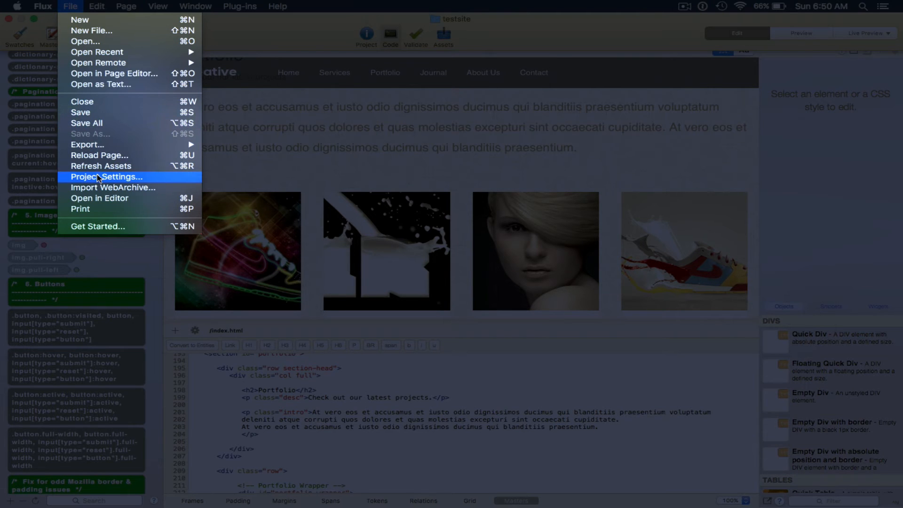
mouse_move(112, 208)
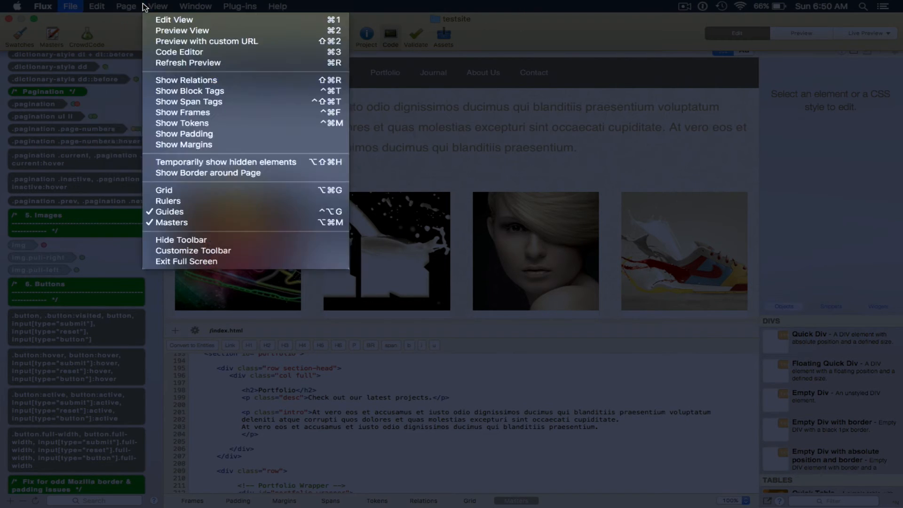
Show the Edit menu commands, ending on the Properties submenu with Add Property.
left_click(96, 7)
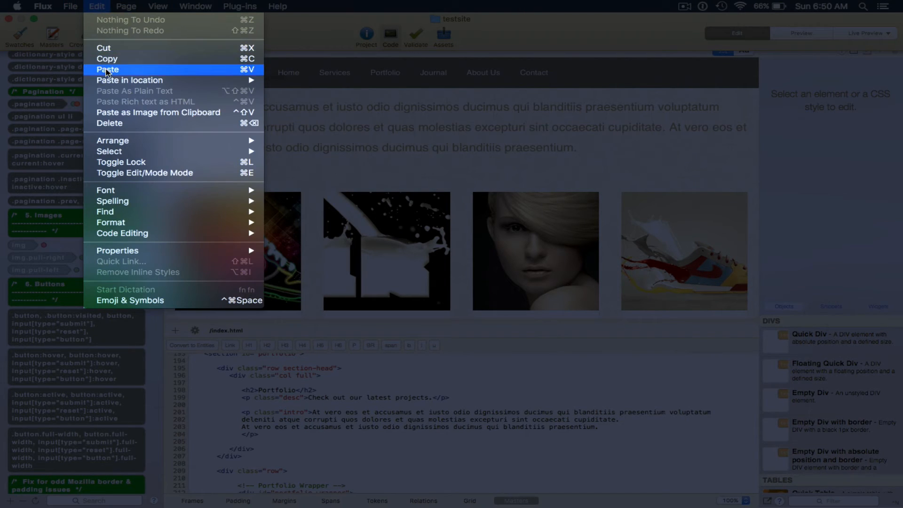
mouse_move(112, 123)
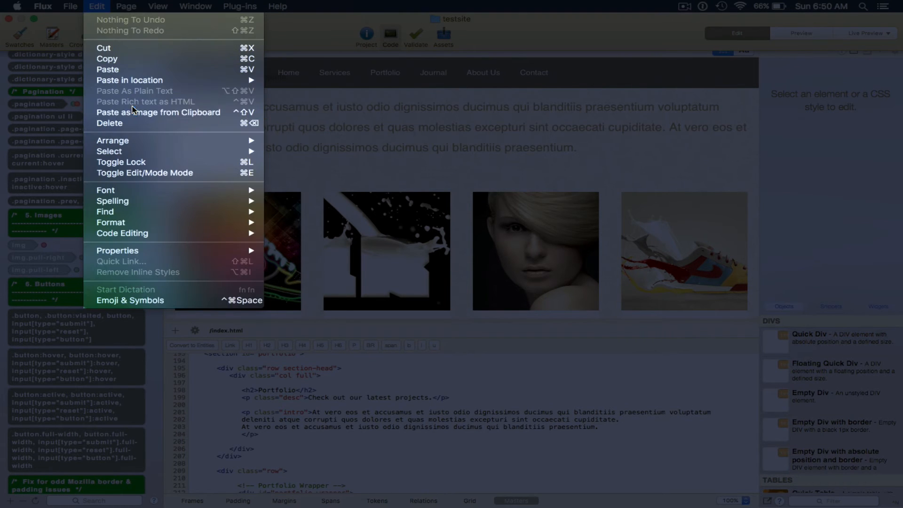
mouse_move(155, 123)
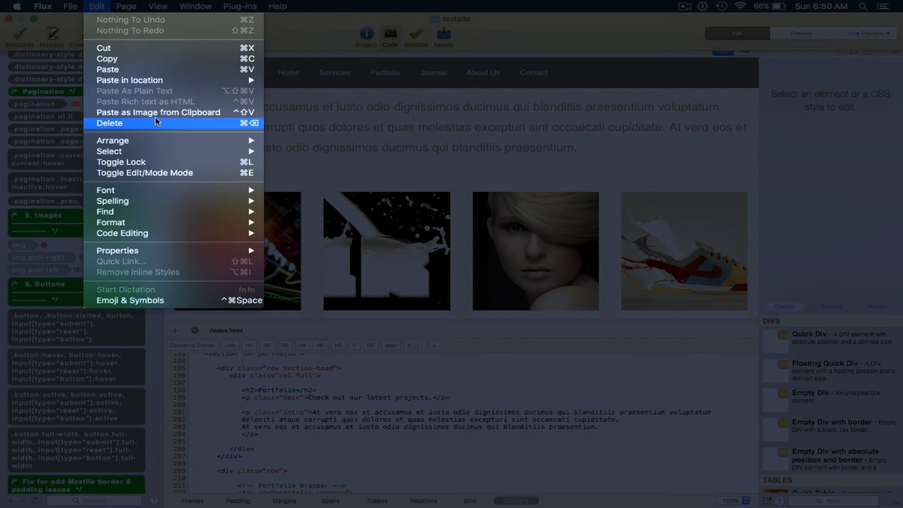
mouse_move(137, 140)
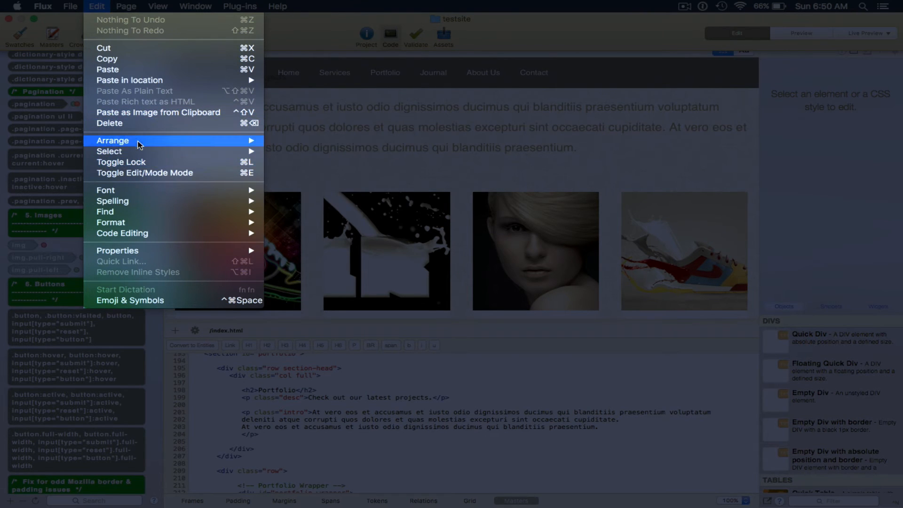
mouse_move(133, 284)
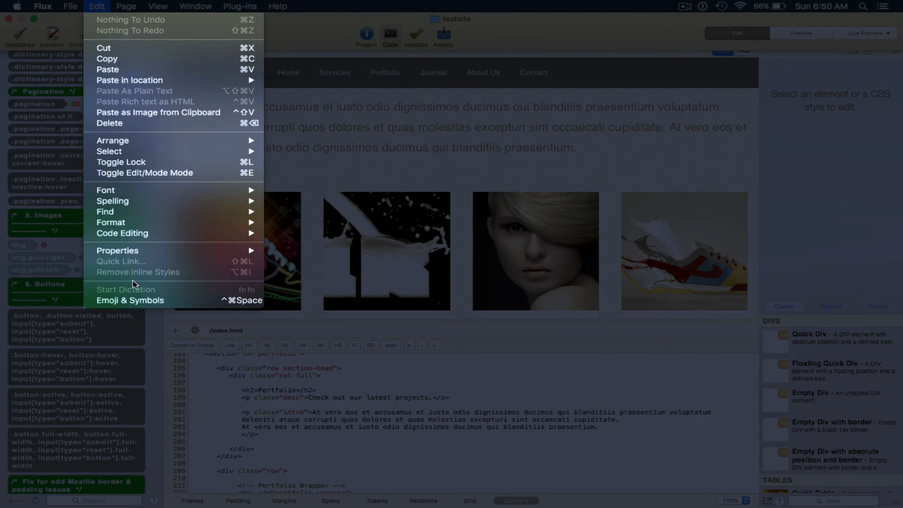
mouse_move(118, 250)
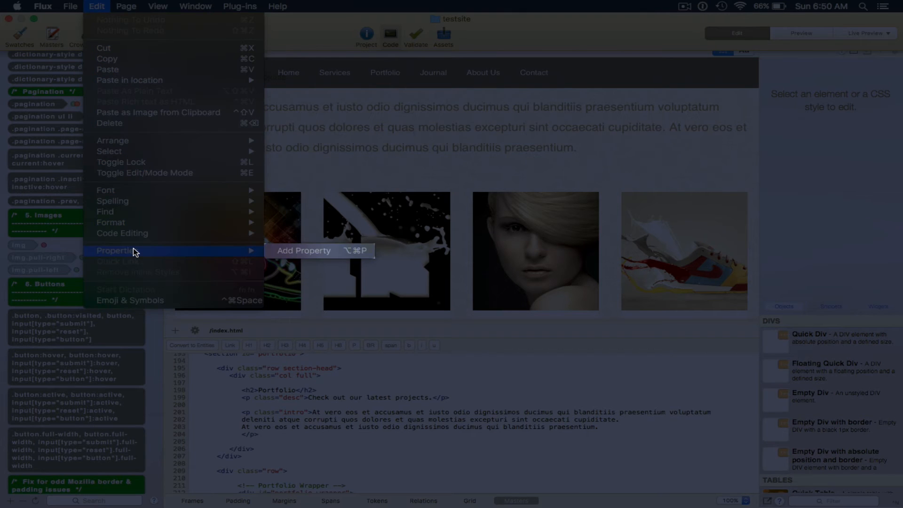
Show the Page menu commands, including inserting a YouTube video or an image from the clipboard.
left_click(125, 6)
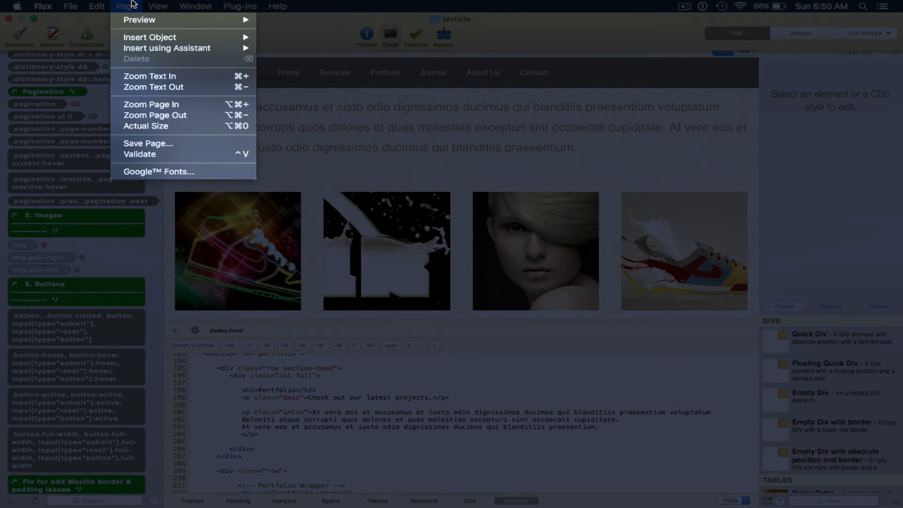
mouse_move(140, 20)
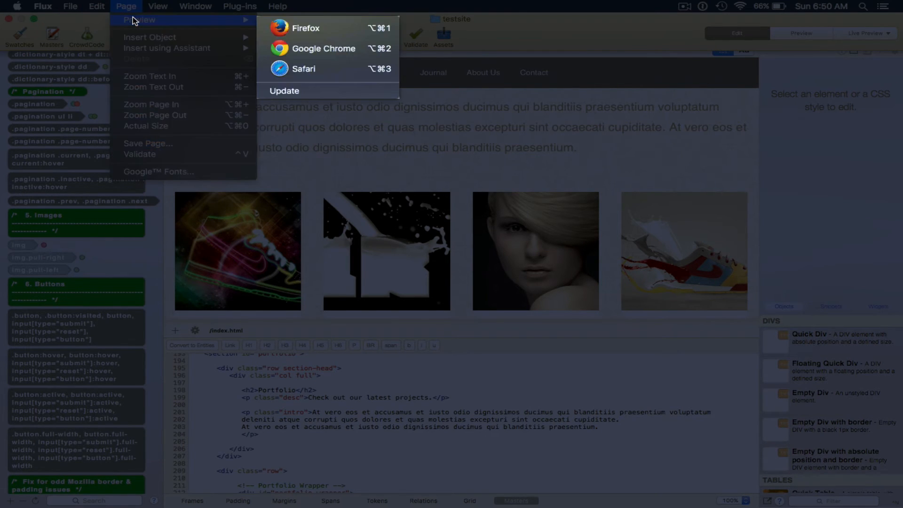
mouse_move(304, 69)
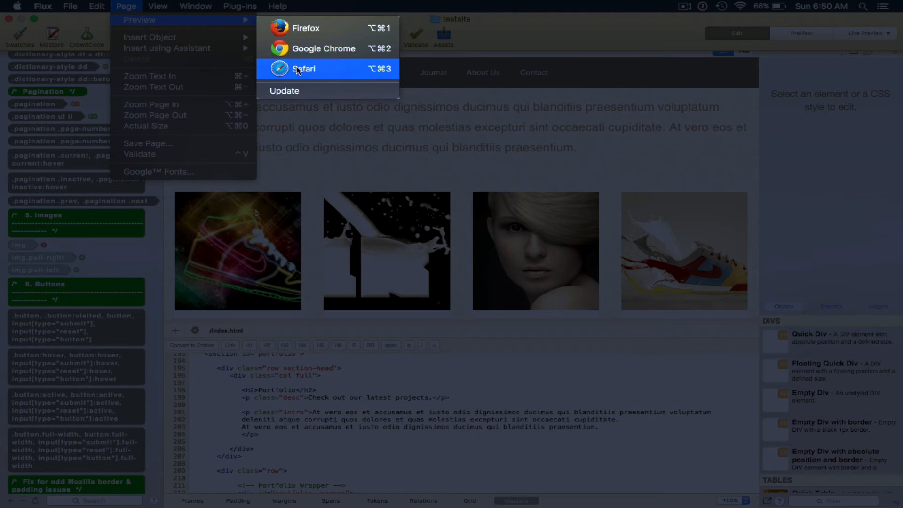
mouse_move(148, 37)
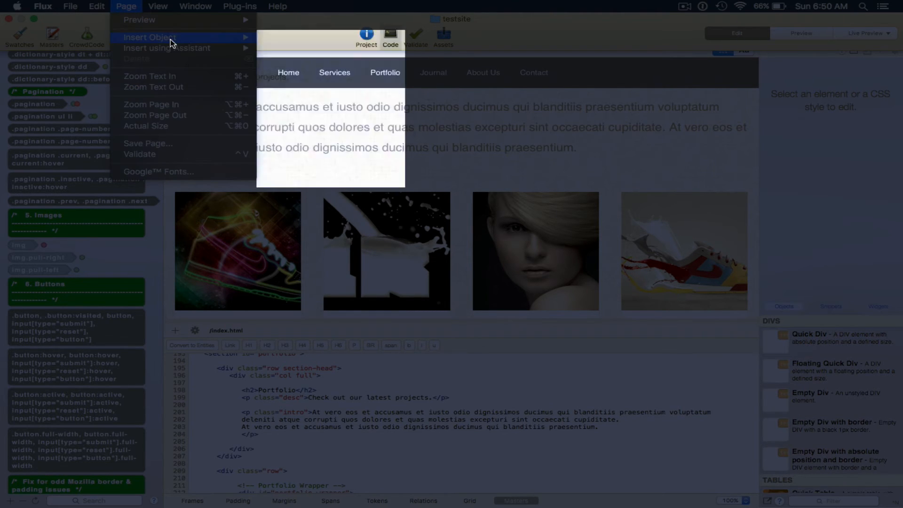
mouse_move(161, 171)
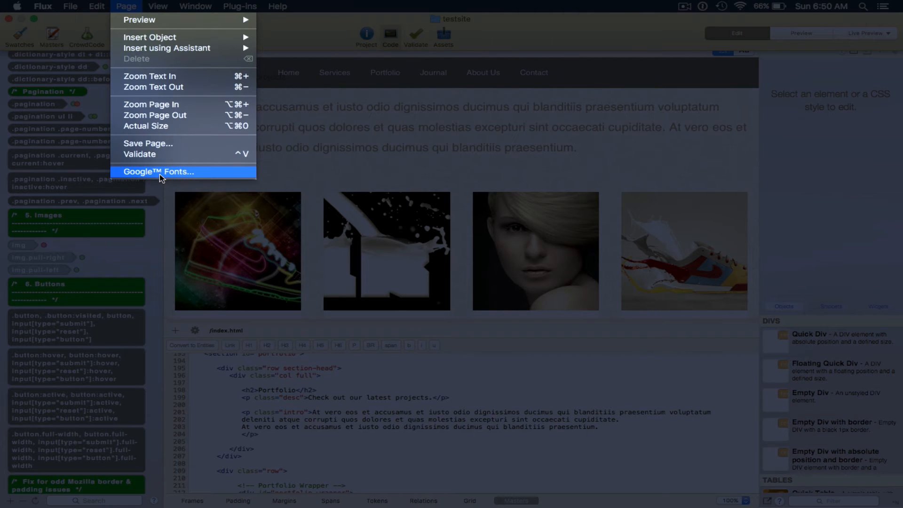
mouse_move(161, 143)
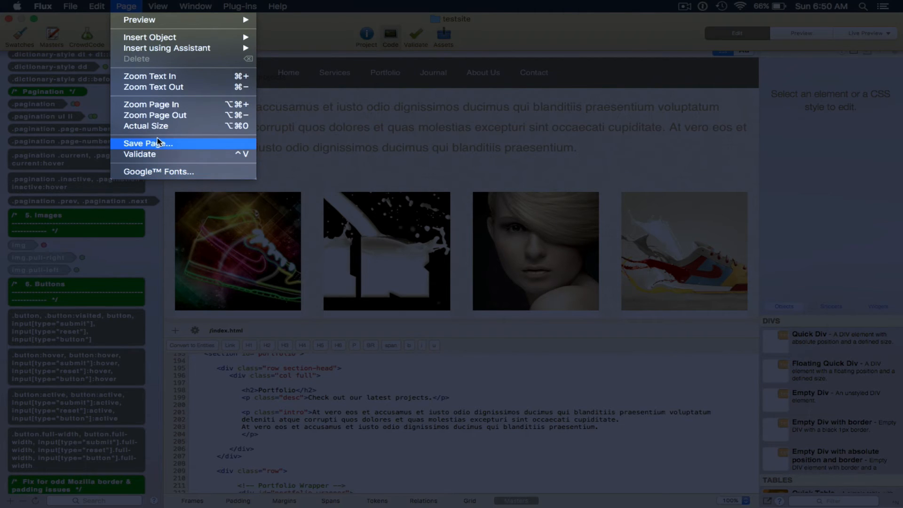
mouse_move(151, 105)
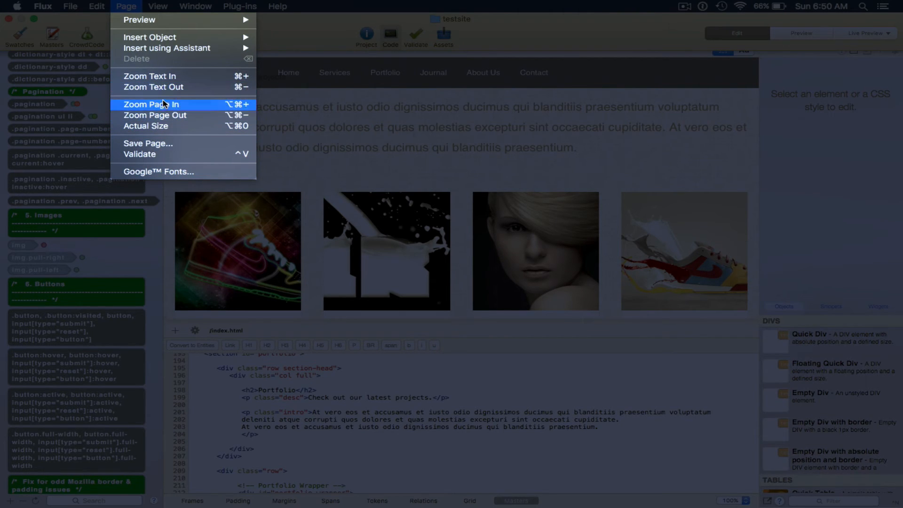
mouse_move(167, 48)
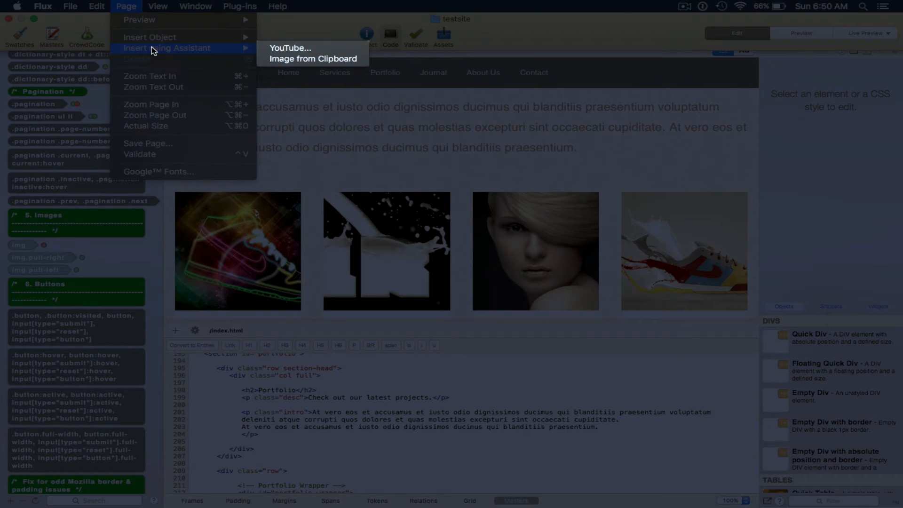
mouse_move(149, 36)
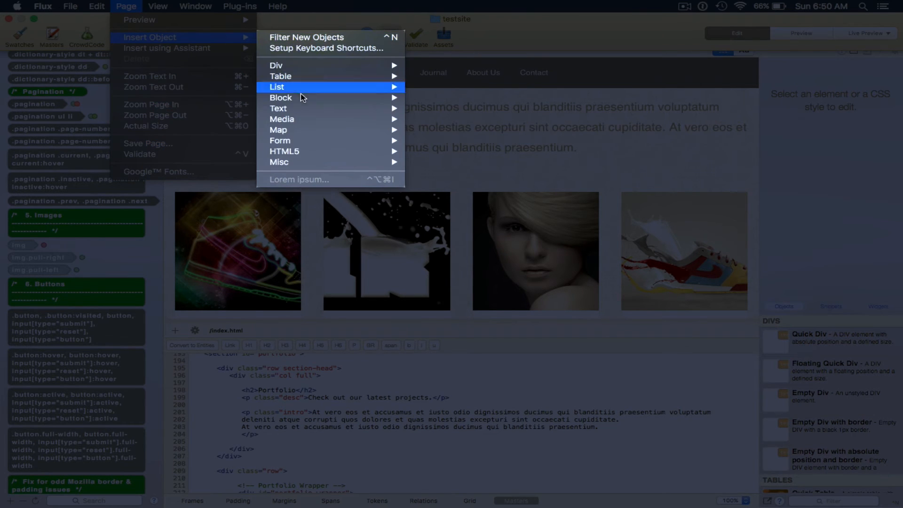
mouse_move(168, 48)
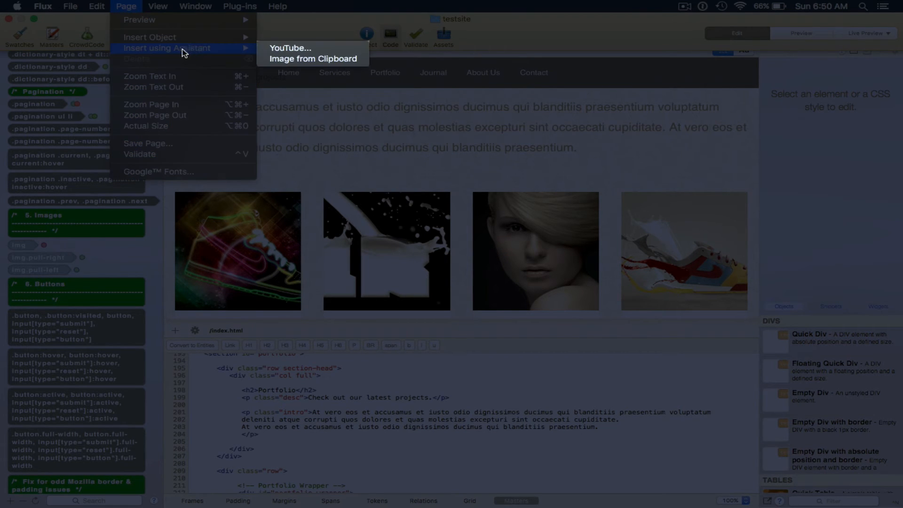
mouse_move(291, 48)
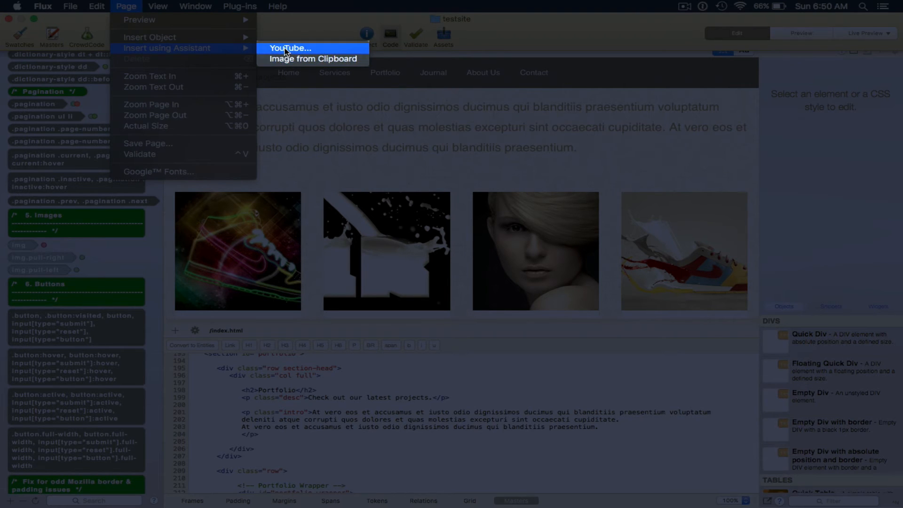
Browse the View menu and start Customize Toolbar.
left_click(157, 6)
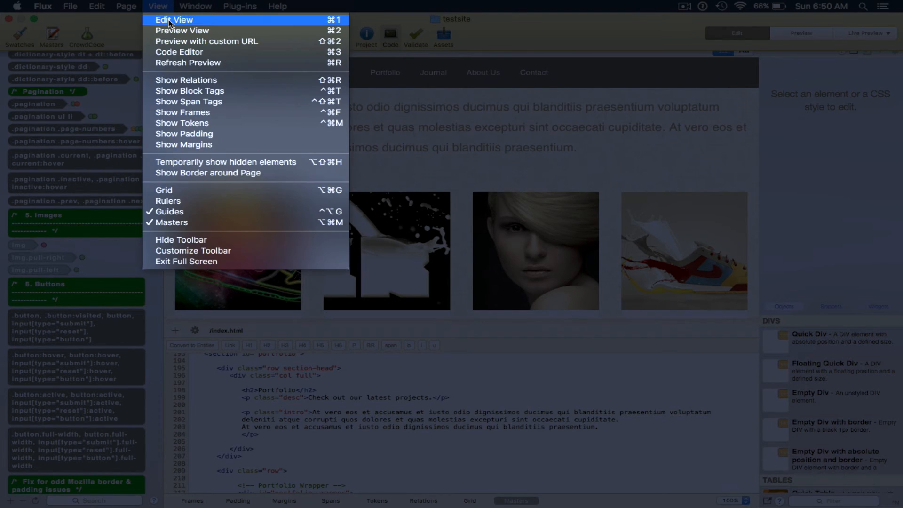
mouse_move(179, 52)
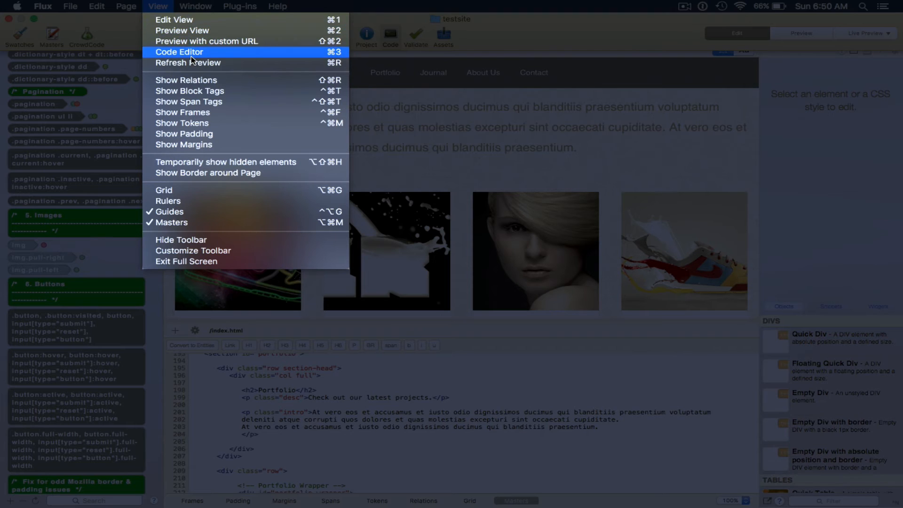
mouse_move(222, 40)
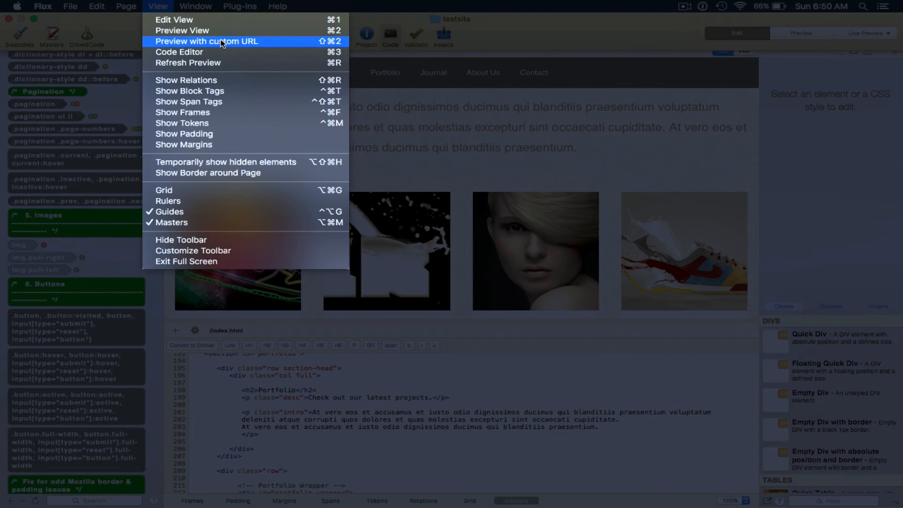
mouse_move(190, 90)
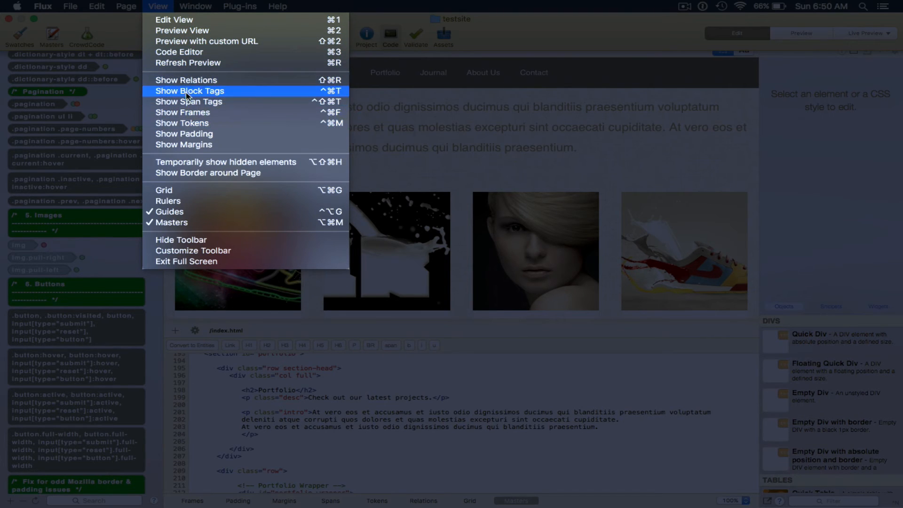
mouse_move(176, 184)
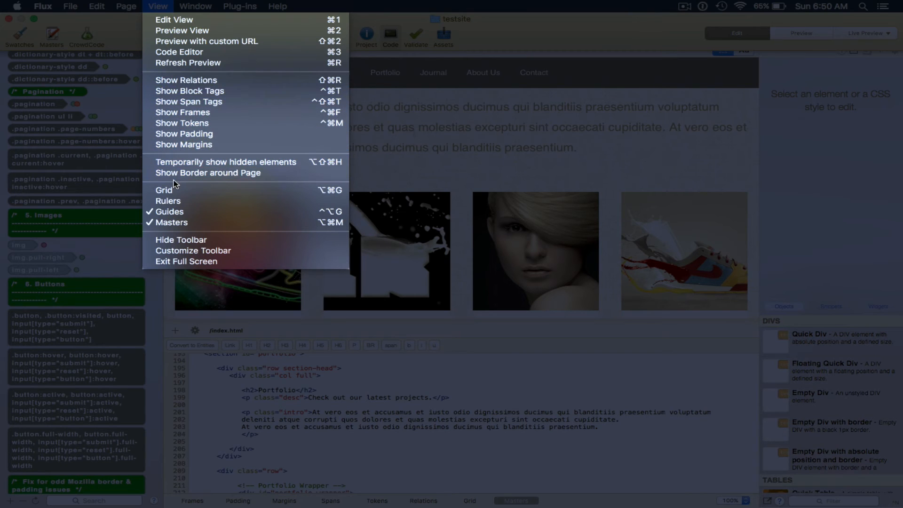
mouse_move(234, 174)
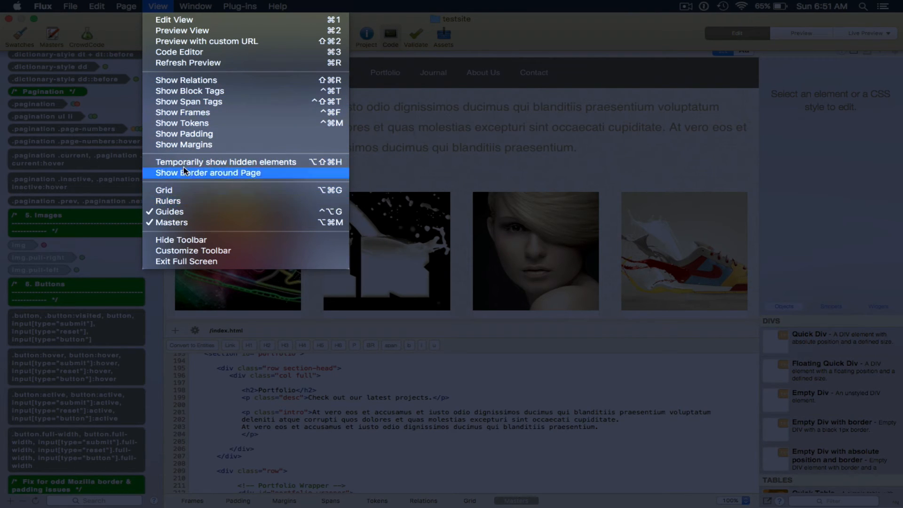
mouse_move(176, 201)
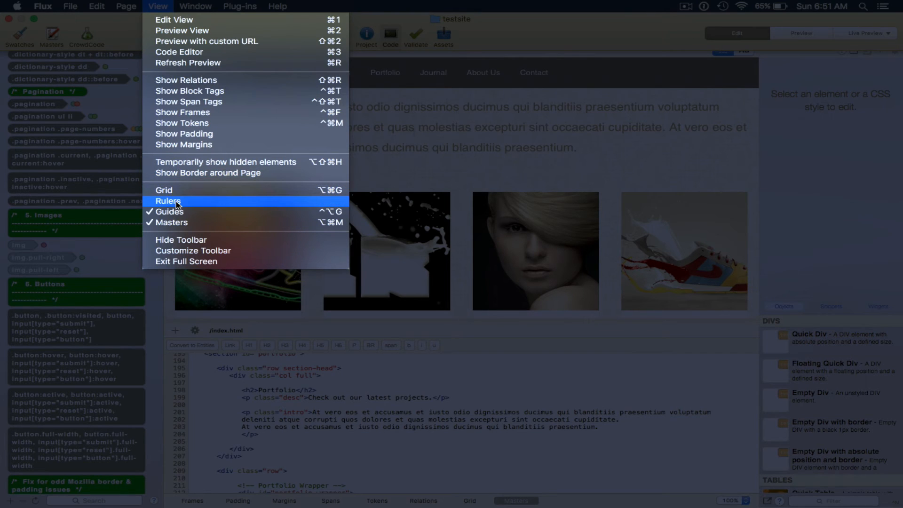
mouse_move(194, 250)
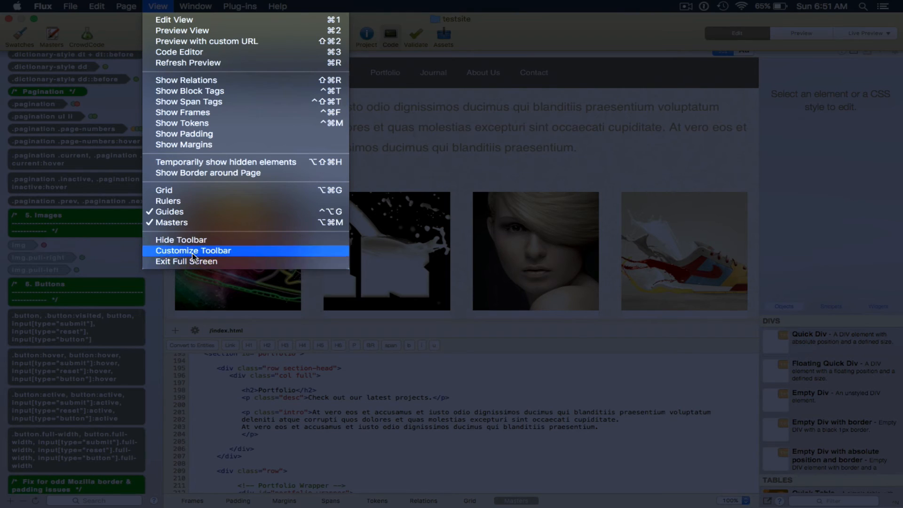
left_click(194, 250)
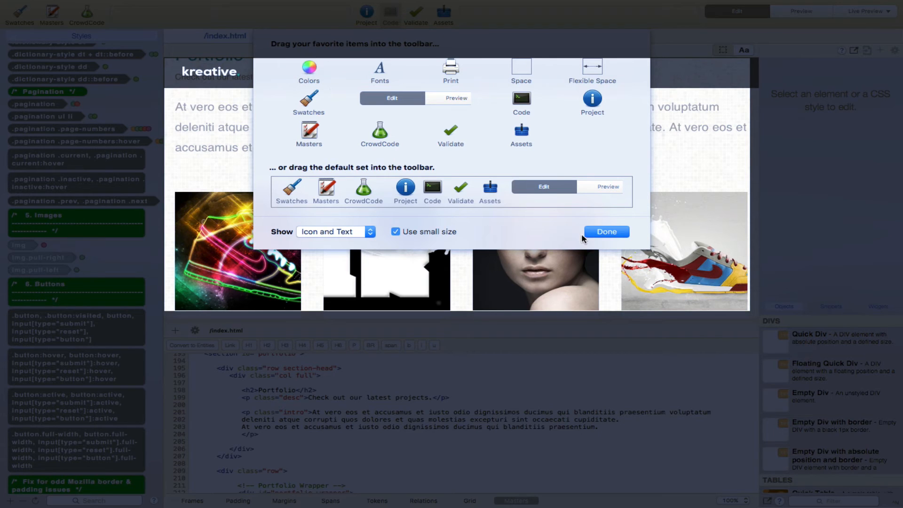
Finish the toolbar customization and show the Window menu commands.
left_click(605, 232)
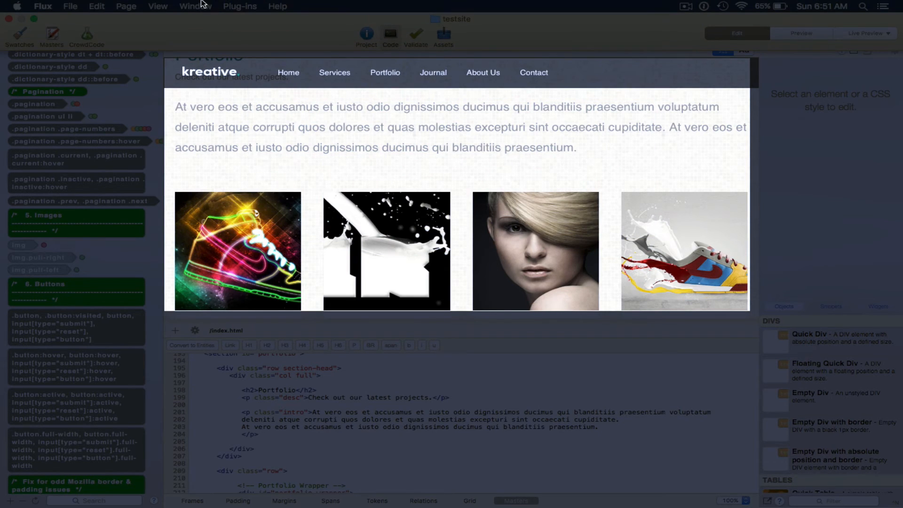
left_click(196, 6)
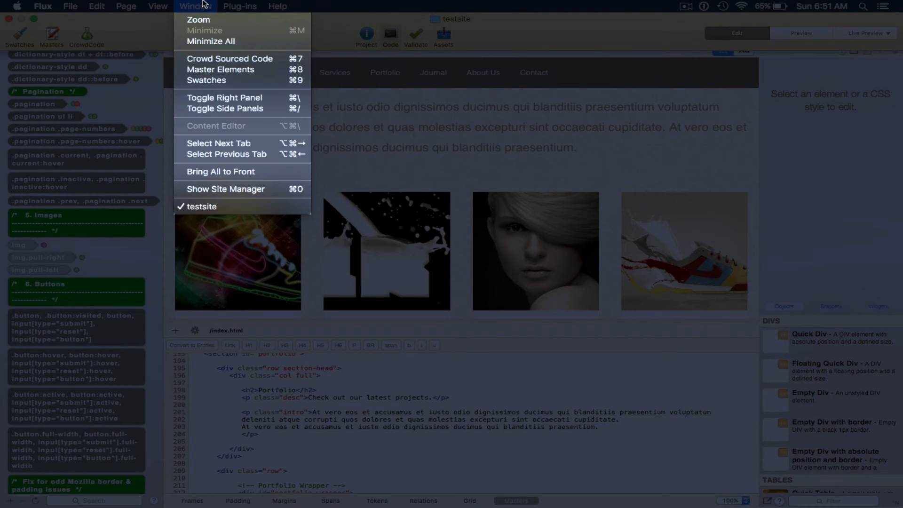
mouse_move(230, 143)
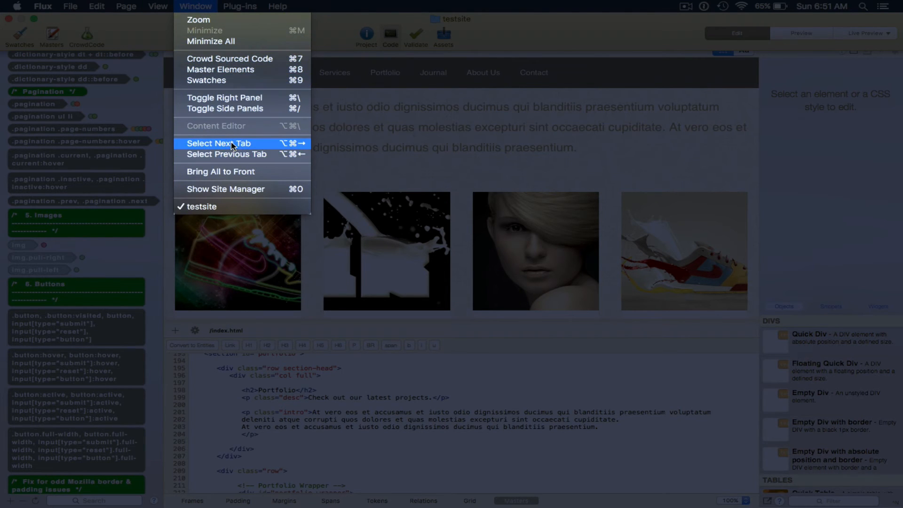
mouse_move(225, 97)
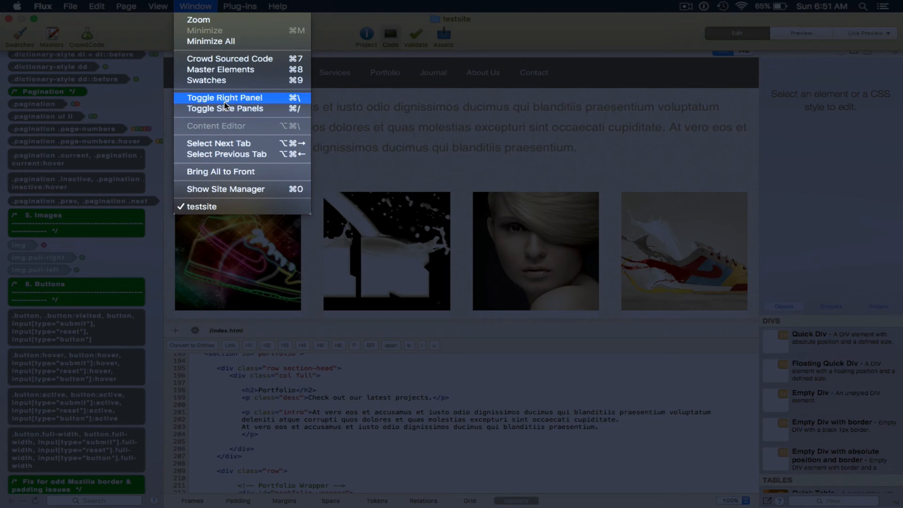
mouse_move(224, 69)
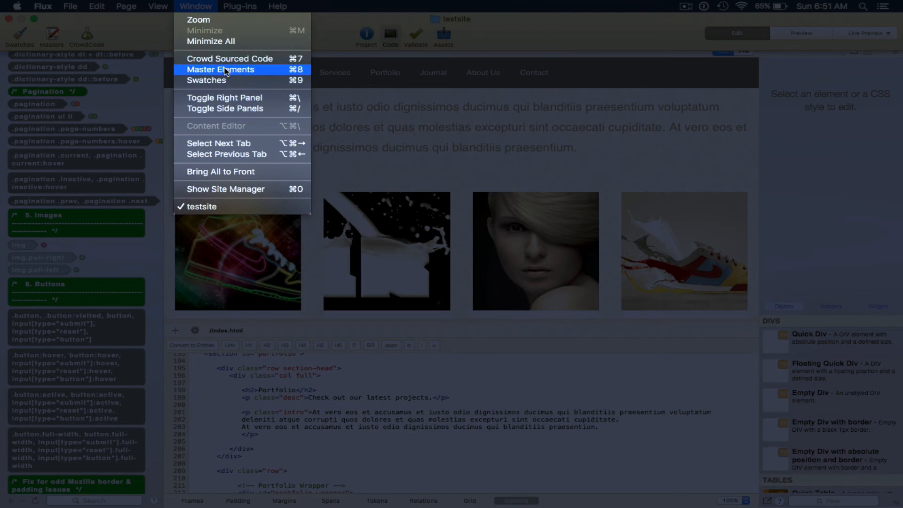
mouse_move(242, 109)
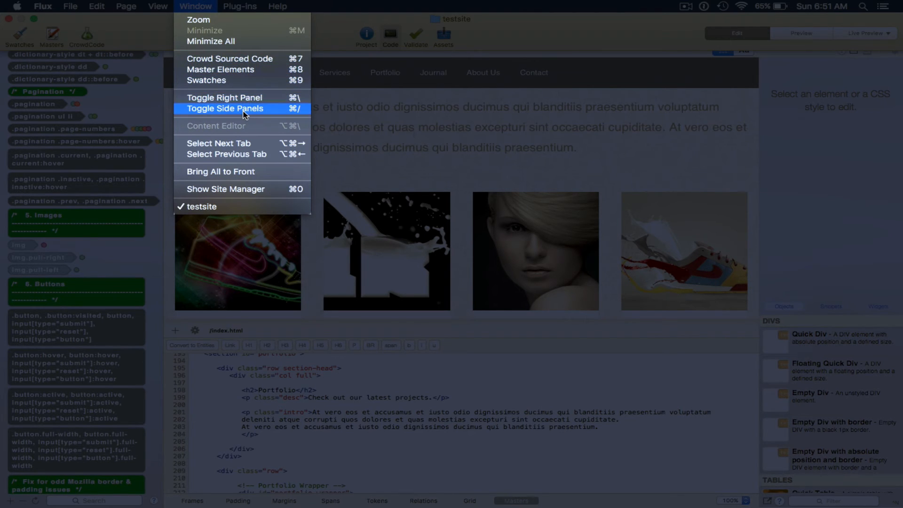
Check the empty Plug-ins list, then show the Help menu commands.
left_click(241, 6)
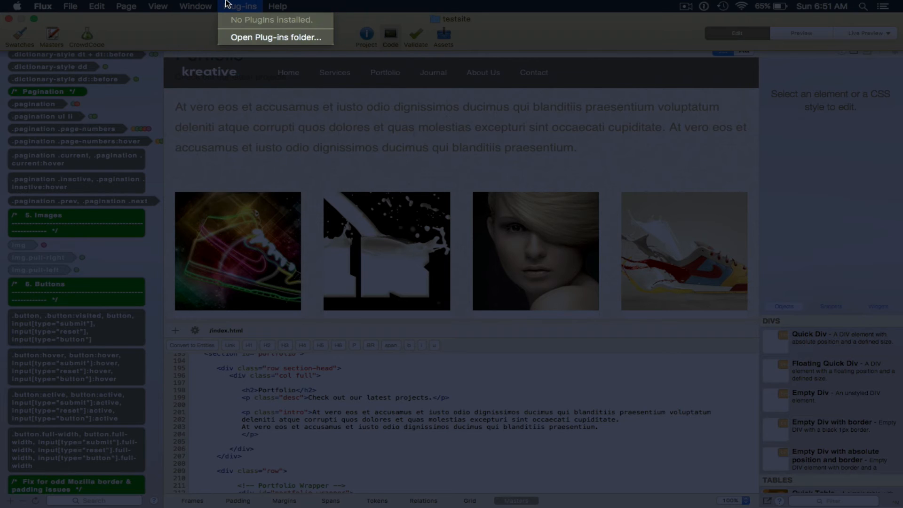
mouse_move(245, 5)
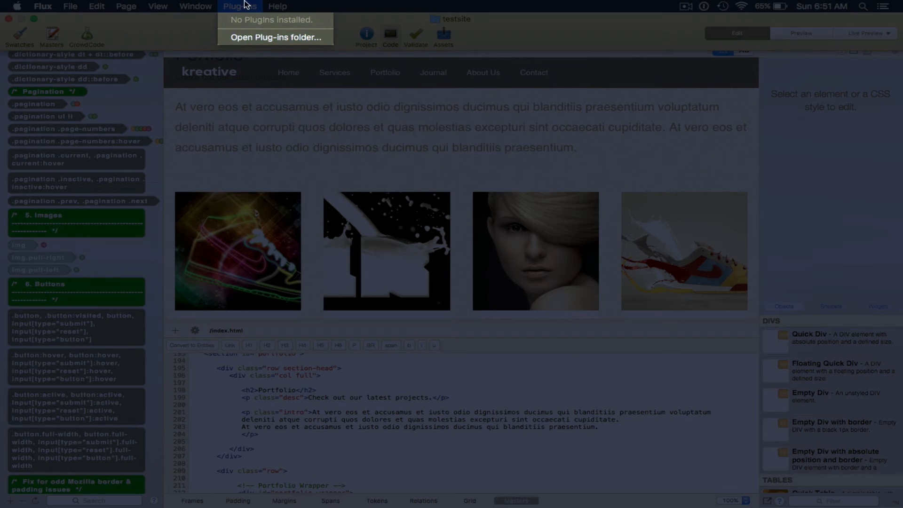
left_click(277, 7)
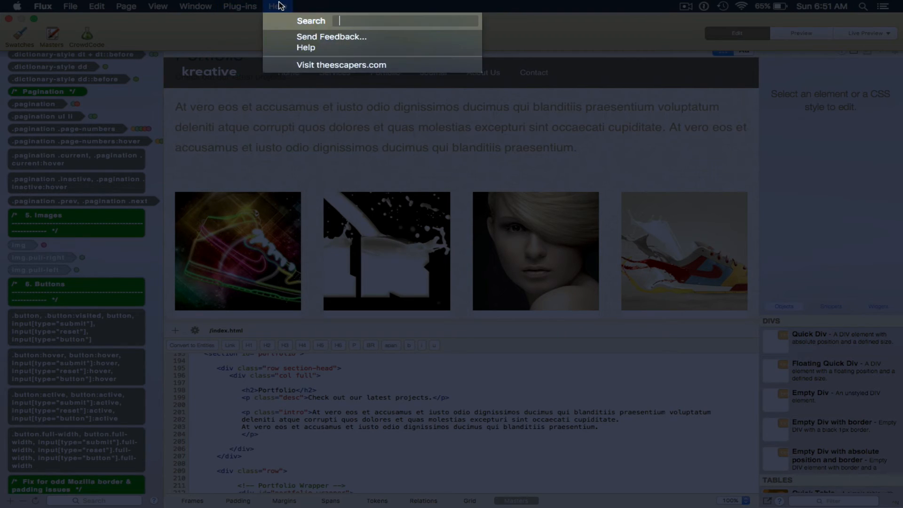
mouse_move(306, 48)
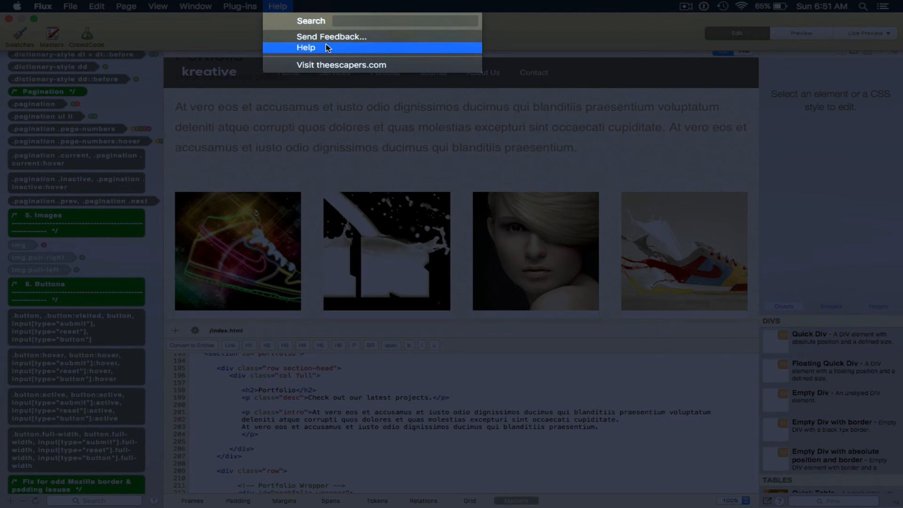
mouse_move(322, 46)
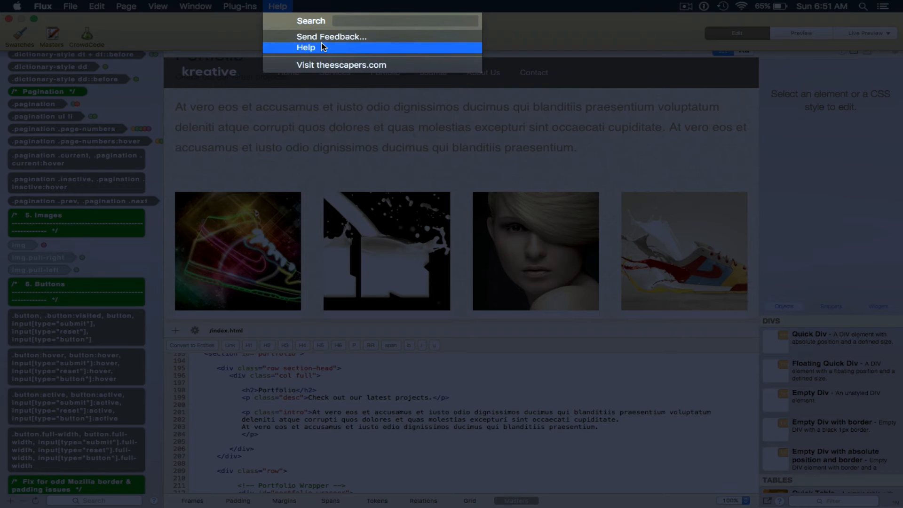
Review the General and Browsers preferences, locating preview browsers, then show the Colors tag schemes.
left_click(70, 6)
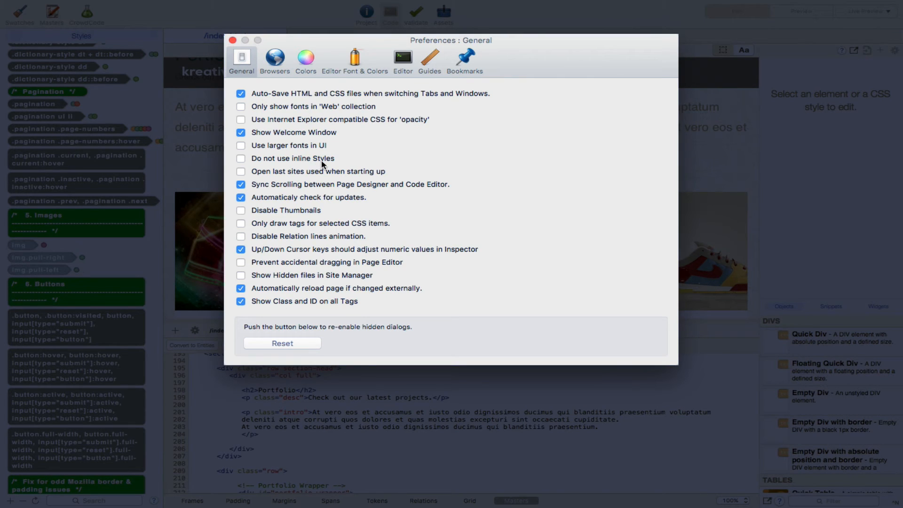
scroll("down", 3)
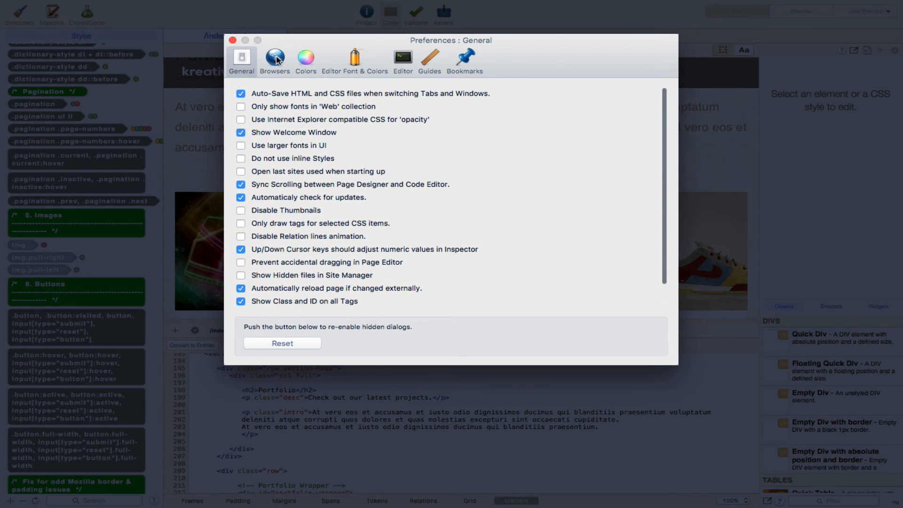
left_click(275, 58)
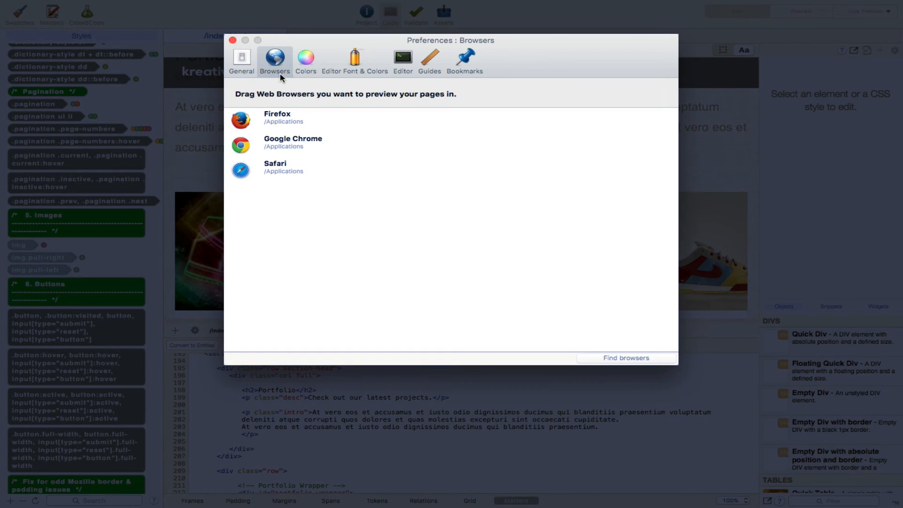
mouse_move(307, 196)
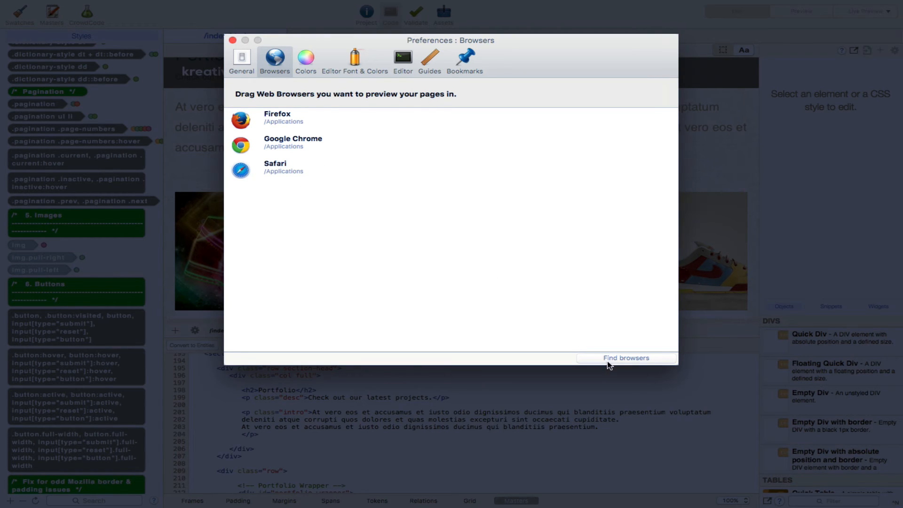
left_click(305, 62)
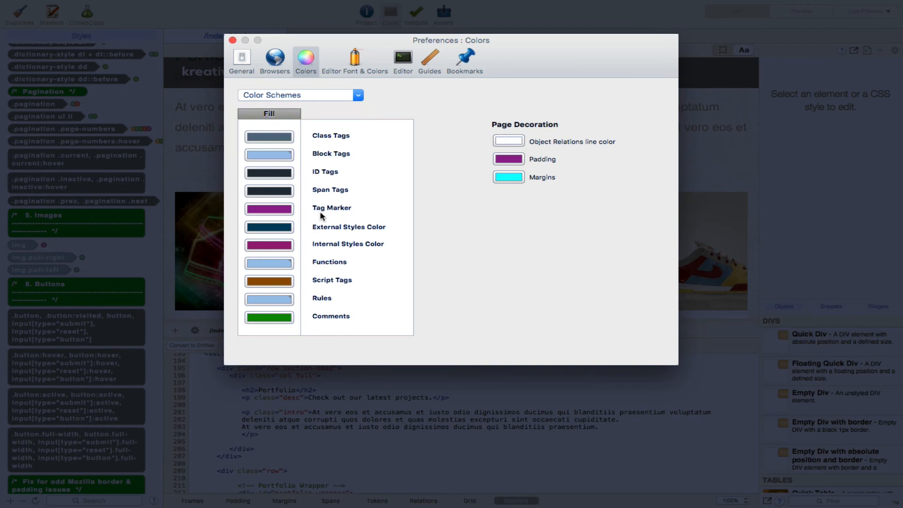
View Editor Font & Colors with its Syntax Colours settings, then the Editor indentation options.
left_click(354, 60)
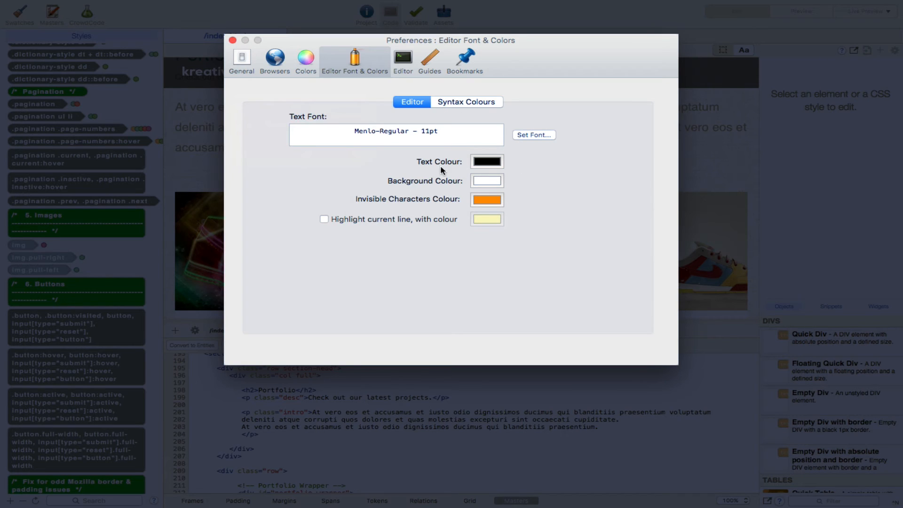
mouse_move(469, 113)
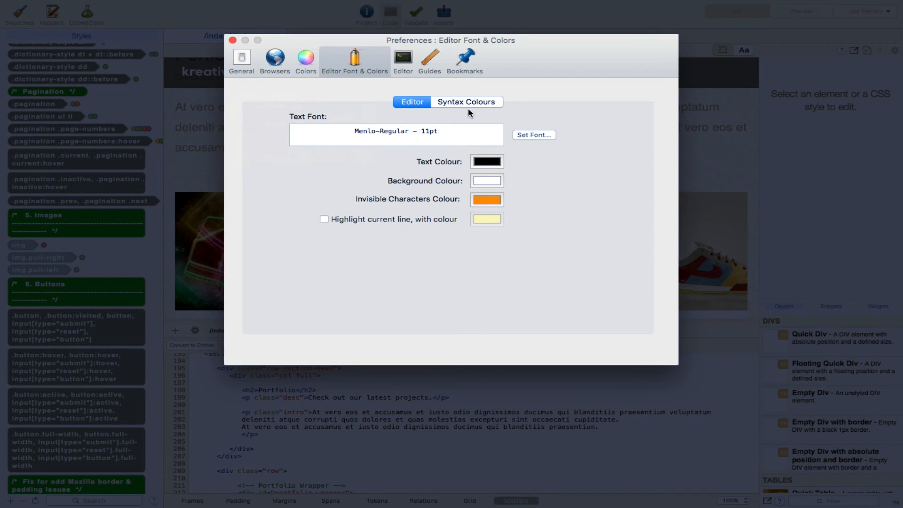
left_click(466, 101)
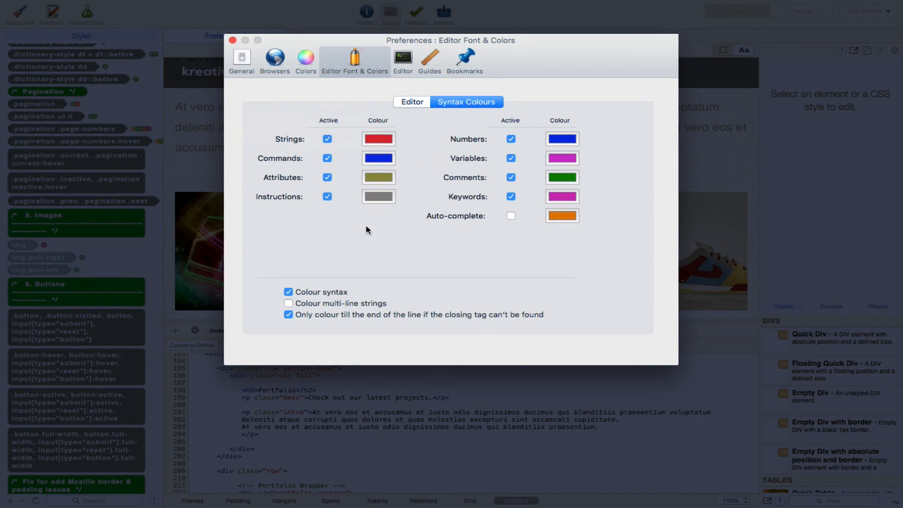
mouse_move(431, 57)
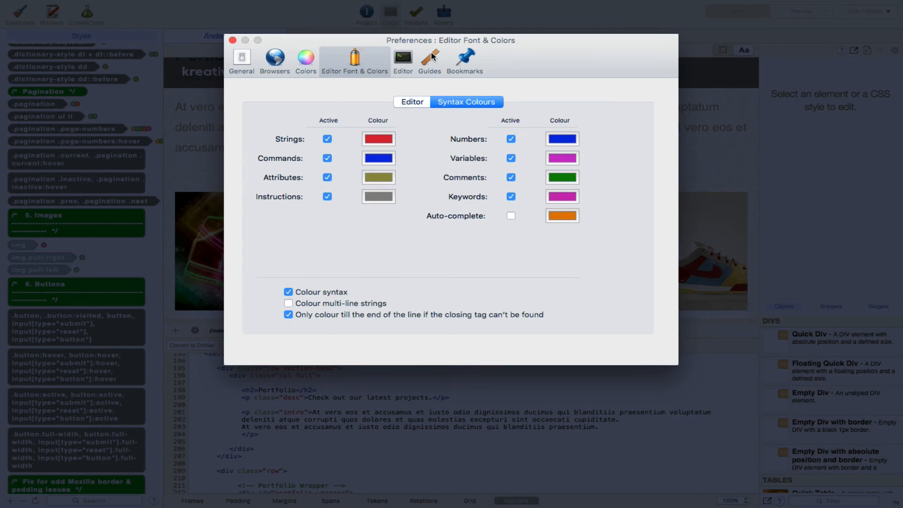
left_click(402, 57)
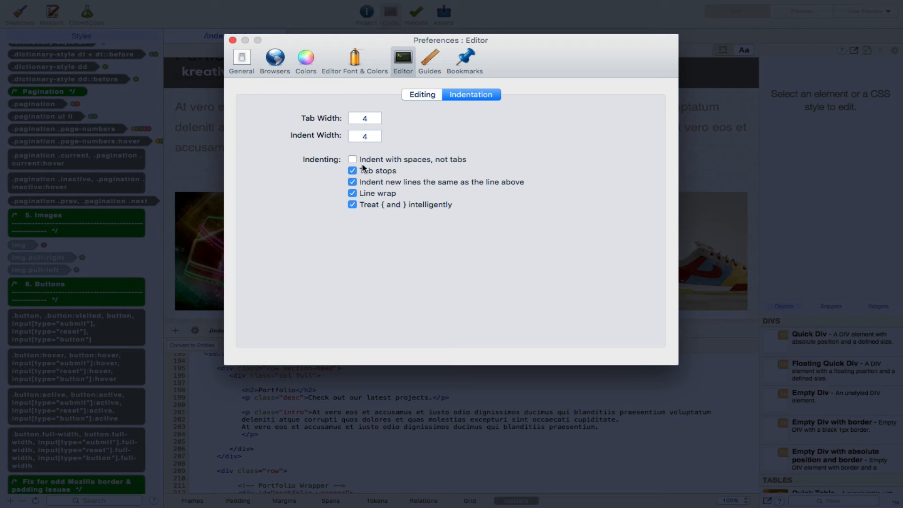
Show the Editor's Editing and auto-complete options, then the Guides resolution and grid settings.
left_click(422, 94)
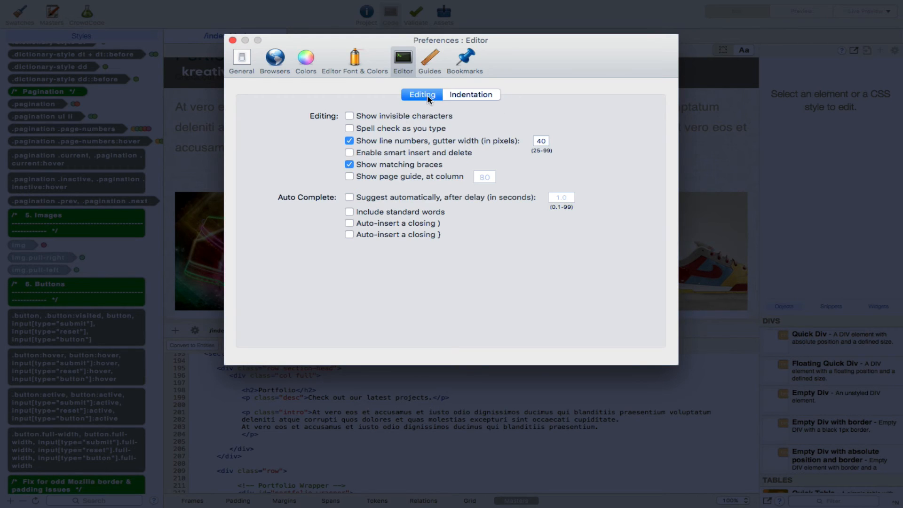
mouse_move(386, 160)
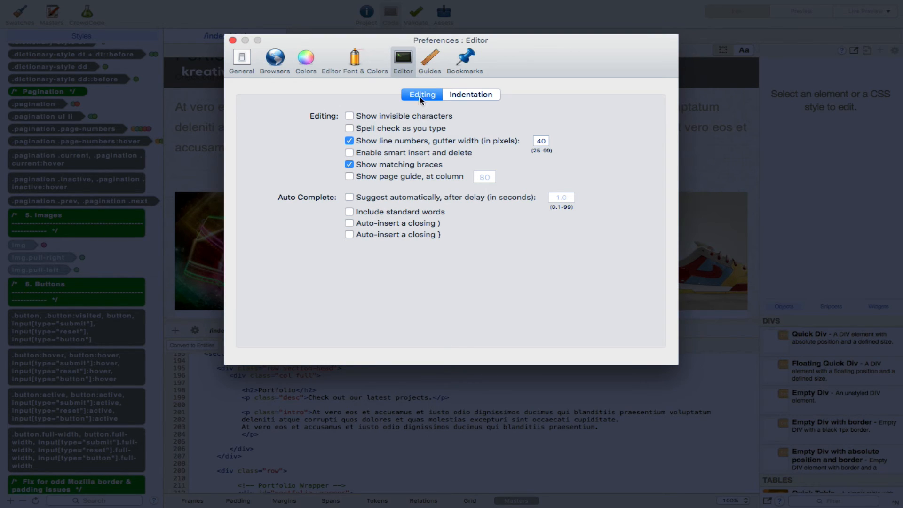
mouse_move(322, 130)
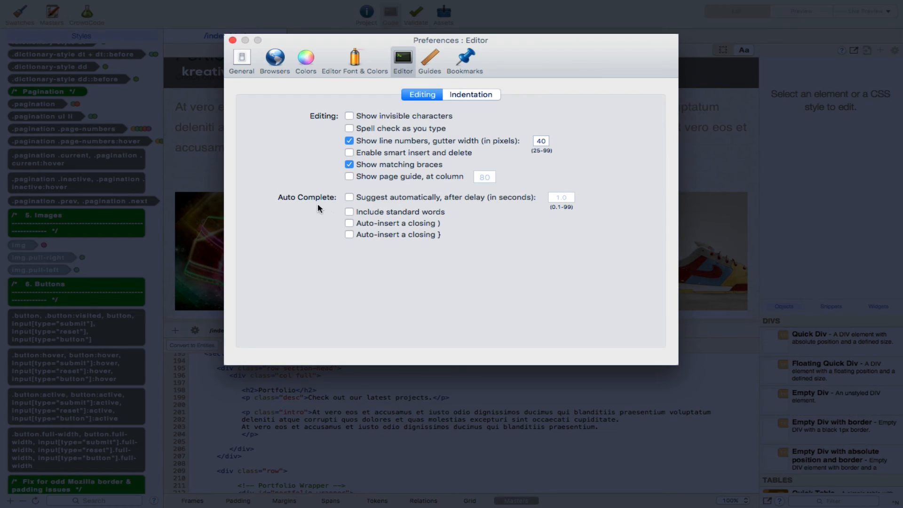
mouse_move(361, 194)
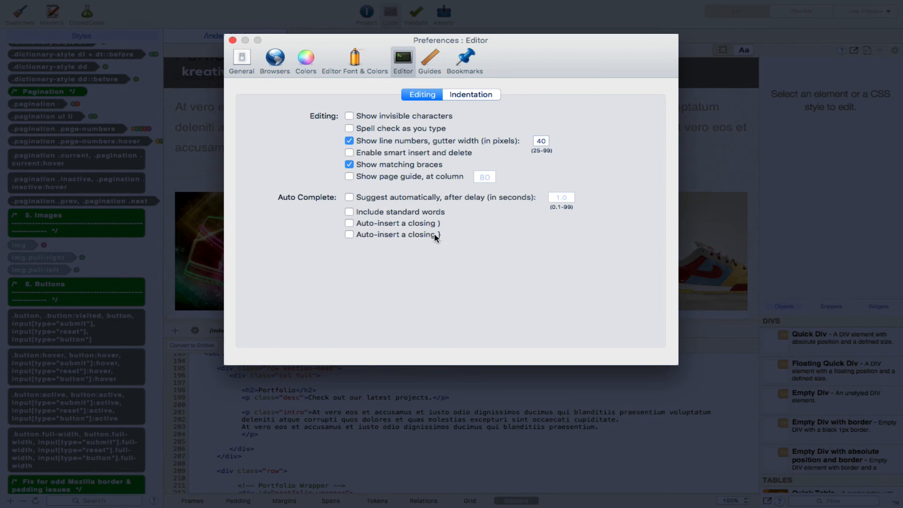
left_click(430, 57)
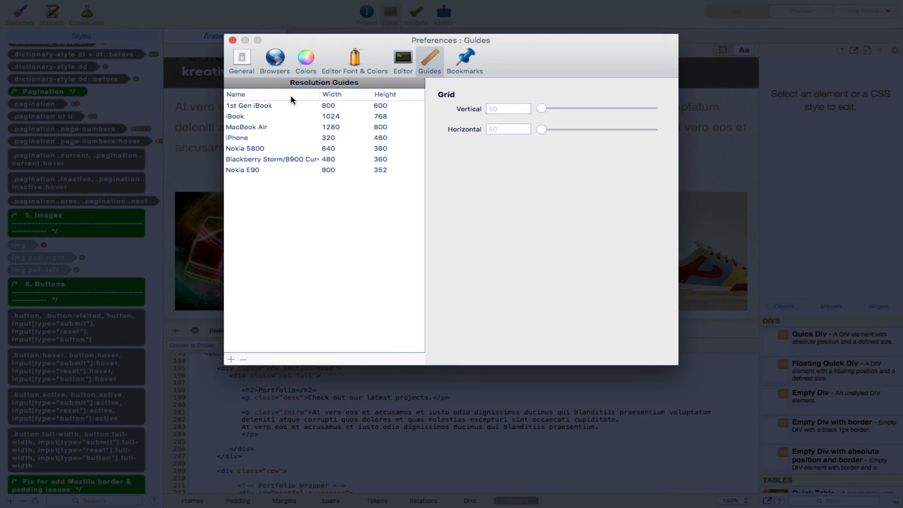
mouse_move(289, 96)
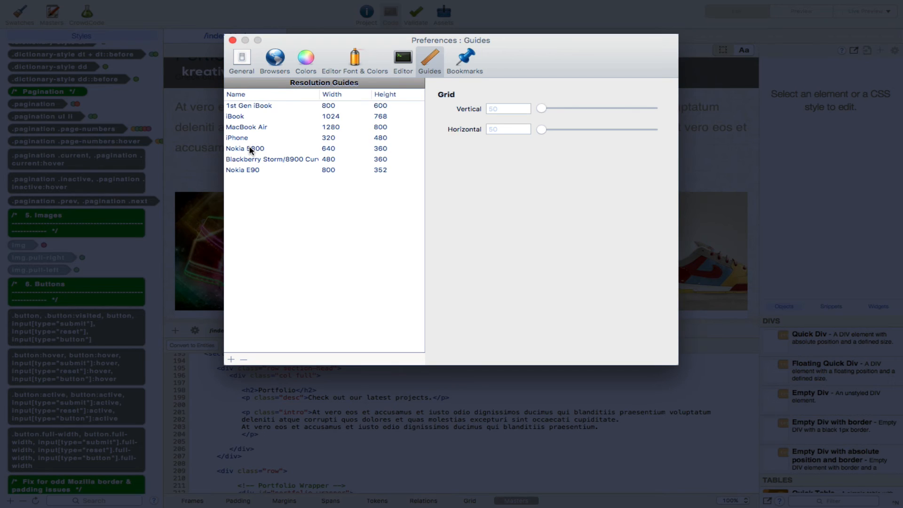
View the Bookmarks FTP server settings, then return to the OmniOutliner review outline.
left_click(464, 60)
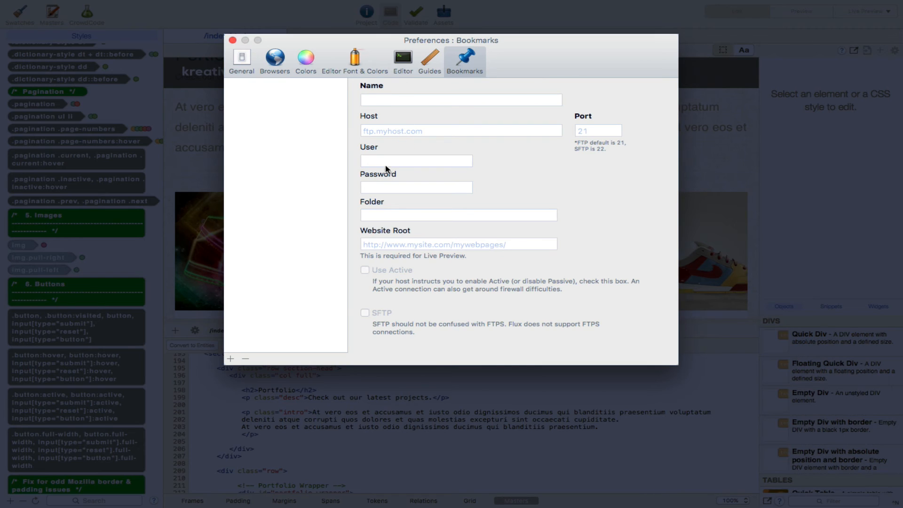
mouse_move(578, 144)
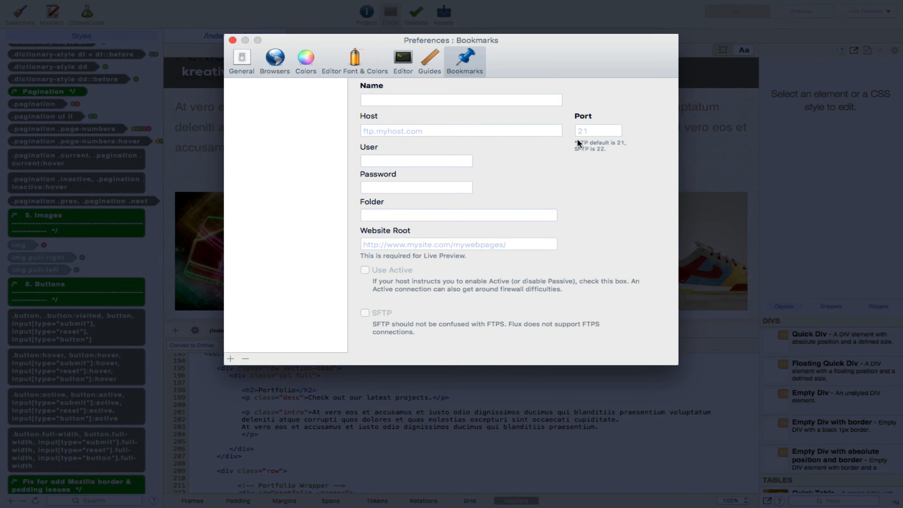
left_click(233, 41)
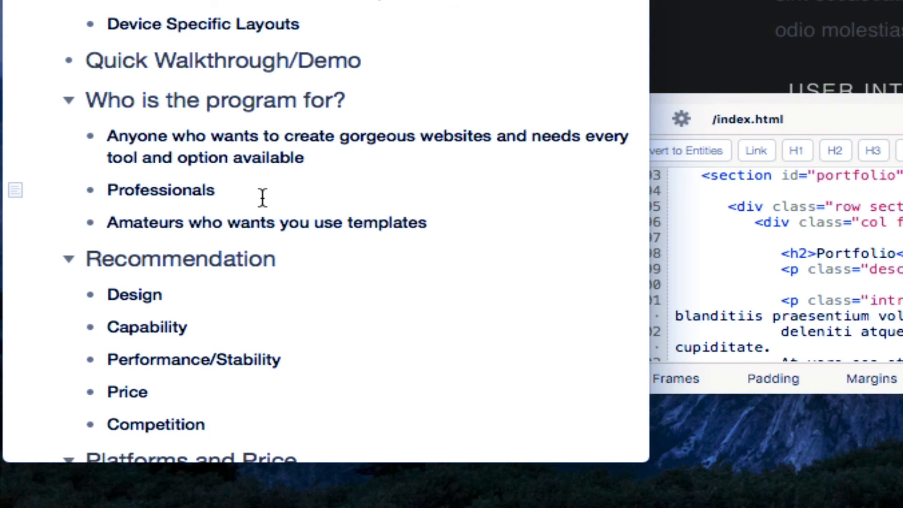
Scroll the review outline to the audience, recommendation and Platforms and Price ($109) topics.
scroll("down", 3)
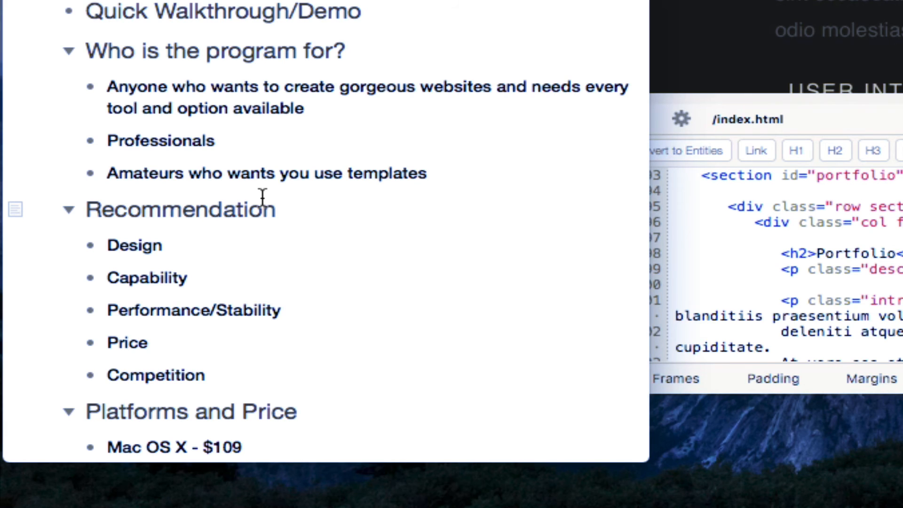
scroll("down", 3)
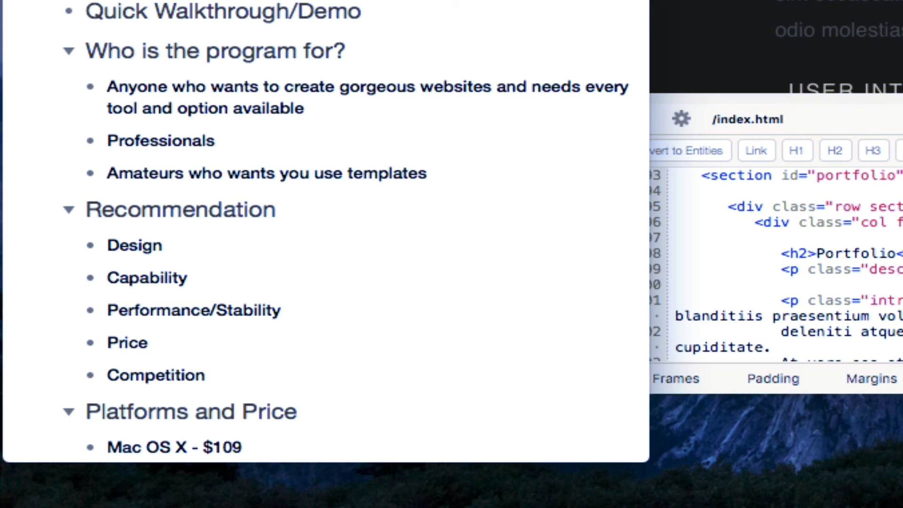
mouse_move(145, 312)
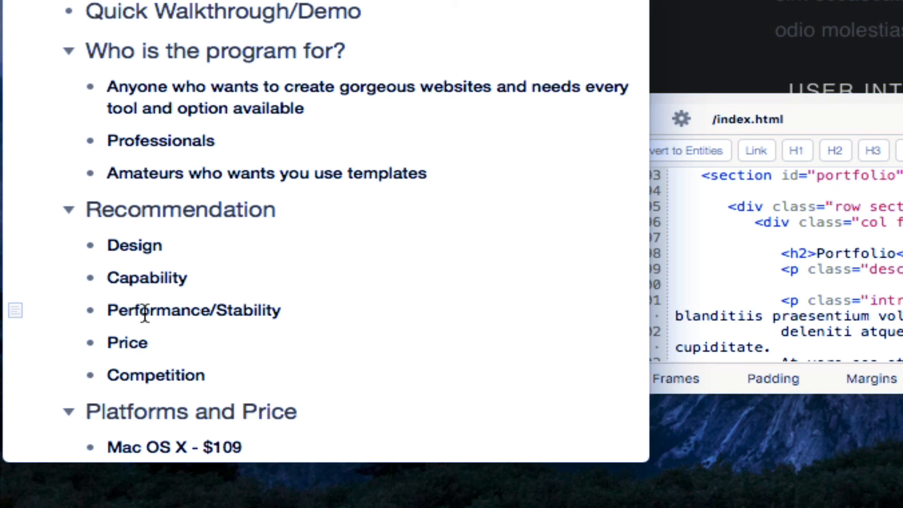
mouse_move(201, 327)
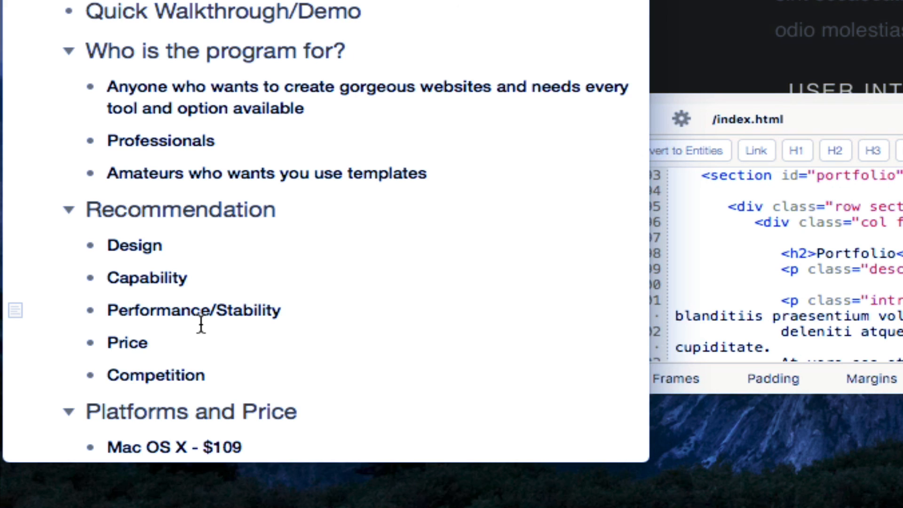
mouse_move(203, 384)
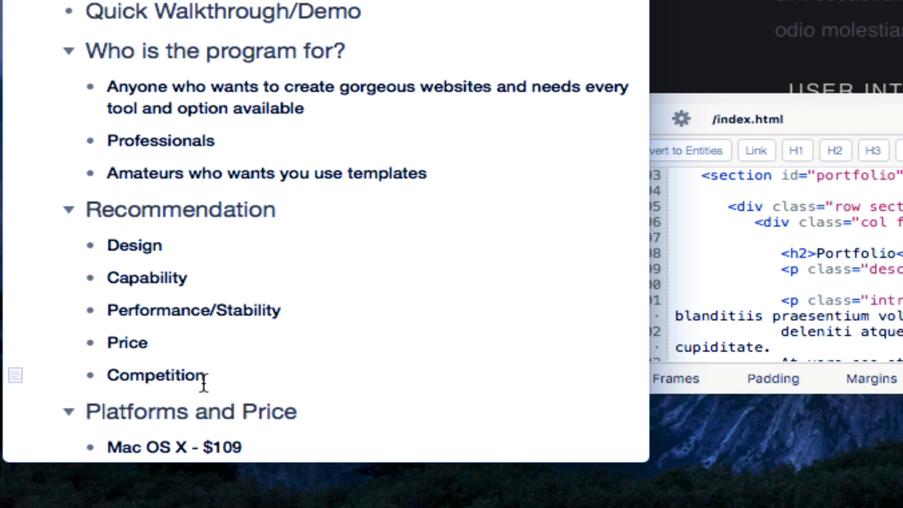
mouse_move(352, 220)
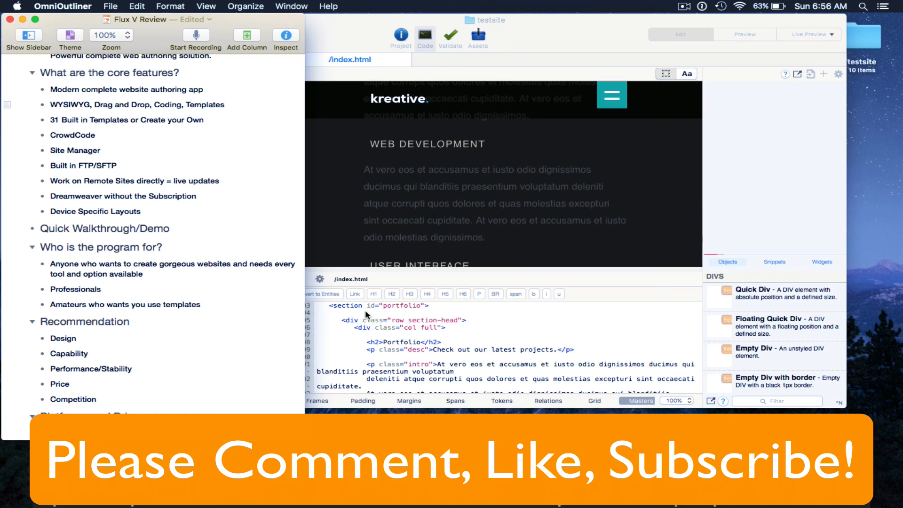
left_click(224, 104)
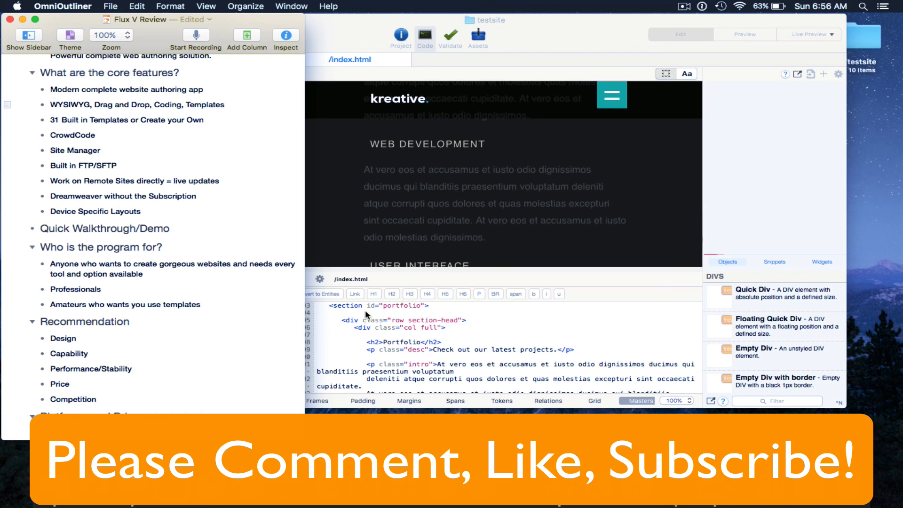
left_click(224, 104)
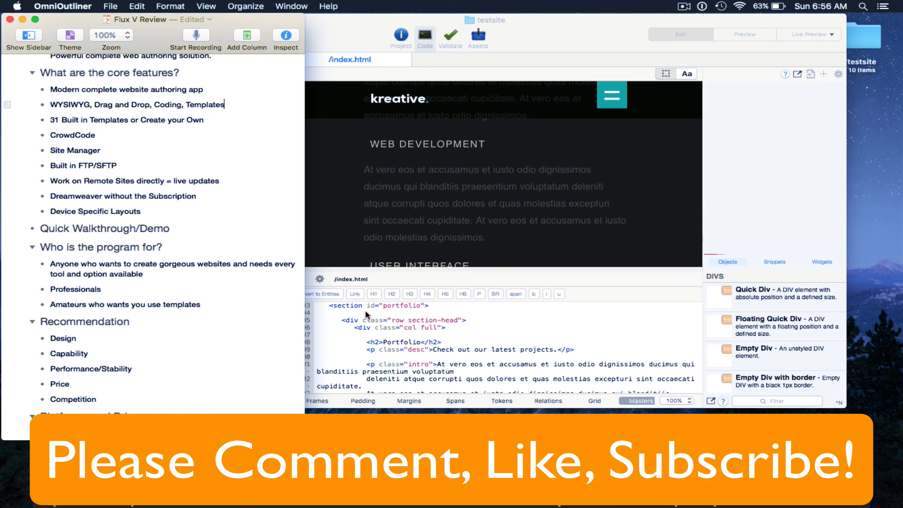